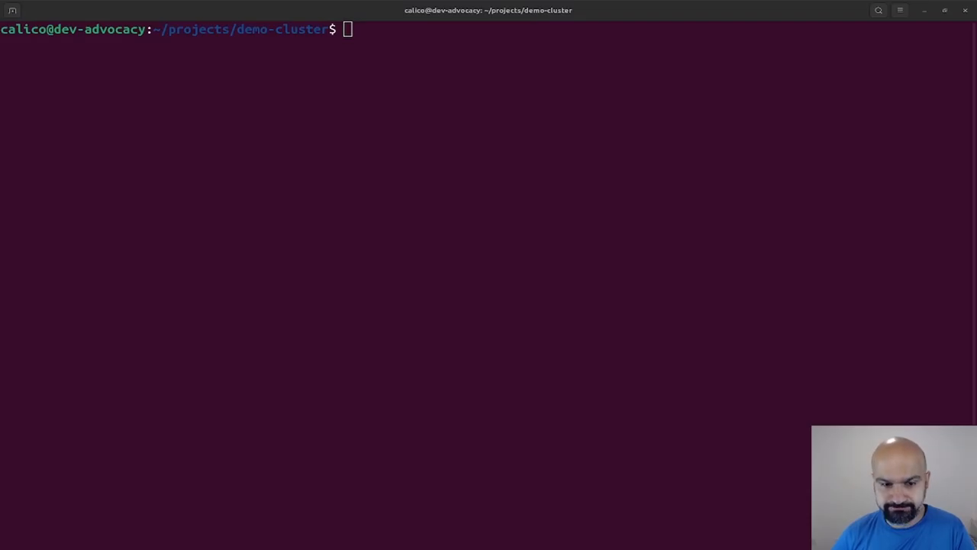
# Step: Show the Terraform outputs for both clusters, then clear the screen
pyautogui.write('terraform output')
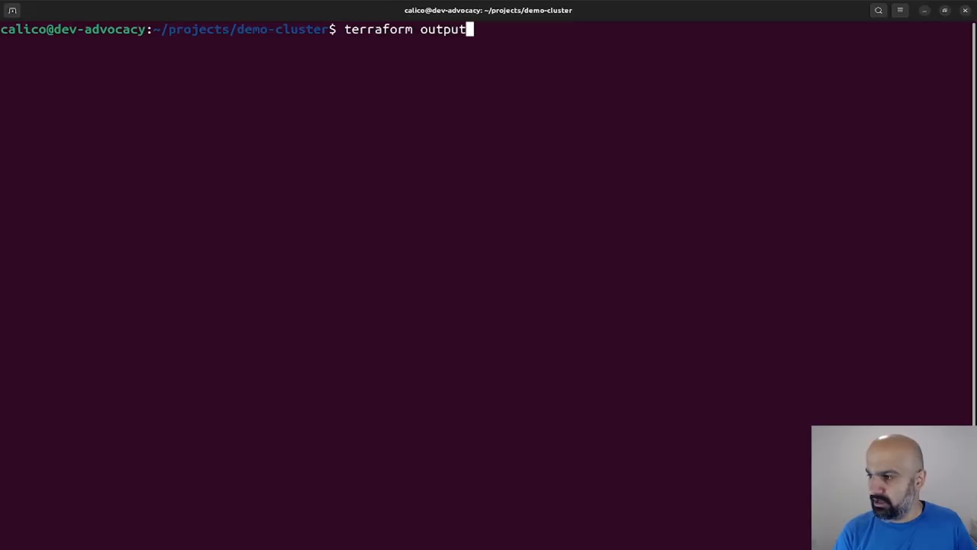
pyautogui.press('Return')
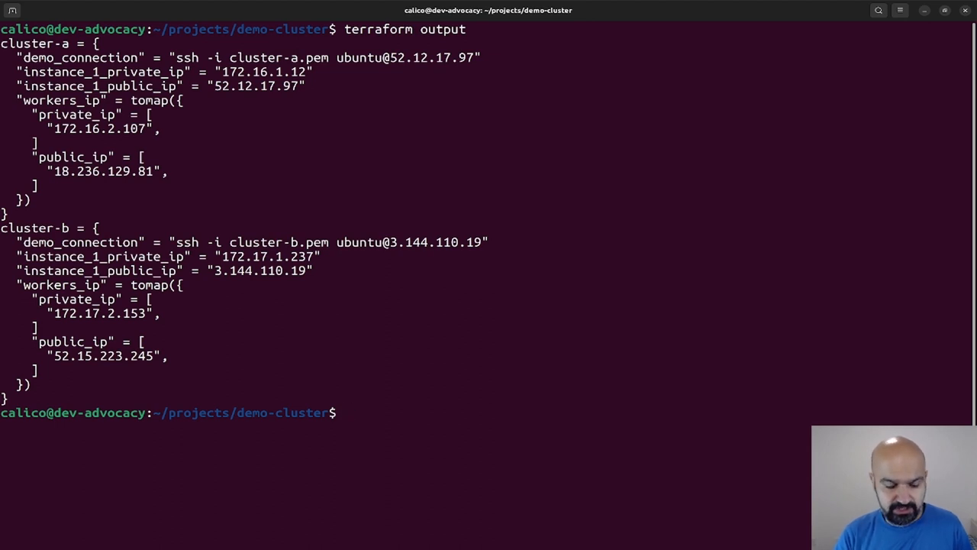
pyautogui.write('kubectl config view')
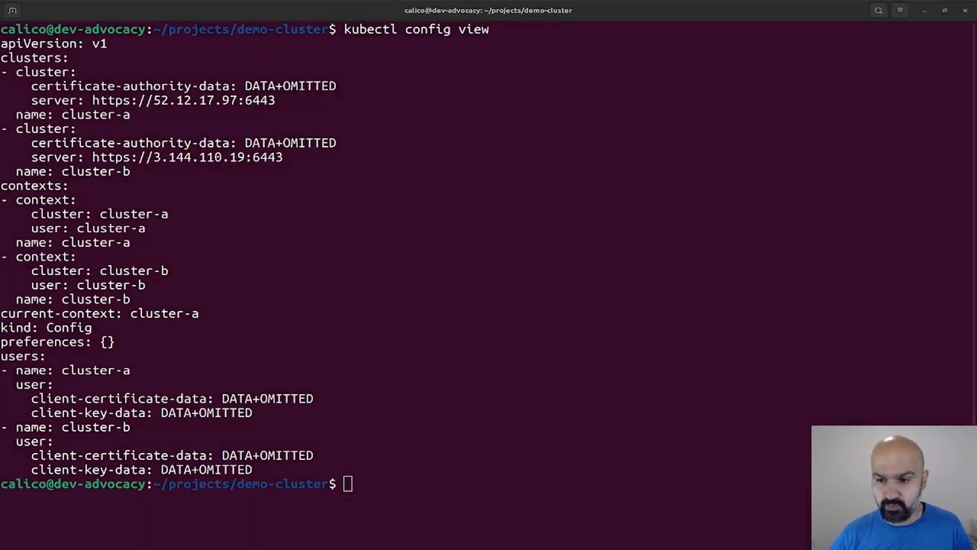
pyautogui.write('clear')
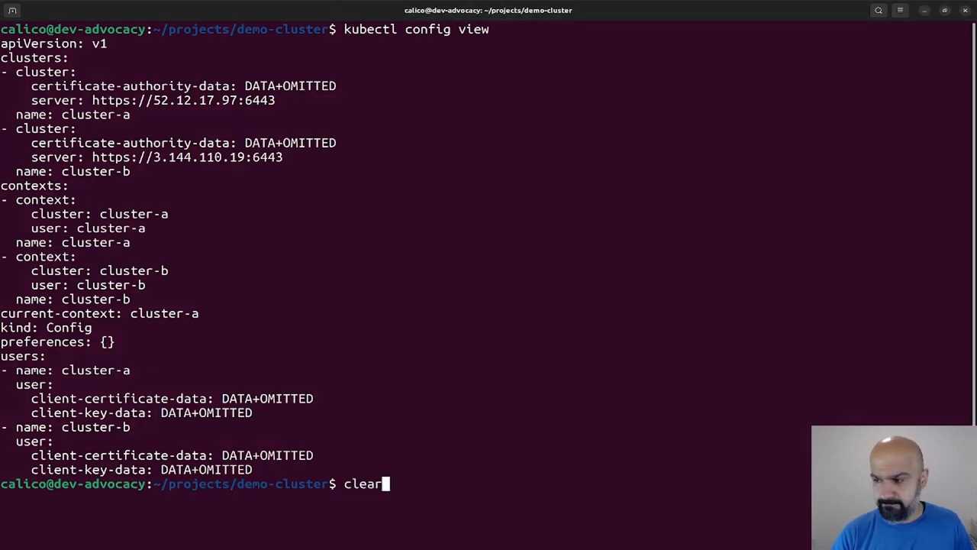
pyautogui.press('Return')
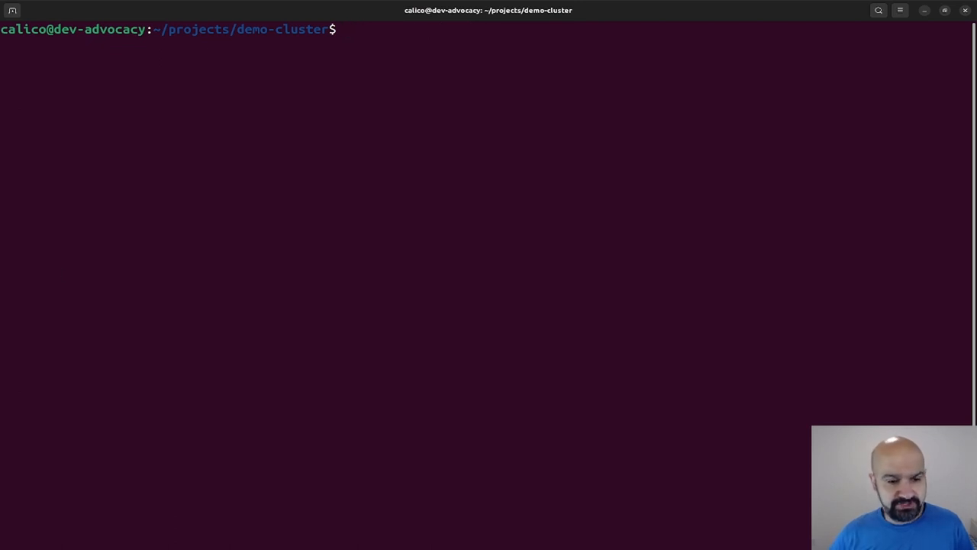
# Step: Abandon the cluster-a pod listing and rerun terraform output
pyautogui.write('kubectl --context cluster-a  get pods')
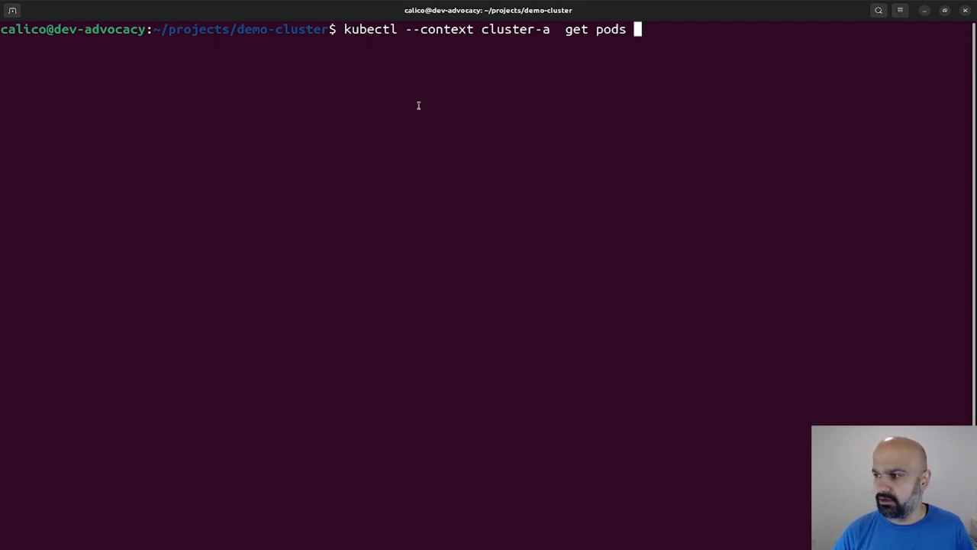
pyautogui.press('Ctrl+c')
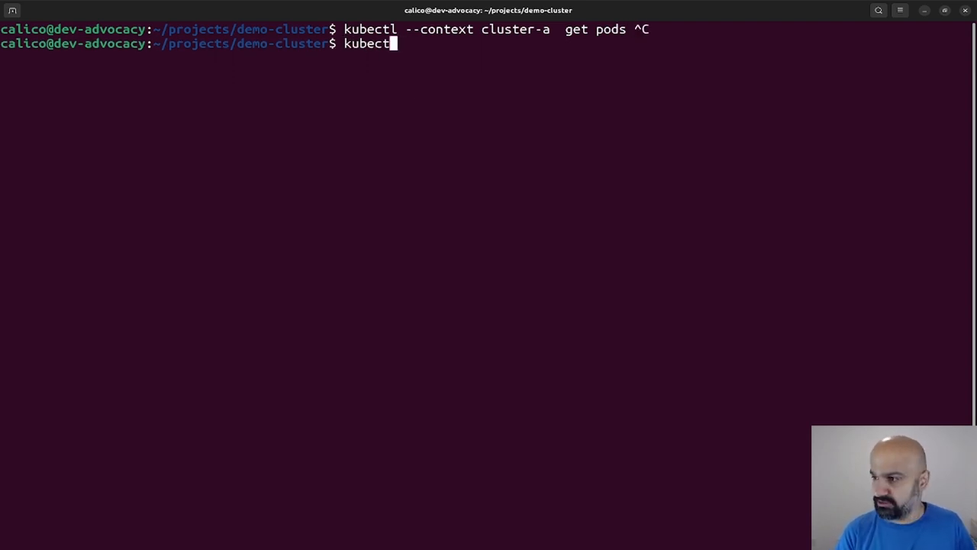
pyautogui.write('terraform')
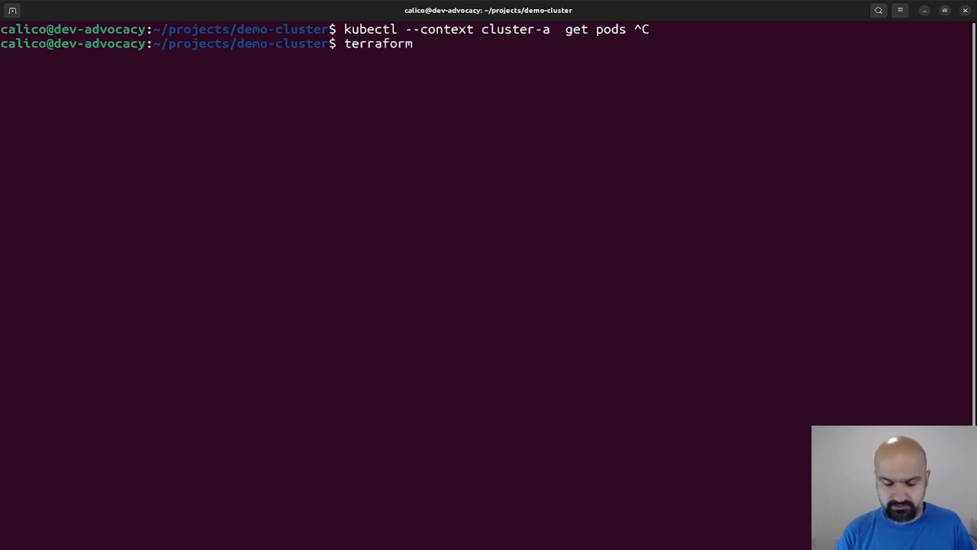
pyautogui.write('output')
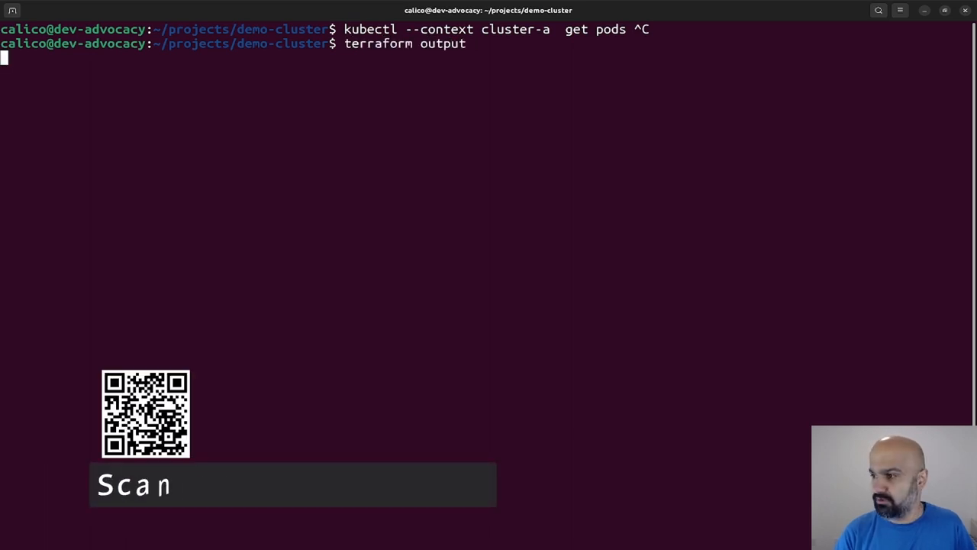
pyautogui.press('Return')
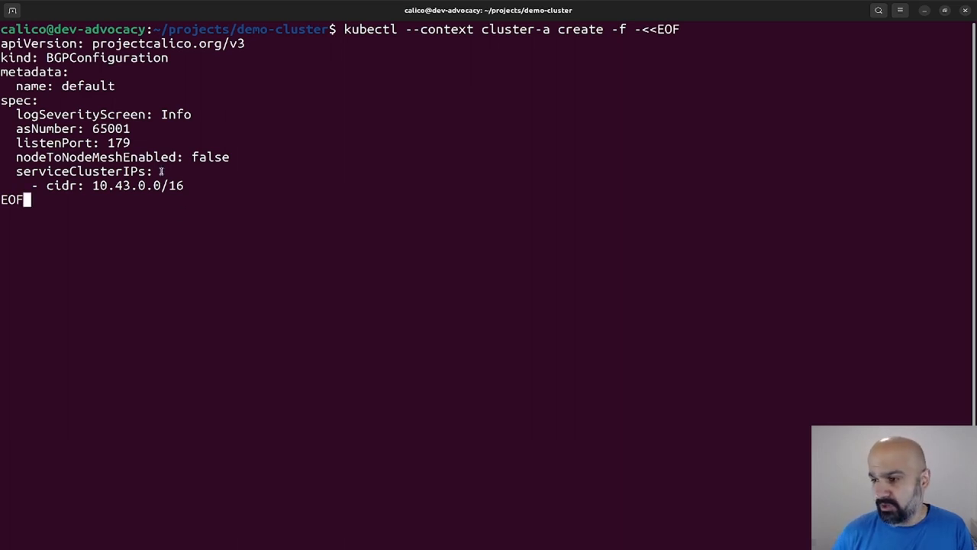
# Step: Apply BGPConfiguration heredocs disabling node mesh: AS 65001 on cluster-a, AS 65002 on cluster-b
pyautogui.doubleClick(52, 143)
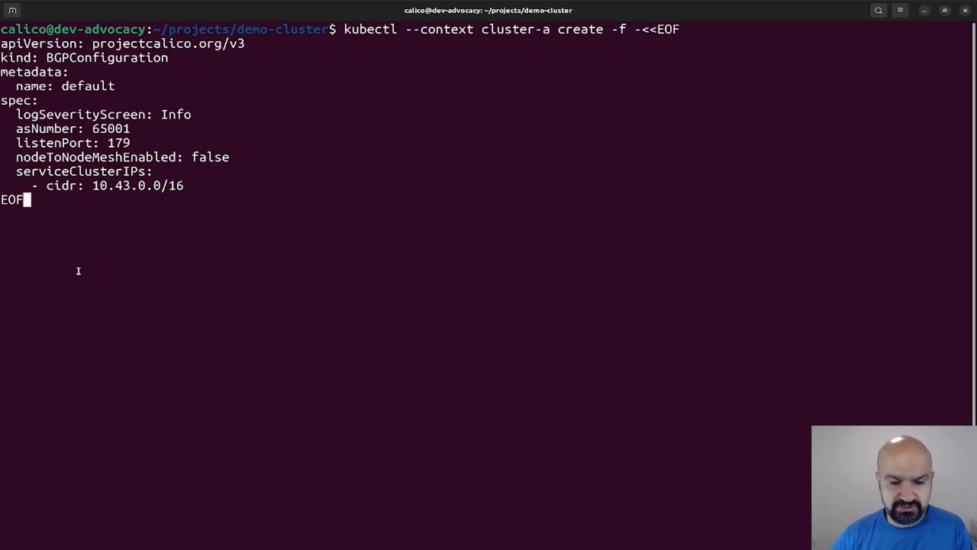
pyautogui.doubleClick(94, 156)
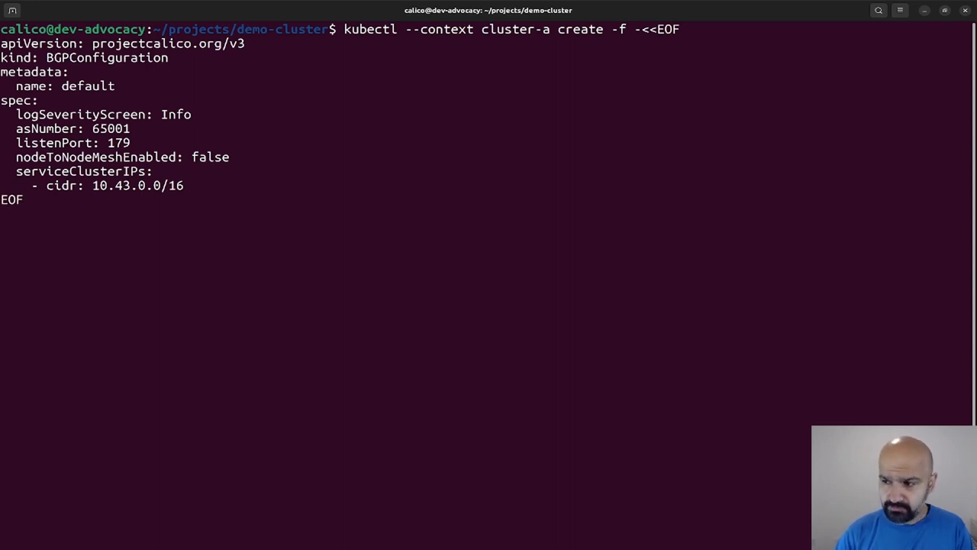
pyautogui.press('Return')
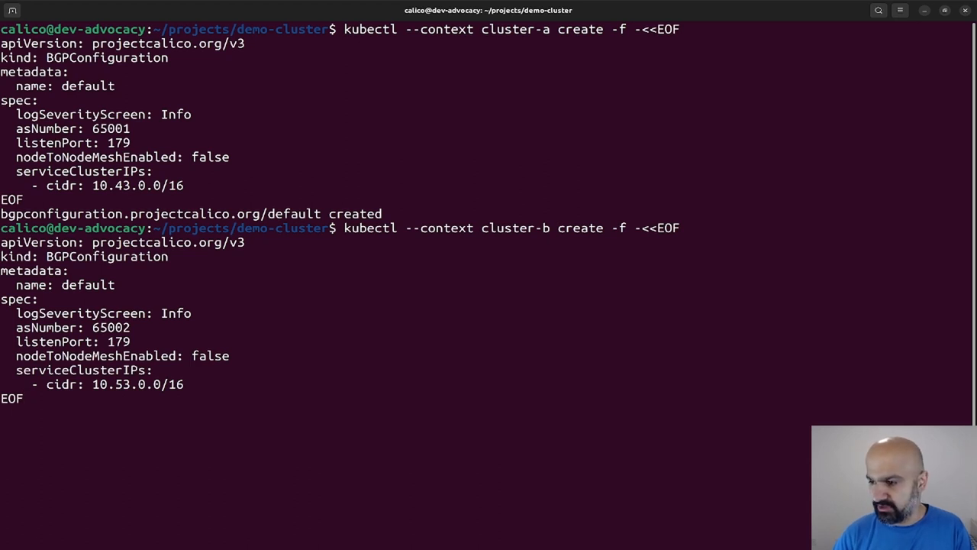
pyautogui.press('Return')
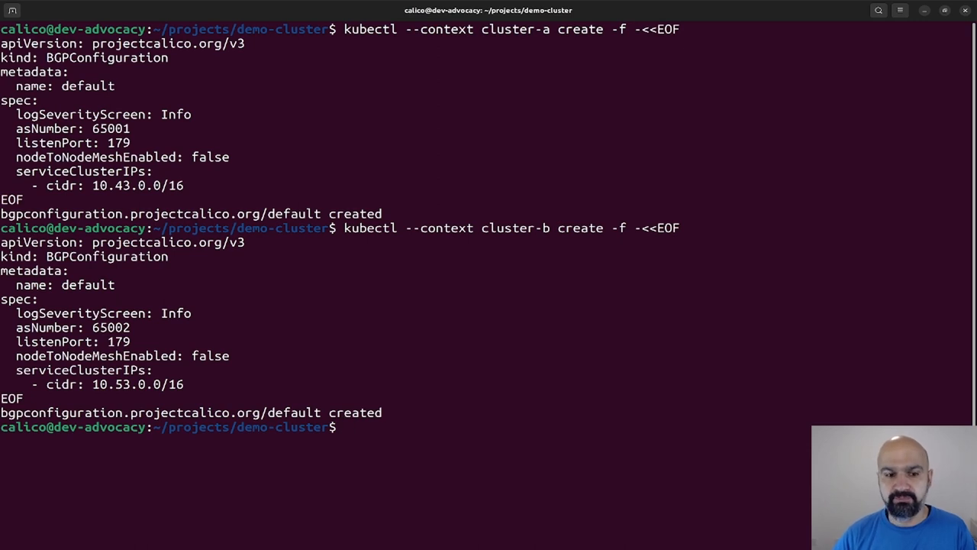
# Step: Clear the screen and create cluster-a BGPPeers for cluster-b's control and worker nodes (AS 65002)
pyautogui.write('clea')
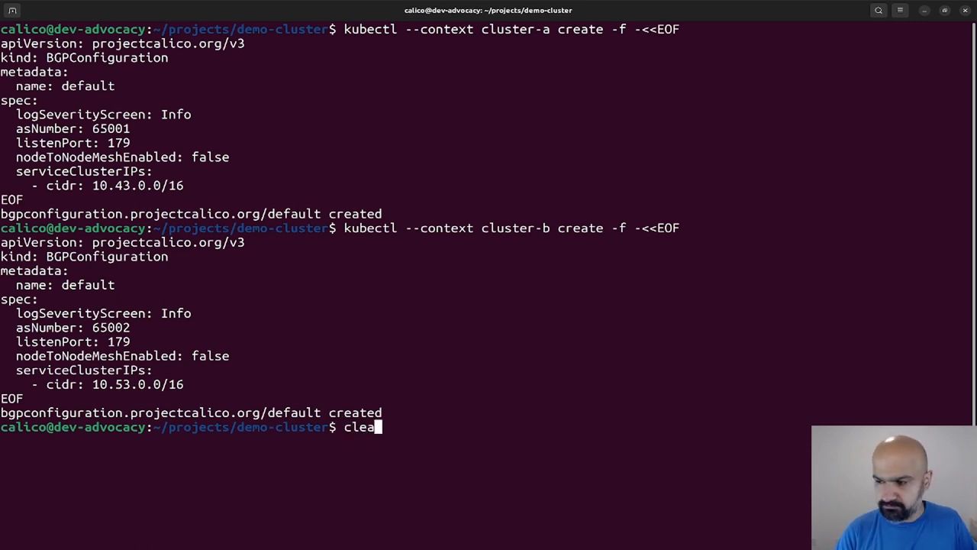
pyautogui.press('Return')
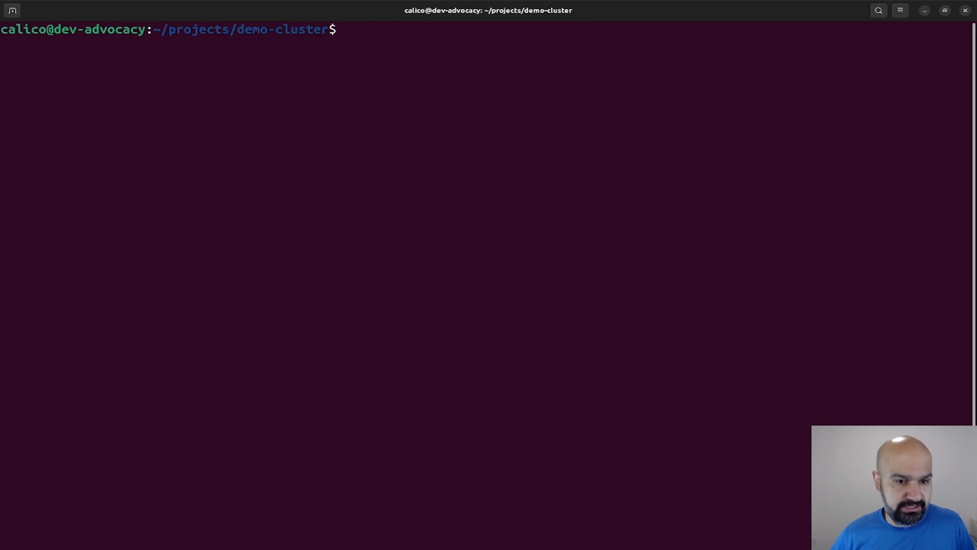
pyautogui.click(343, 29)
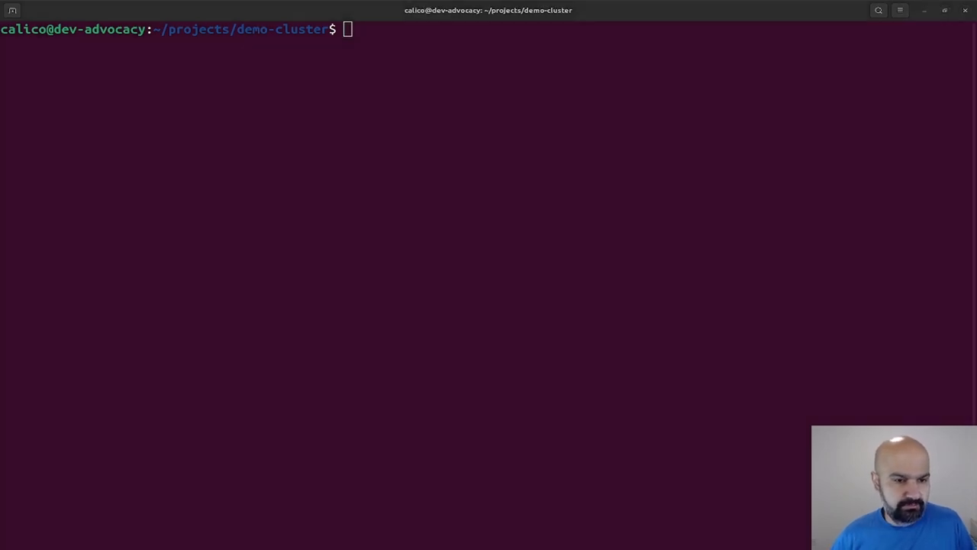
pyautogui.moveTo(292, 250)
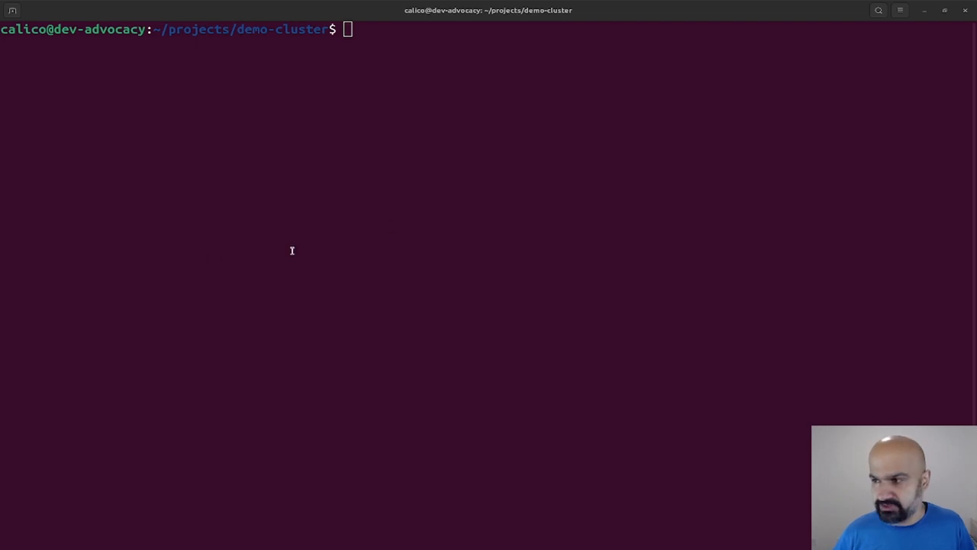
pyautogui.press('Return')
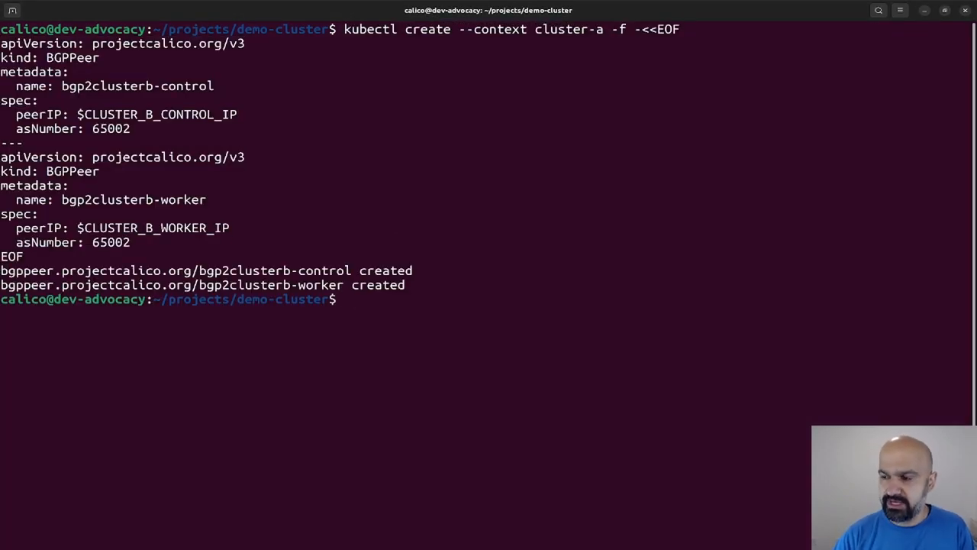
# Step: Print $CLUSTER_B_CONTROL_IP and create cluster-b's BGPPeers back to cluster-a's nodes
pyautogui.write('echo $')
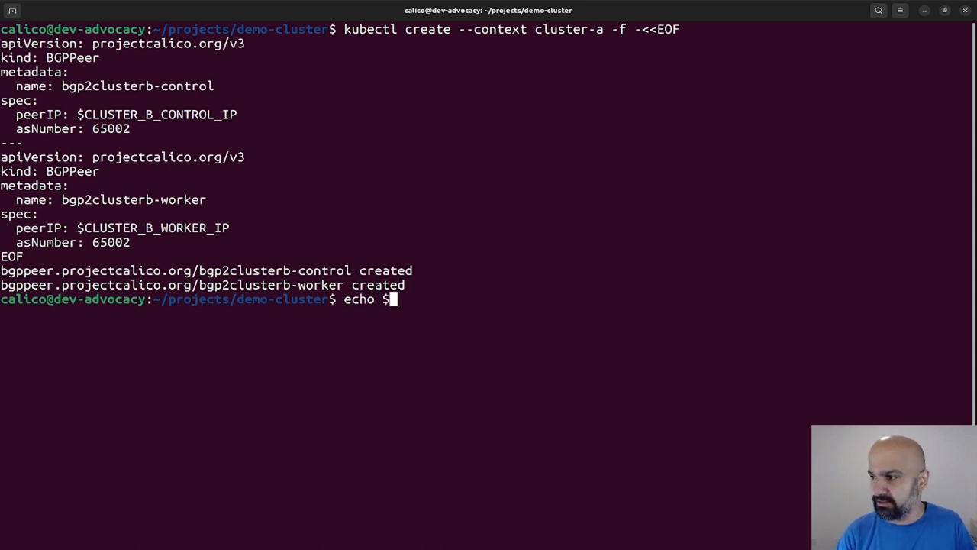
pyautogui.write('CLUSTER_B')
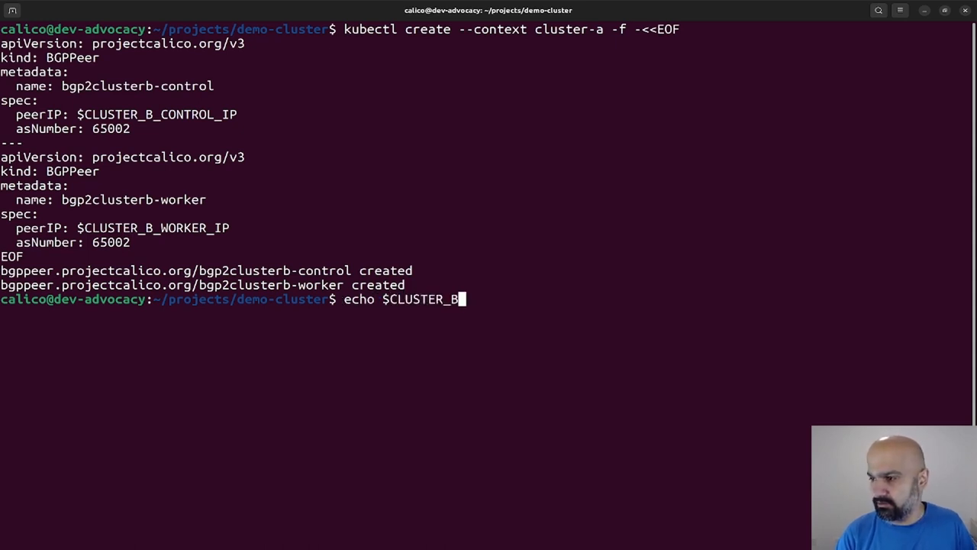
pyautogui.write('_CONTROL_')
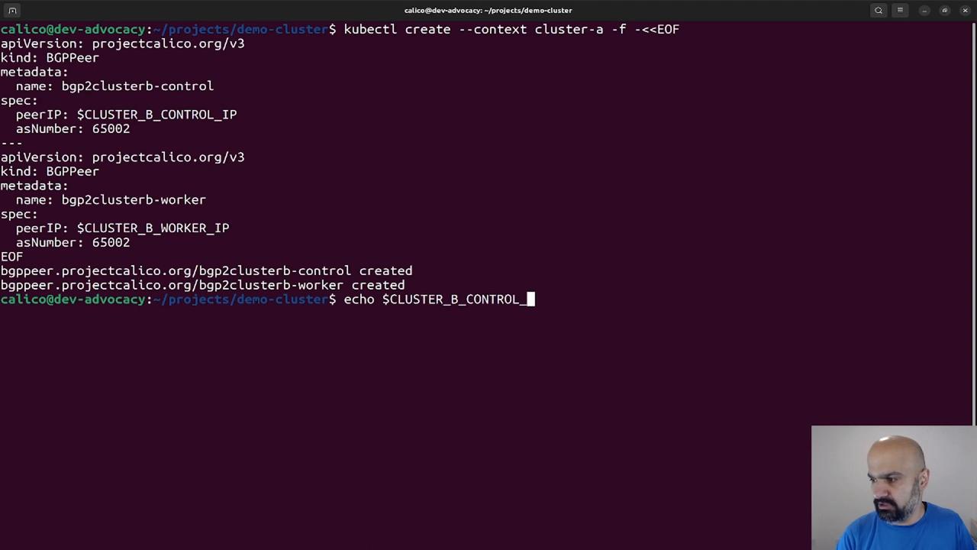
pyautogui.press('Return')
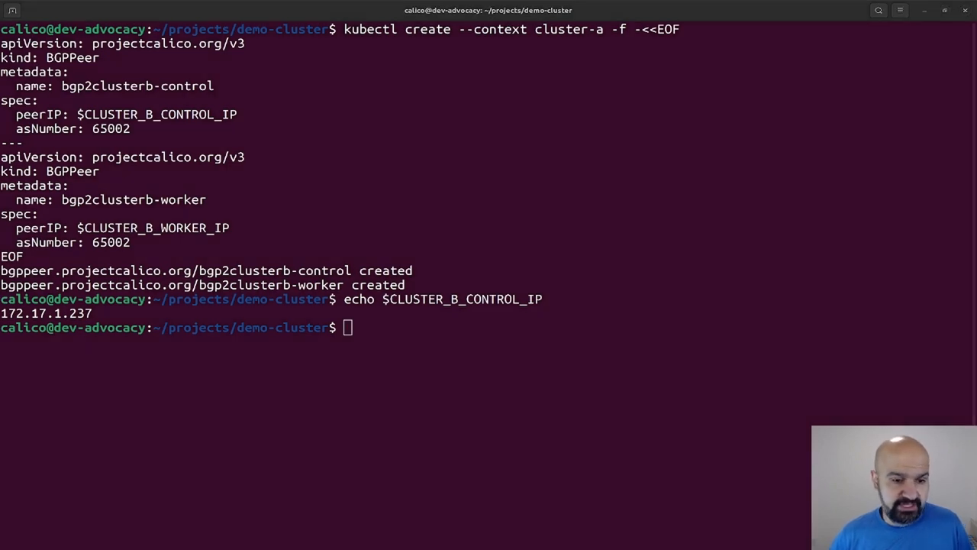
pyautogui.write('c')
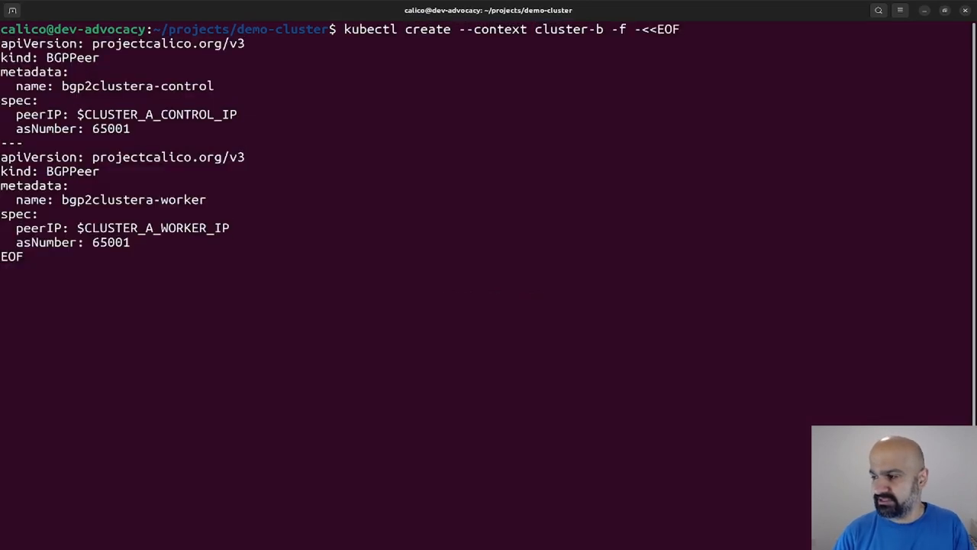
pyautogui.press('Return')
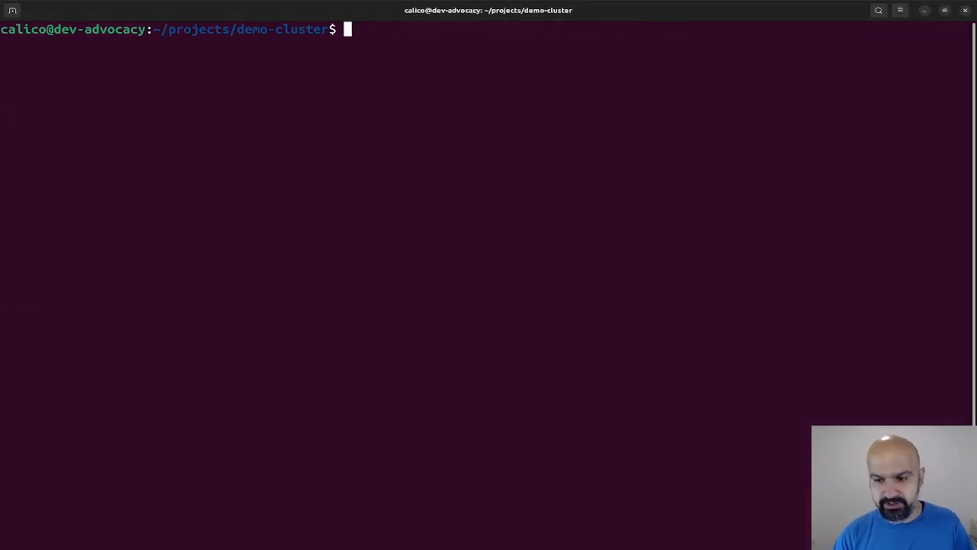
# Step: Run birdcl show protocols on cluster-a, noting both BGP peers stuck in Connect
pyautogui.write('kubectl --context cluster-a exec -n calico-system ds/calico-node -c calico-node -- birdcl show protocols')
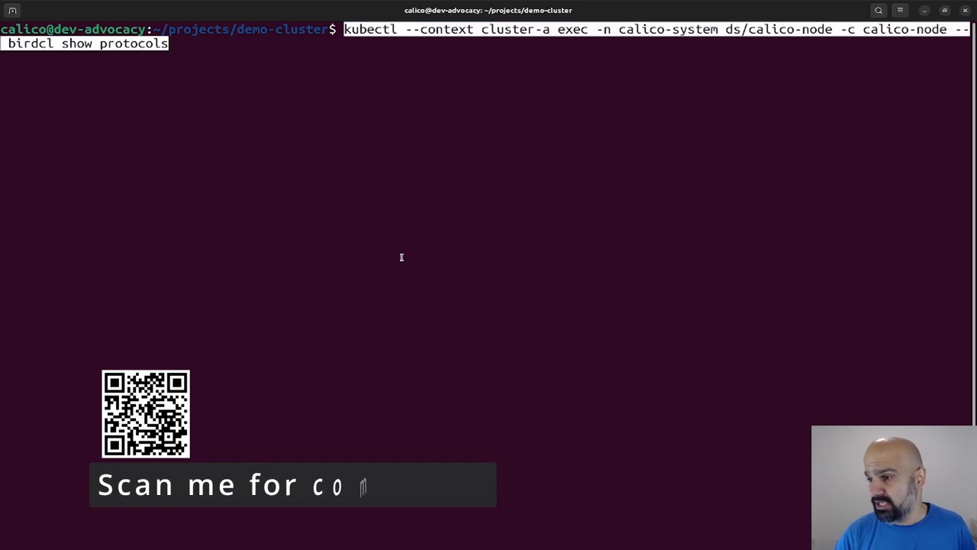
pyautogui.press('Return')
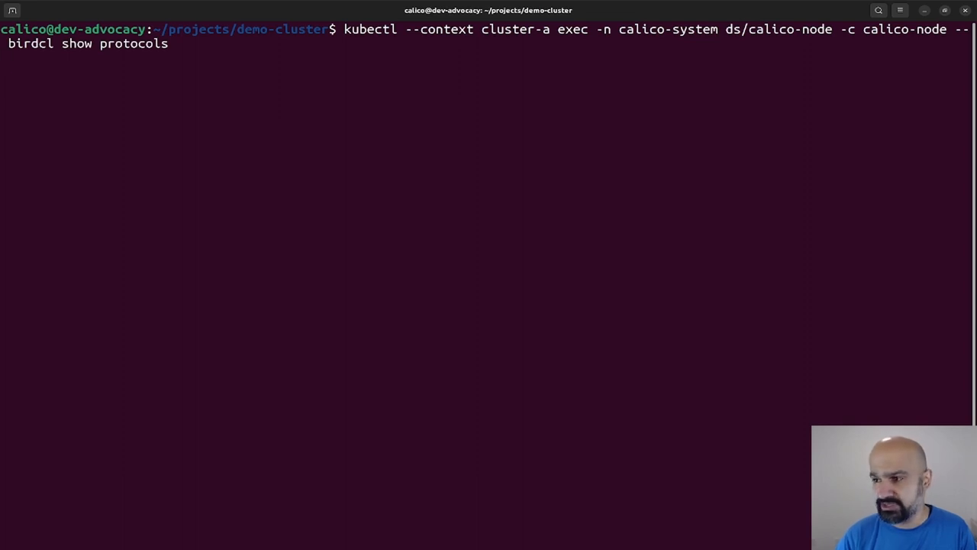
pyautogui.press('Return')
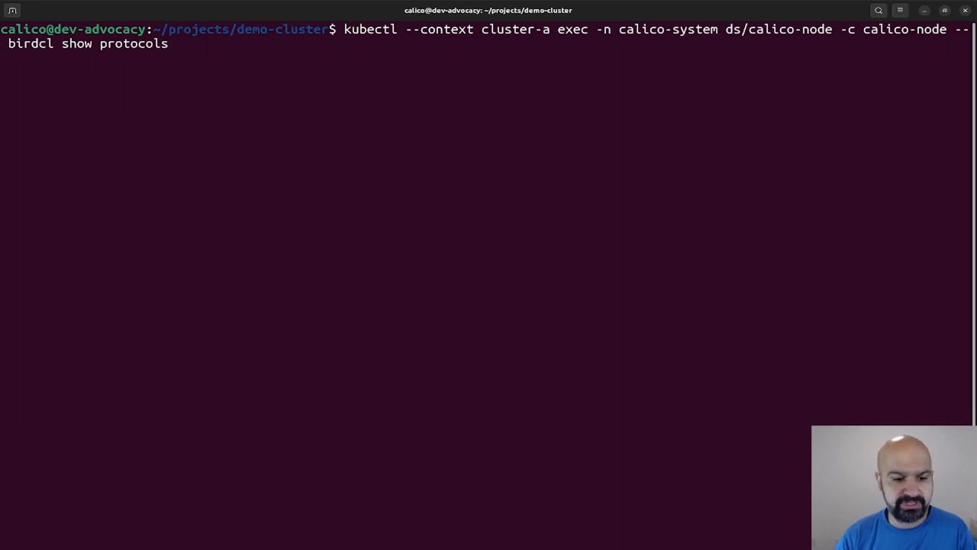
pyautogui.press('Return')
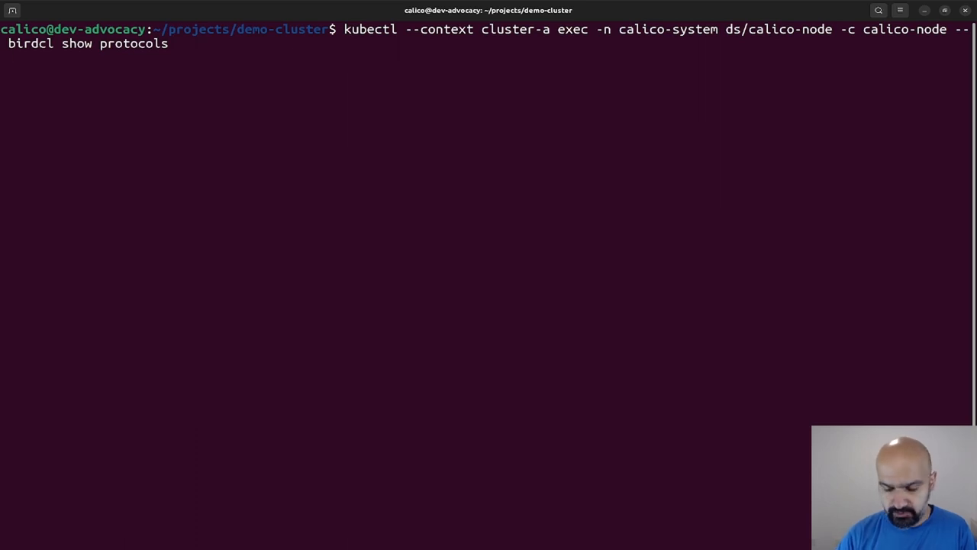
pyautogui.press('Return')
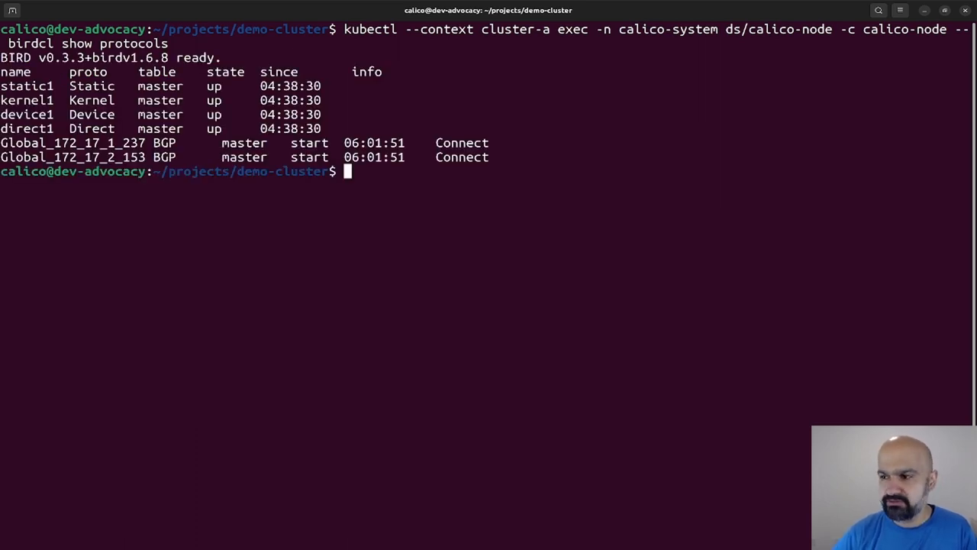
pyautogui.doubleClick(73, 143)
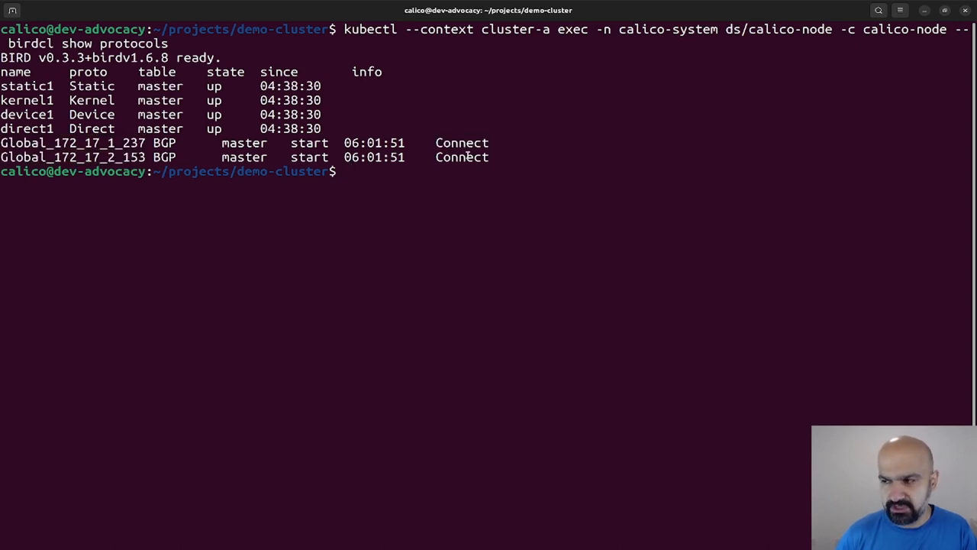
pyautogui.moveTo(379, 206)
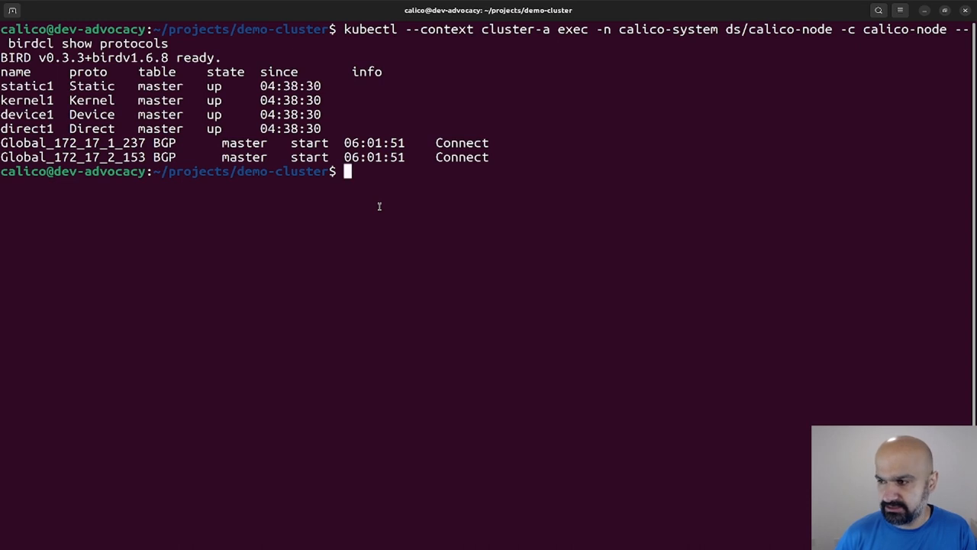
pyautogui.write('c')
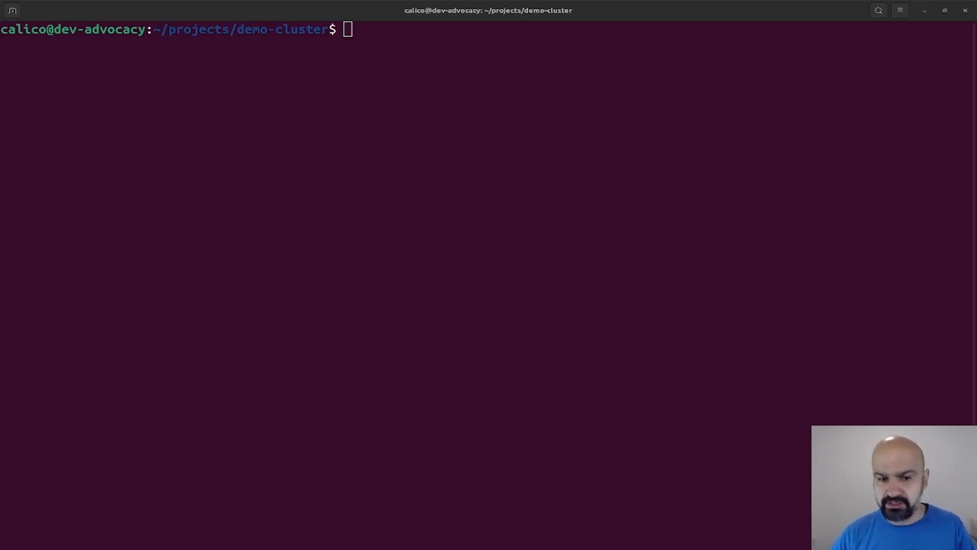
pyautogui.moveTo(324, 398)
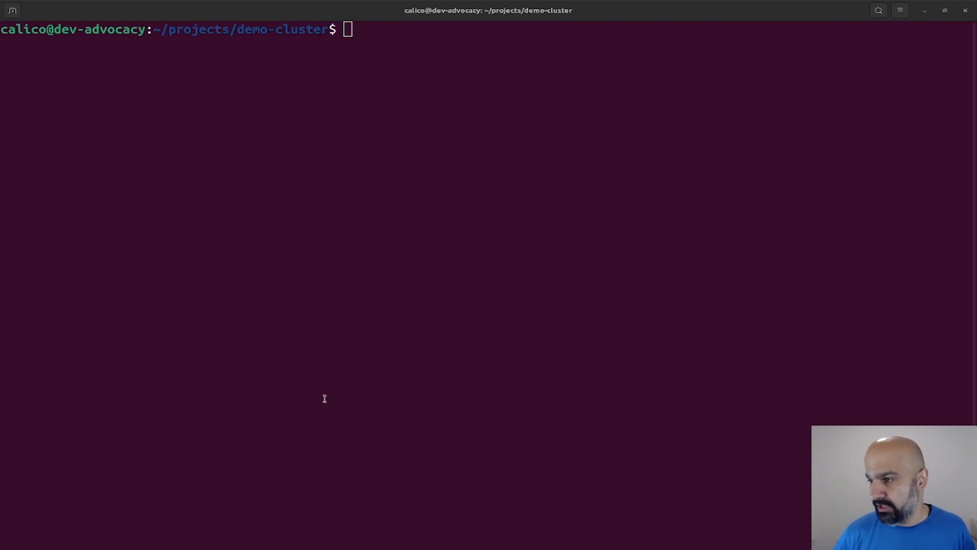
# Step: Look up the us-west-2 Calico Demo VPC and store CLUSTER_A_VPC and CLUSTER_B_VPC
pyautogui.write('aws ec2 describe-vpcs --region us-west-2 --filters Name=tag:Environment,Values="Calico Demo" --query "Vpcs[*].VpcId" --output text')
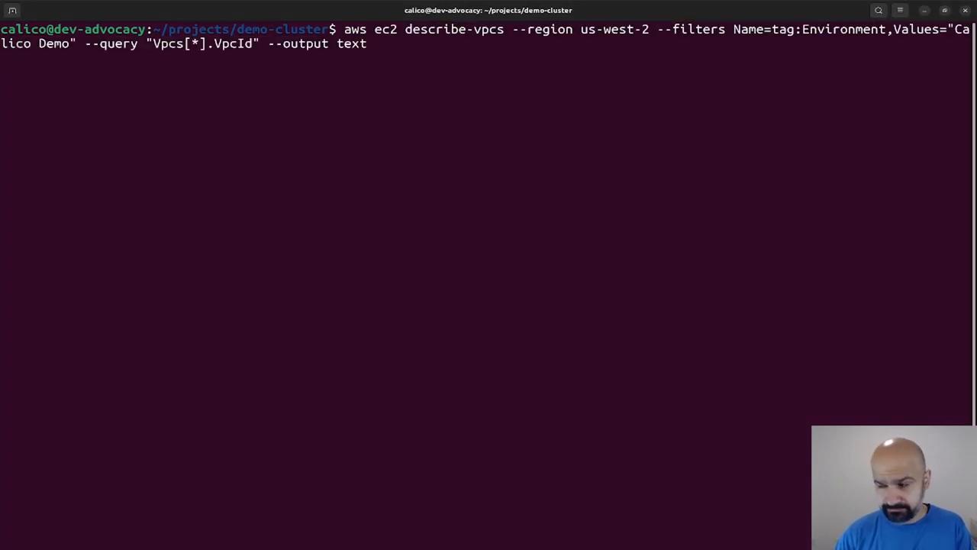
pyautogui.press('Return')
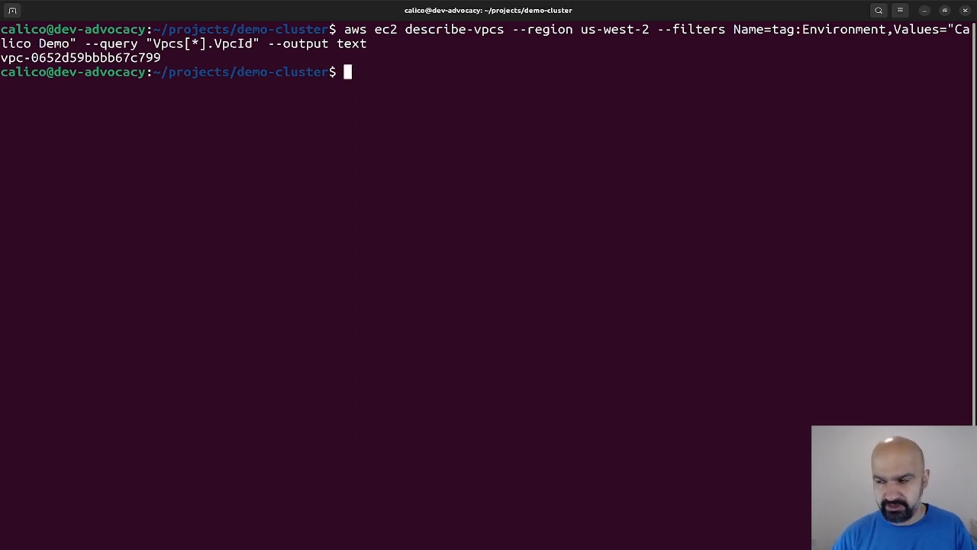
pyautogui.write('clear')
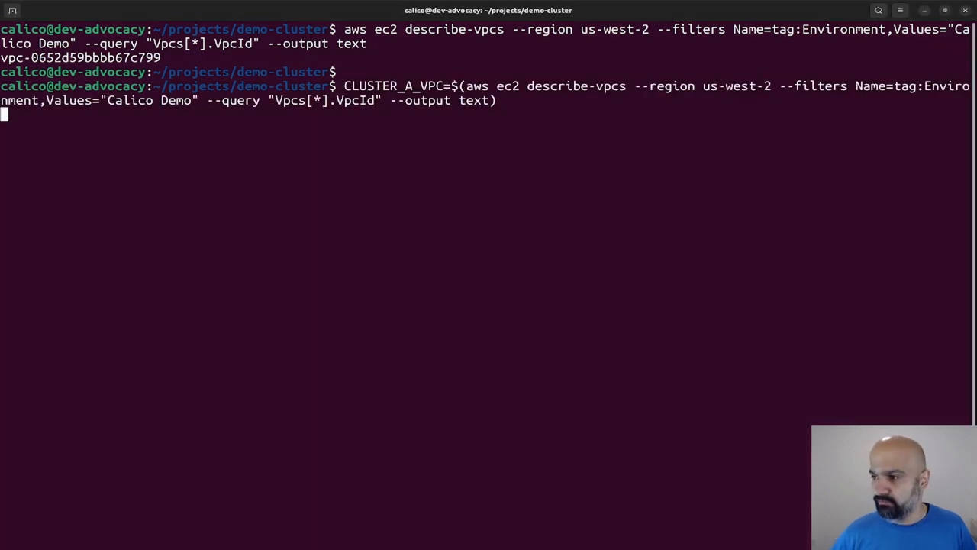
pyautogui.press('Return')
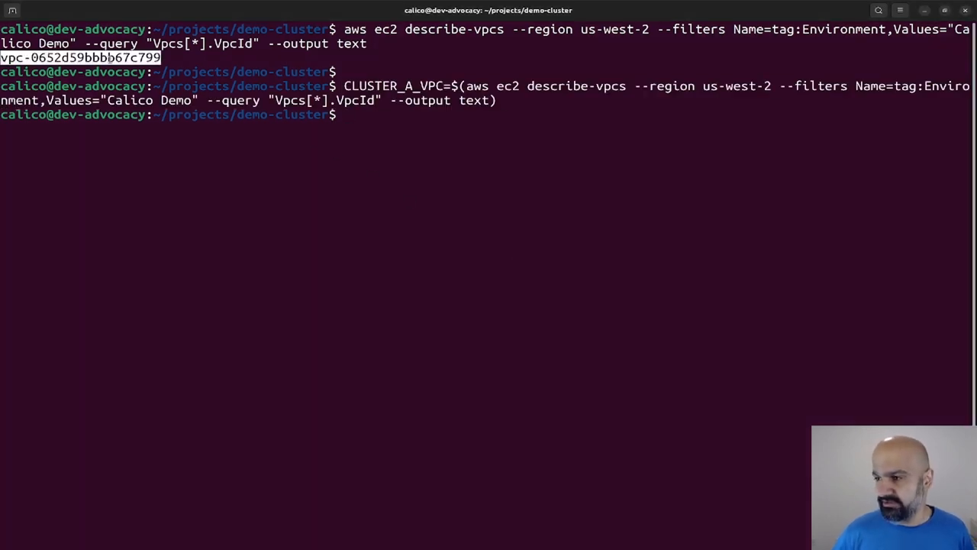
pyautogui.moveTo(471, 100)
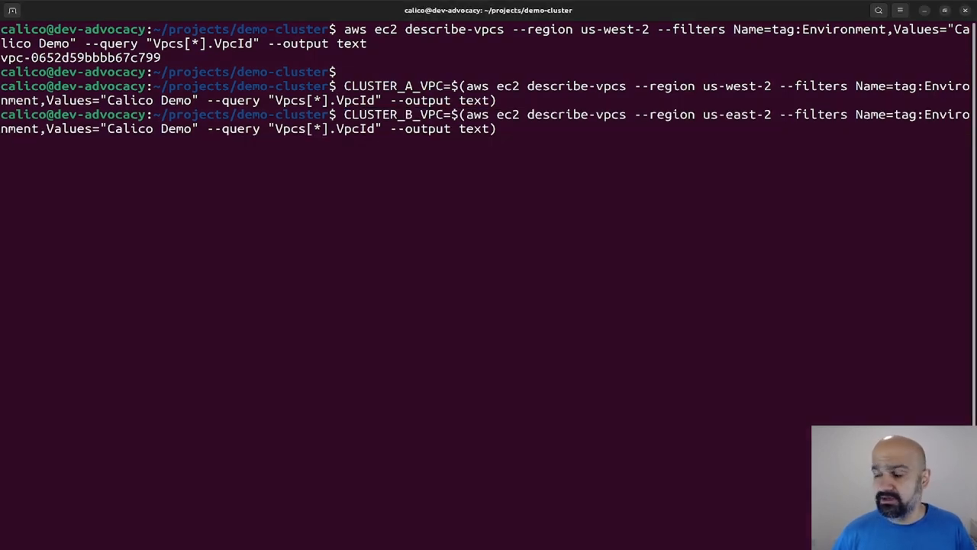
pyautogui.press('Return')
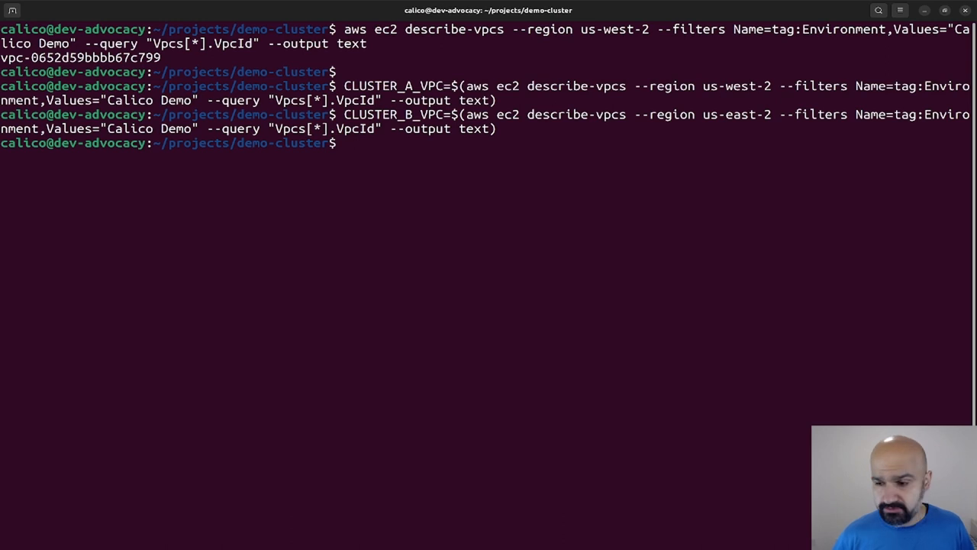
pyautogui.press('Return')
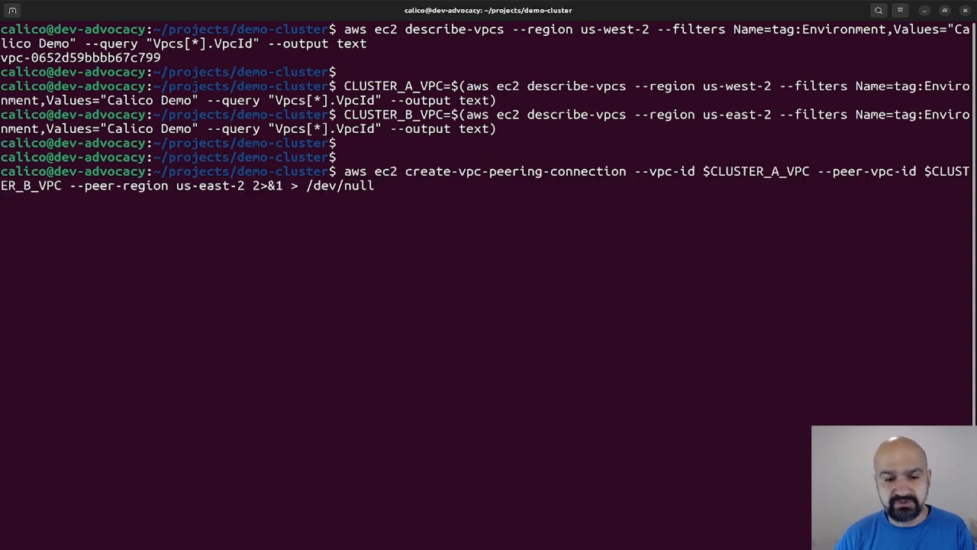
# Step: Run create-vpc-peering-connection from cluster-a's VPC to cluster-b's VPC, peer region us-east-2
pyautogui.press('Return')
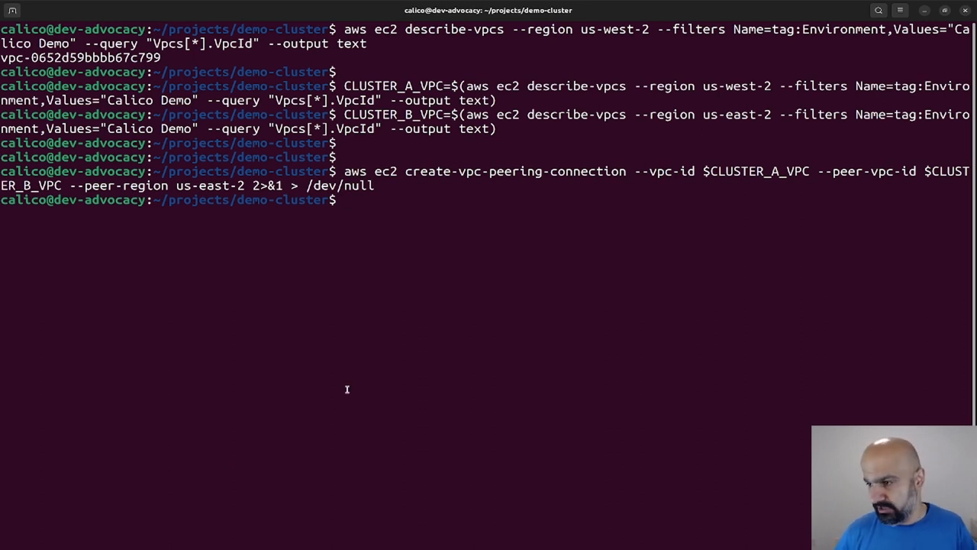
# Step: List cluster-a and cluster-b nodes with -o wide, highlighting worker IP 172.16.2.107
pyautogui.write('kubectl ge')
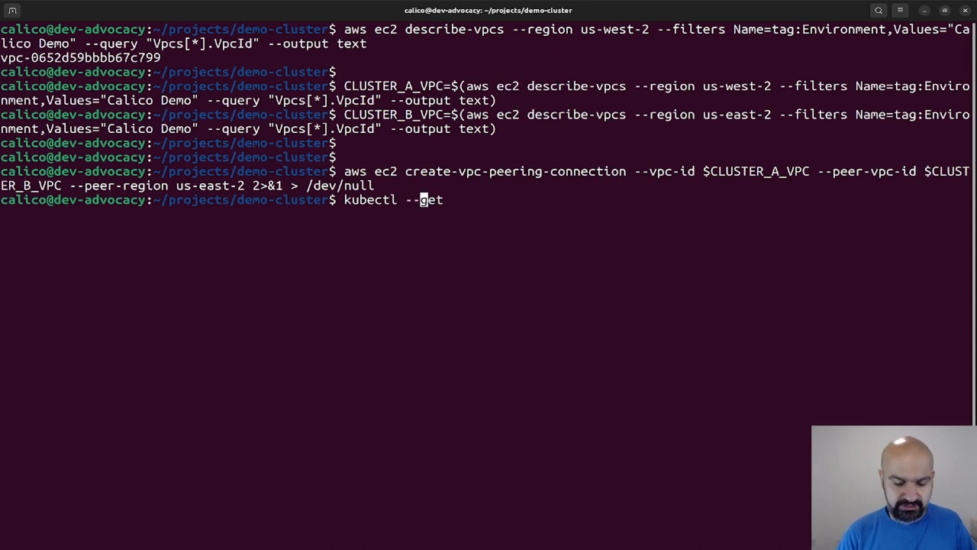
pyautogui.write('context cluster-a')
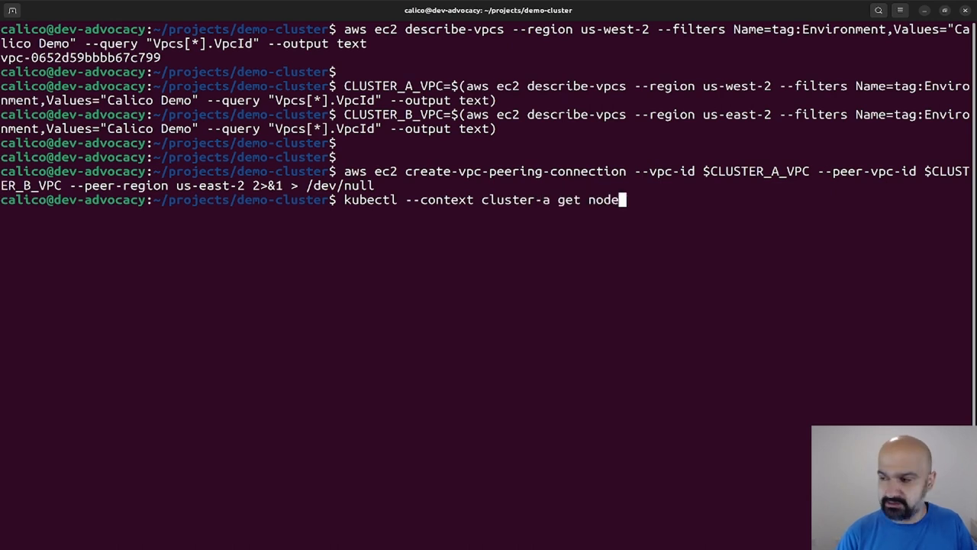
pyautogui.press('Return')
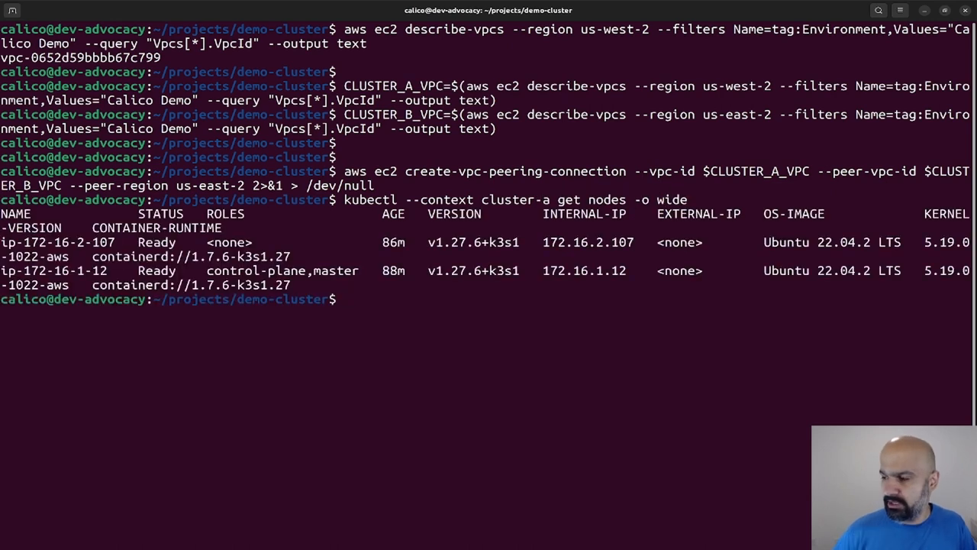
pyautogui.doubleClick(587, 242)
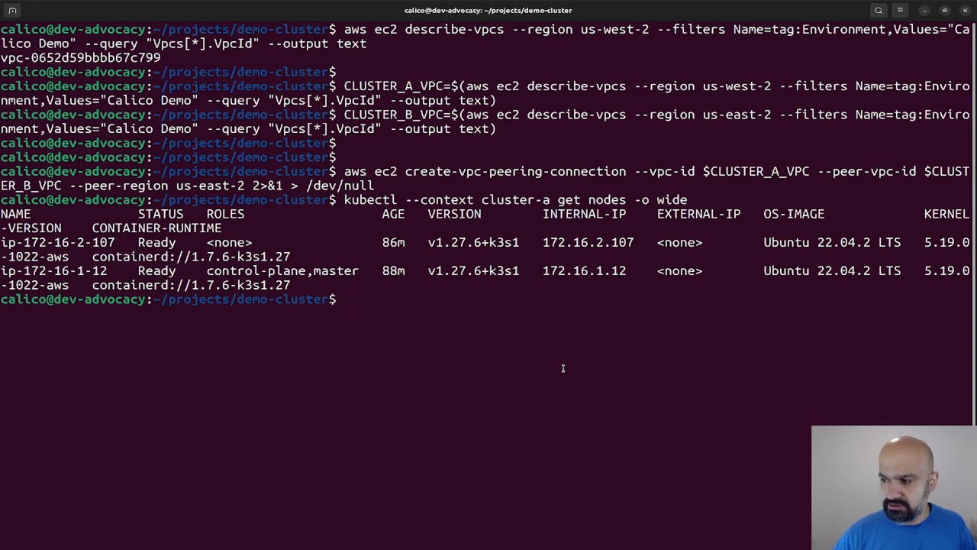
pyautogui.write('kubectl --context cluster-a get nodes -o wide')
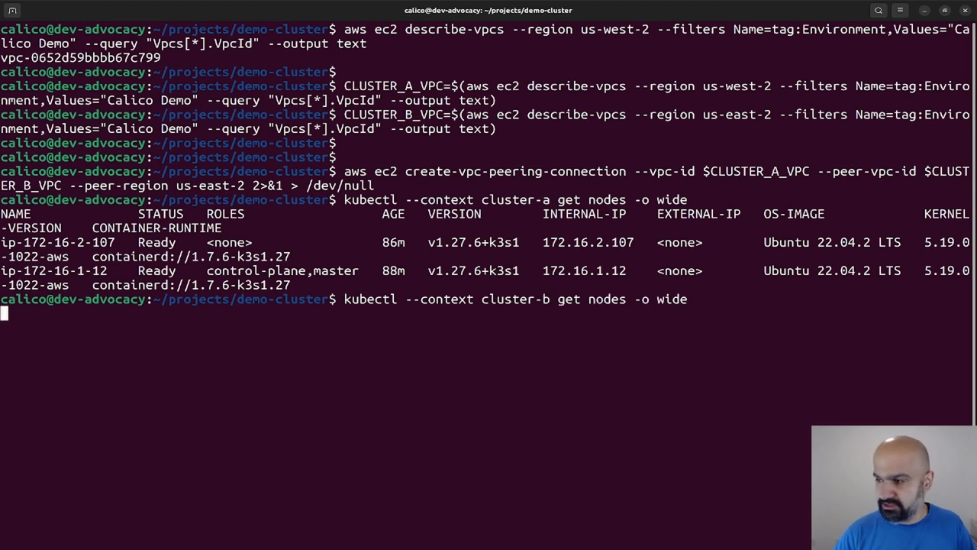
pyautogui.press('Return')
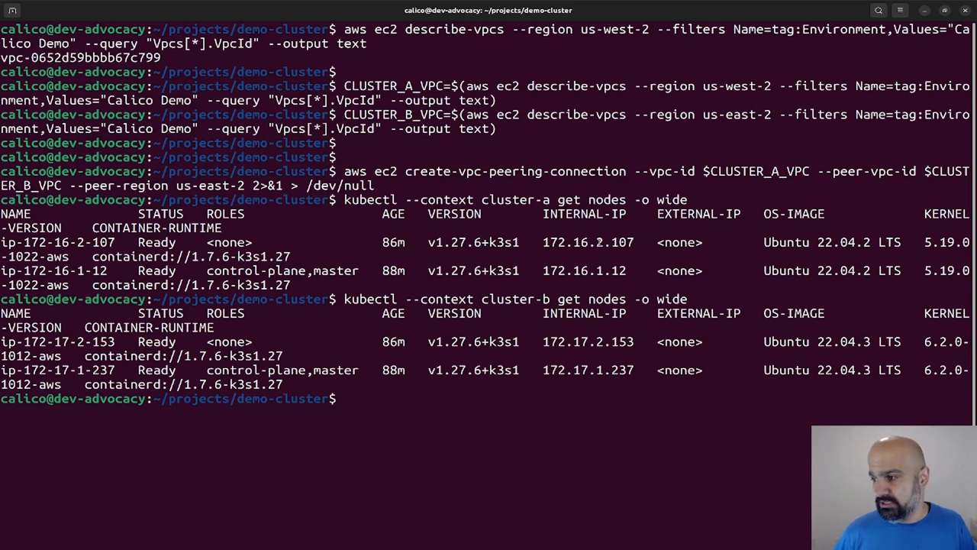
pyautogui.doubleClick(587, 242)
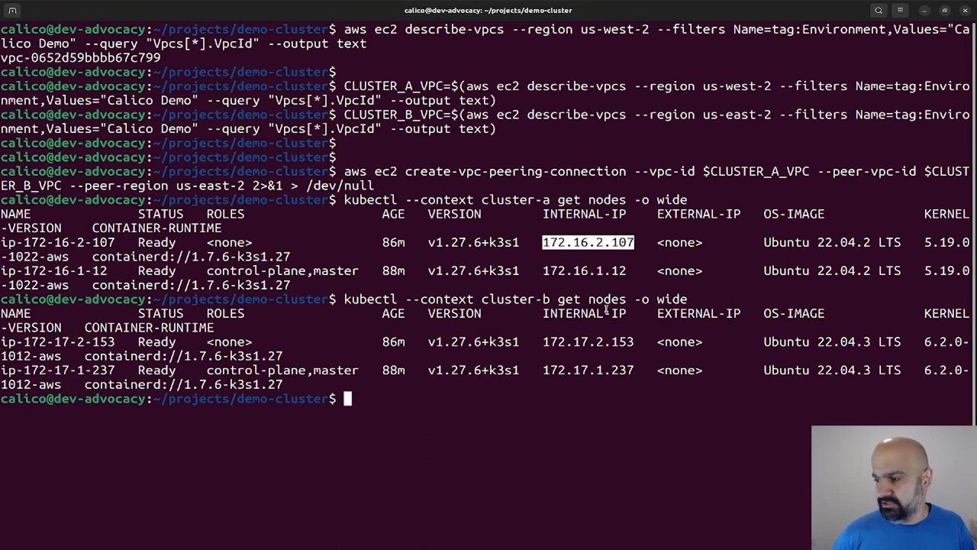
pyautogui.moveTo(555, 427)
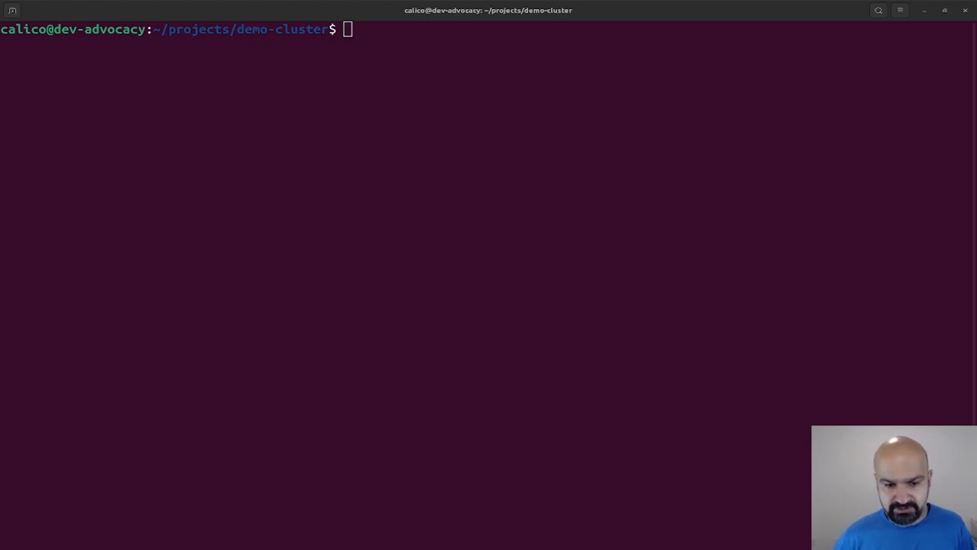
# Step: Look up the Calico Demo route tables and save rtb-06e7dc45d5f8a052f as ROUTE_ID_CA
pyautogui.write('aws ec2 describe-route-tables --filters Name=tag:Environment,Values="Calico Demo" --query "RouteTables[*].RouteTableId" --output text')
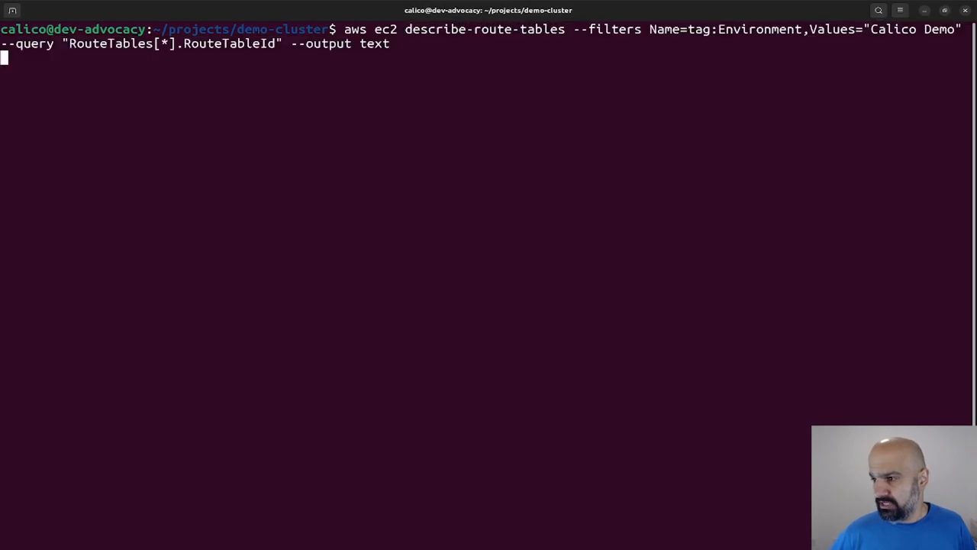
pyautogui.press('Return')
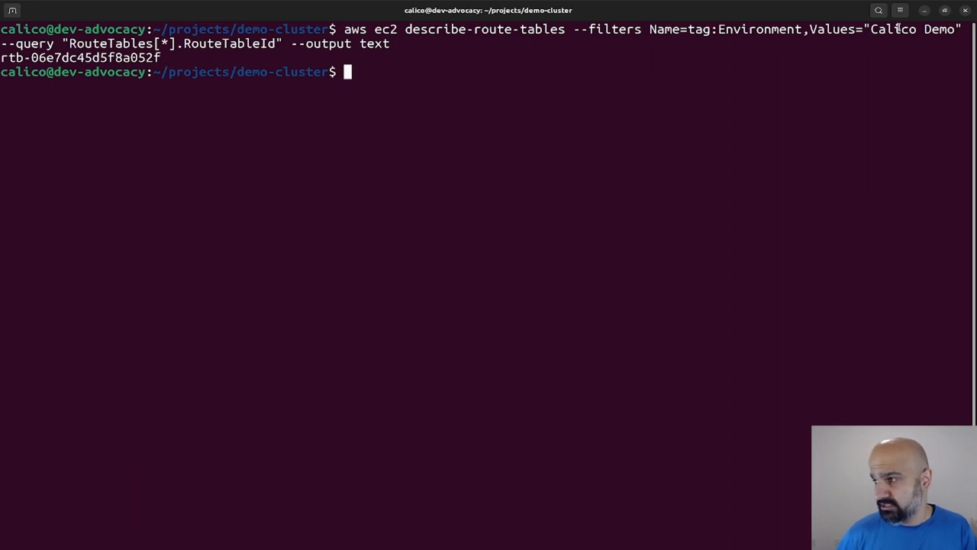
pyautogui.doubleClick(894, 29)
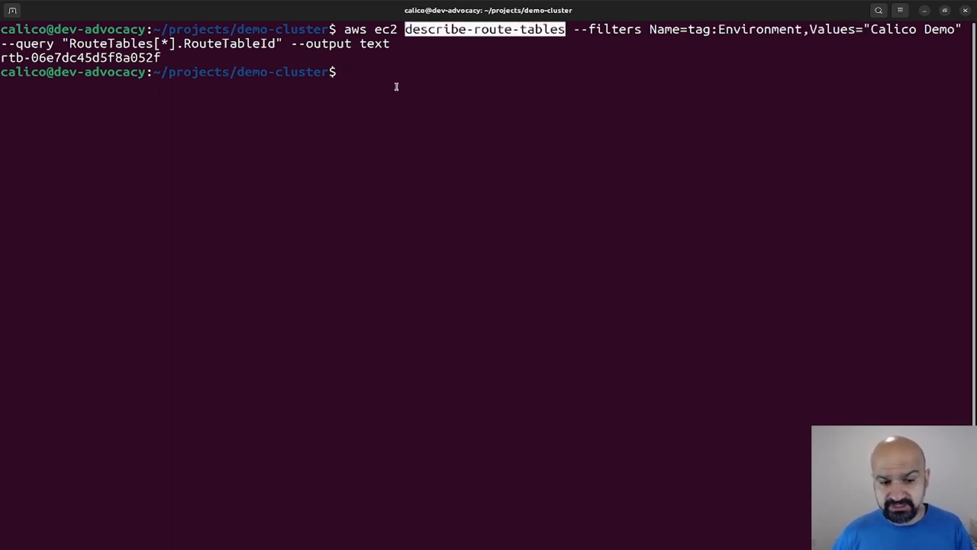
pyautogui.moveTo(206, 207)
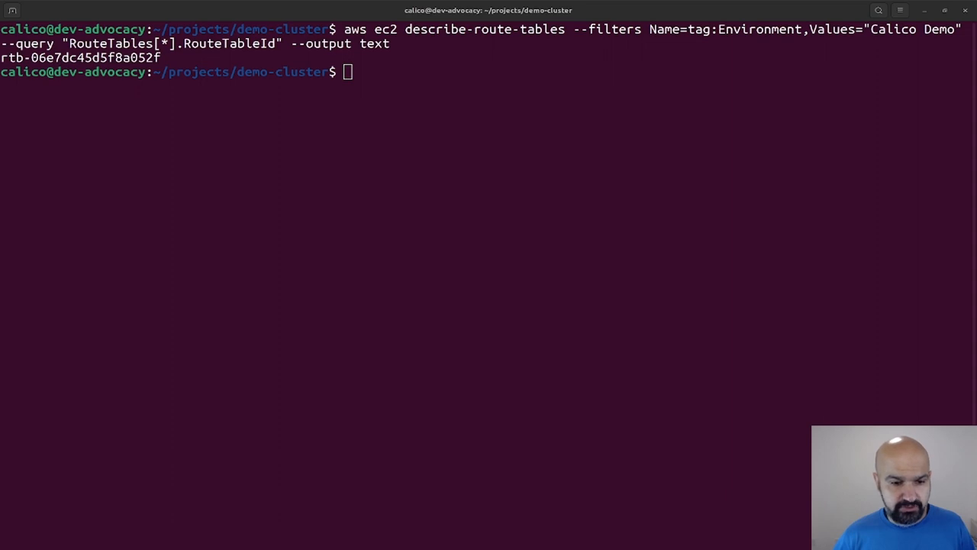
pyautogui.press('Return')
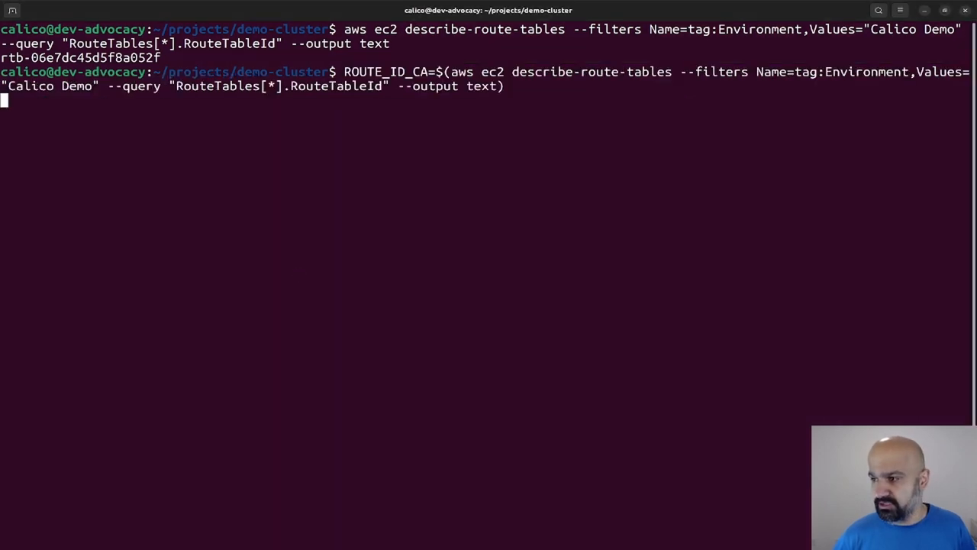
pyautogui.press('Return')
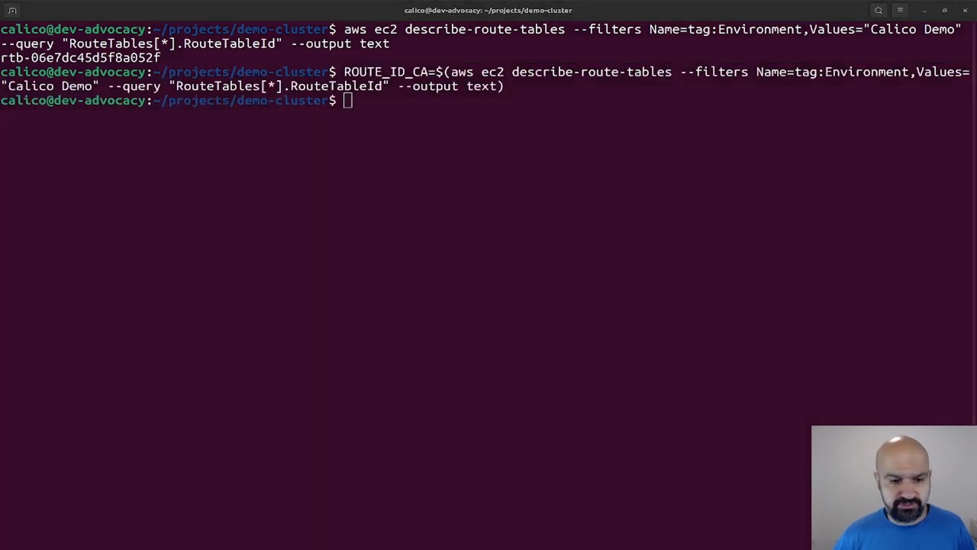
pyautogui.write('ROUTE_ID_CB=$(aws ec2 describe-route-tables --region us-east-2 --filters Name=tag:Environment,Values="Calico Demo" --query "RouteTables[*].RouteTableId" --output text)')
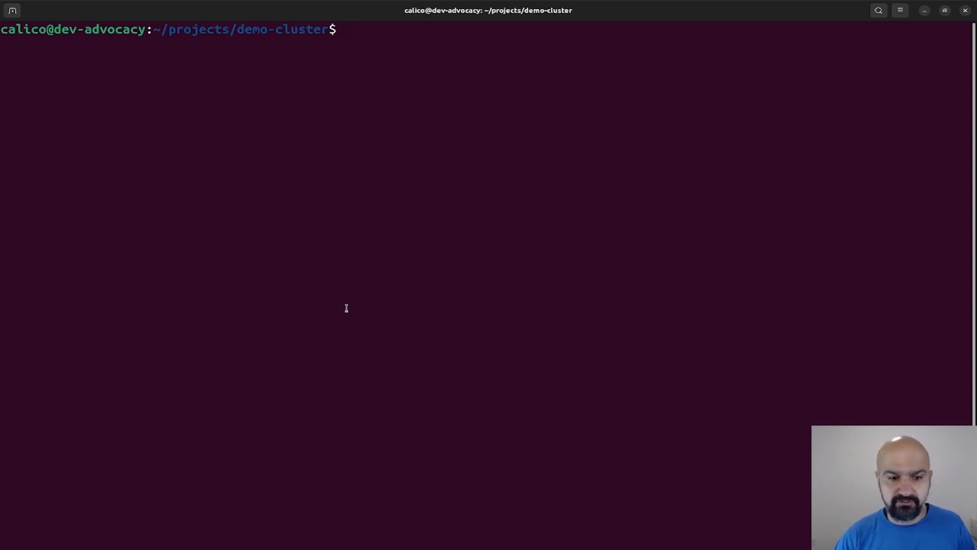
# Step: Store peering connection ID pcx-033a0b26c91c0af35 in PEER_ID, then clear the screen
pyautogui.write('aws ec2 describe-vpc-peering-connections --region us-west-2 --query "VpcPeeringConnections[0].VpcPeeringConnectionId" --output text')
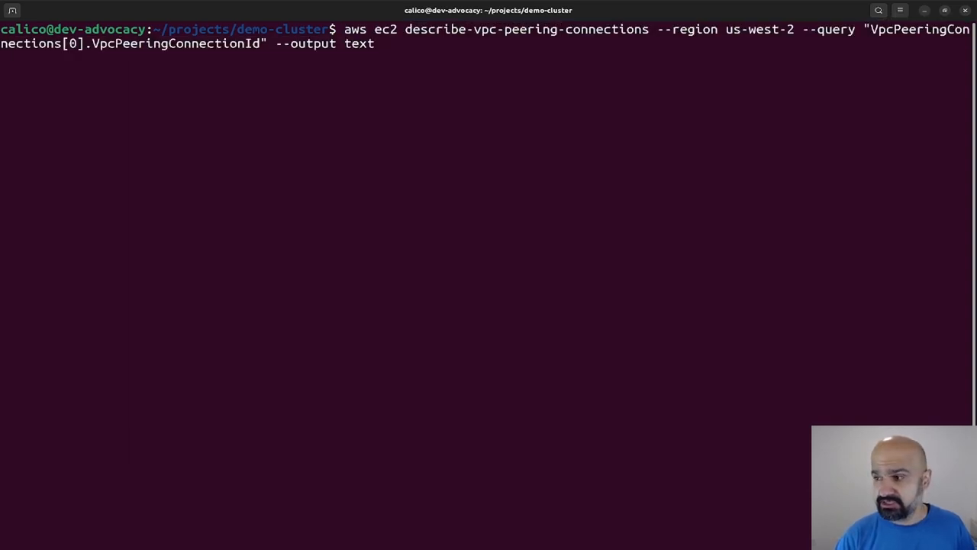
pyautogui.press('Return')
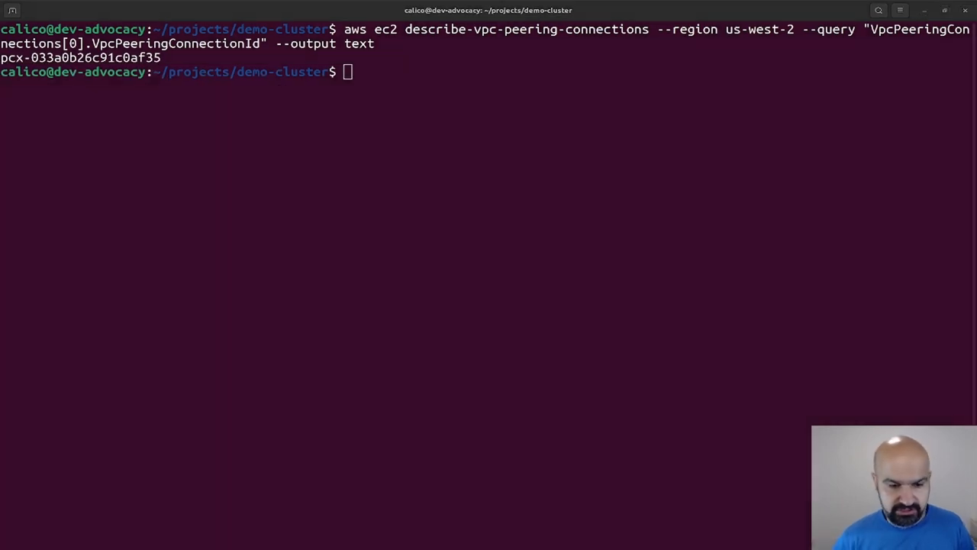
pyautogui.write('PEER_ID=$(aws ec2 describe-vpc-peering-connections --region us-west-2 --query "VpcPeeringConnections[0].VpcPeeringConnectionId" --output text)')
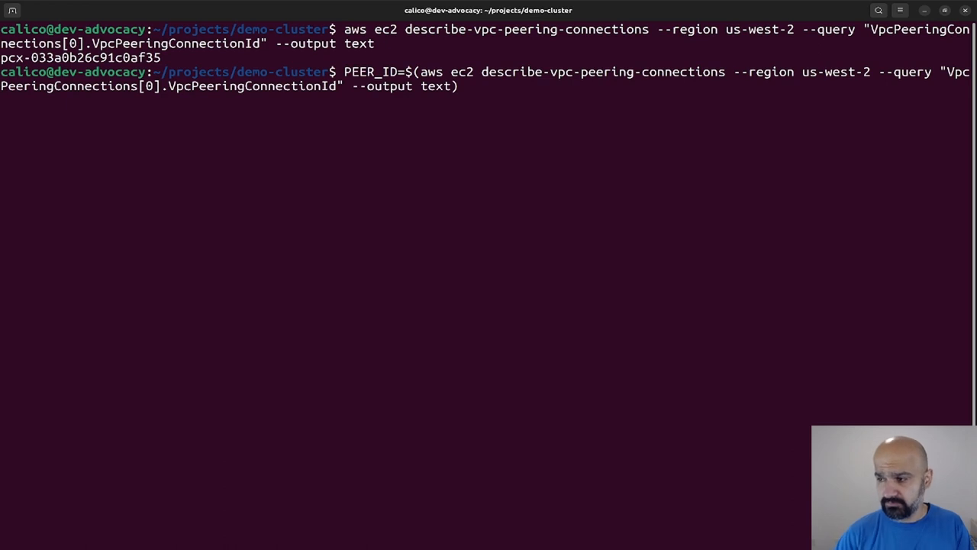
pyautogui.press('Return')
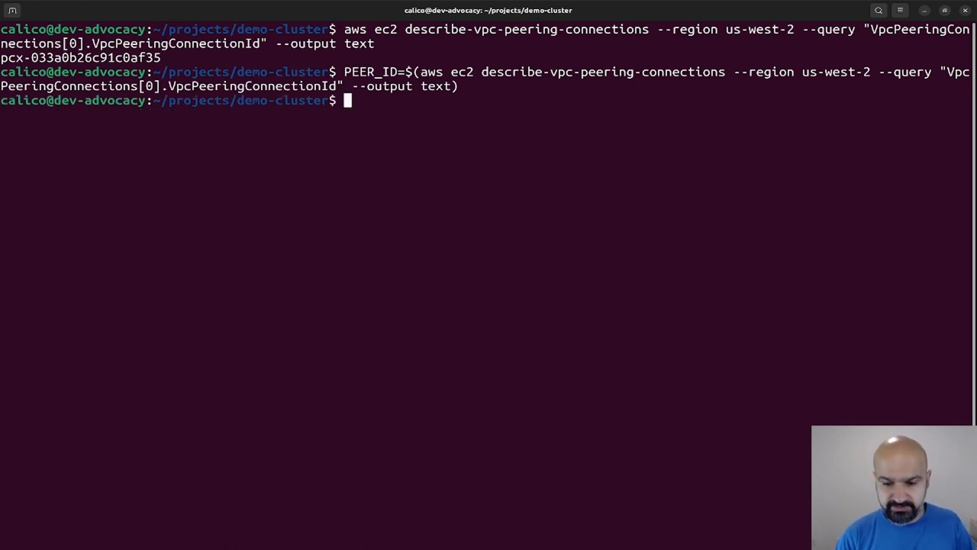
pyautogui.press('ctrl+l')
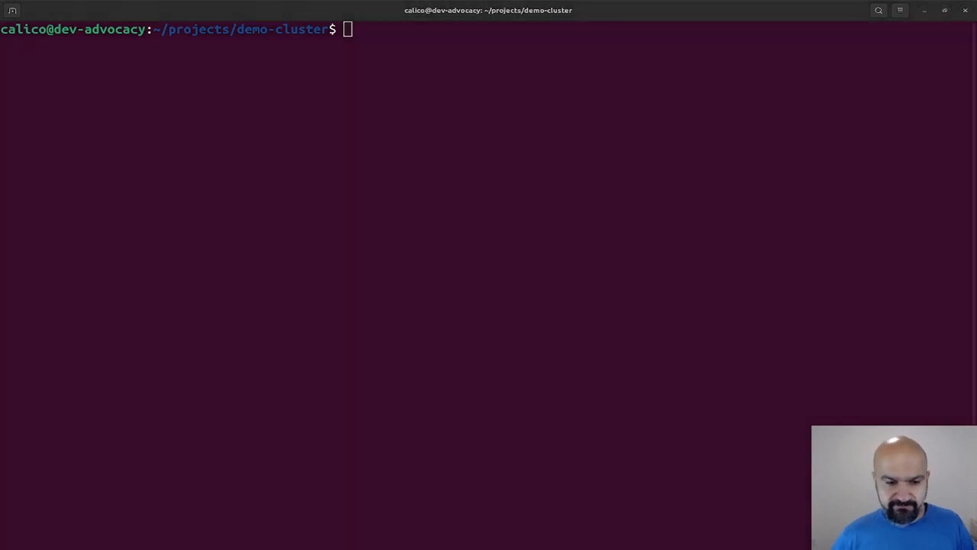
pyautogui.moveTo(351, 348)
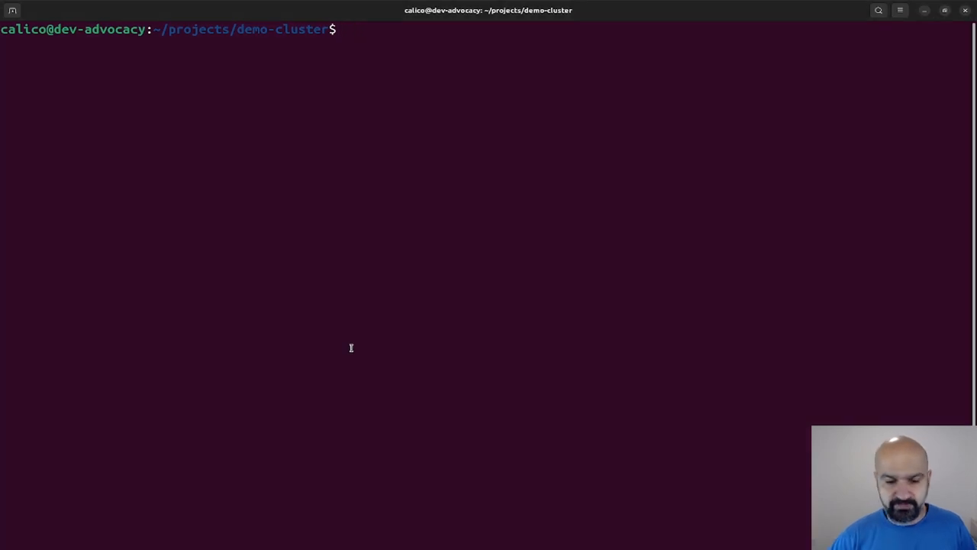
# Step: Accept the $PEER_ID peering in us-east-2 and type the us-west-2 route for 172.17.0.0/16
pyautogui.write('aws ec2 accept-vpc-peering-connection --vpc-peering-connection-id $PEER_ID --region us-east-2 2>&1 > /dev/null')
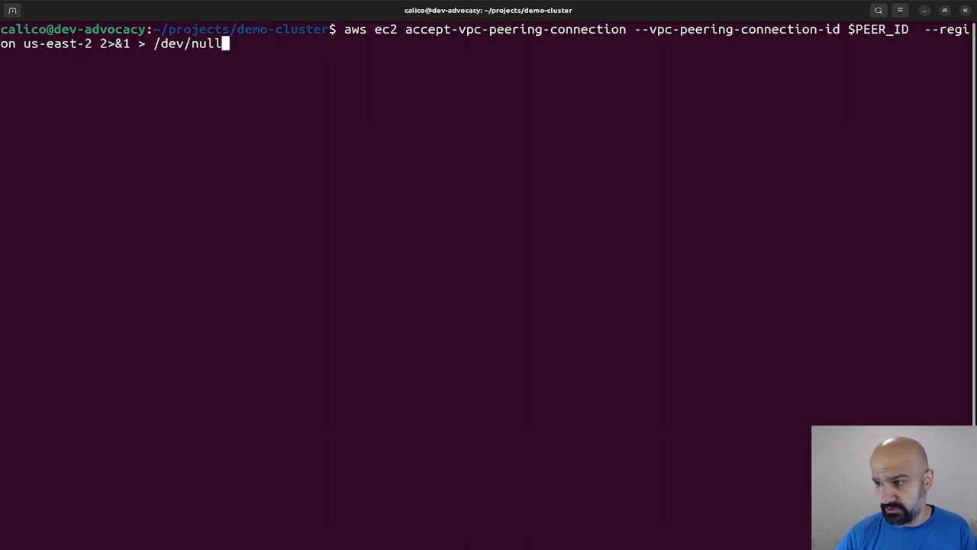
pyautogui.press('Return')
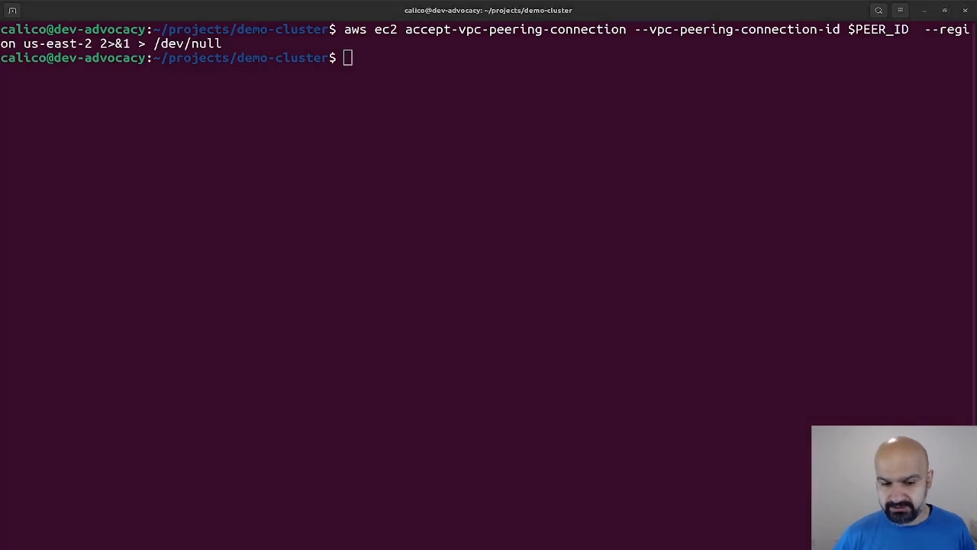
pyautogui.write('aws ec2 create-route --region us-west-2 --route-table-id $ROUTE_ID_CA --destination-cidr-block "172.17.0.0/16" --vpc-peering-connection-id $PEER_ID')
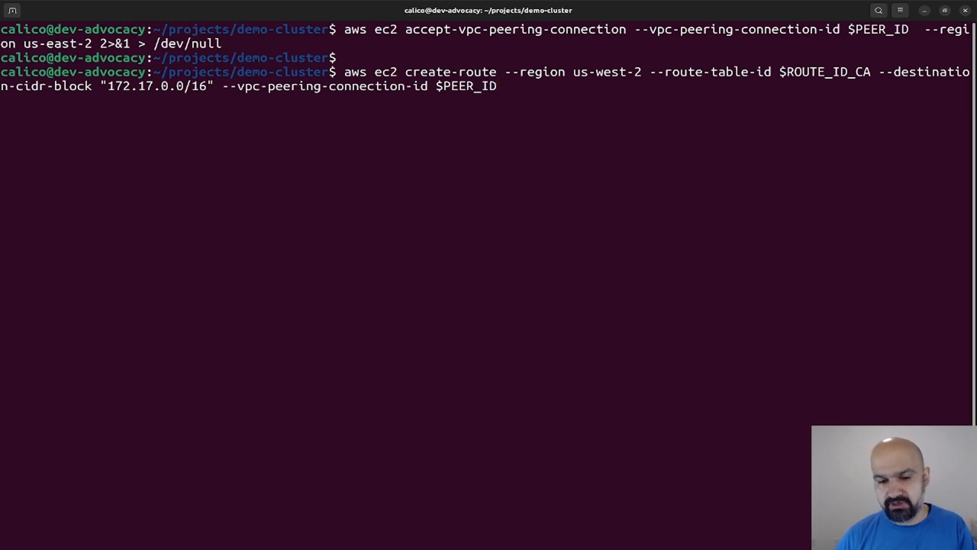
# Step: Create peering routes: us-west-2 to 172.17.0.0/16 and us-east-2 to 172.16.0.0/16
pyautogui.press('Return')
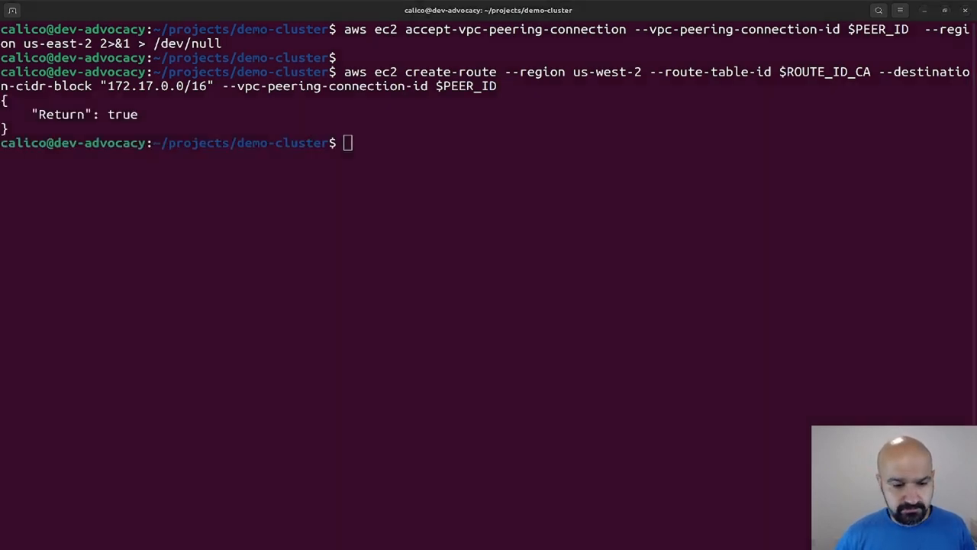
pyautogui.write('aws ec2 create-route --region us-east-2 --route-table-id $ROUTE_ID_CB --destination-cidr-block "172.16.0.0/16" --vpc-peering-connection-id $PEER_ID')
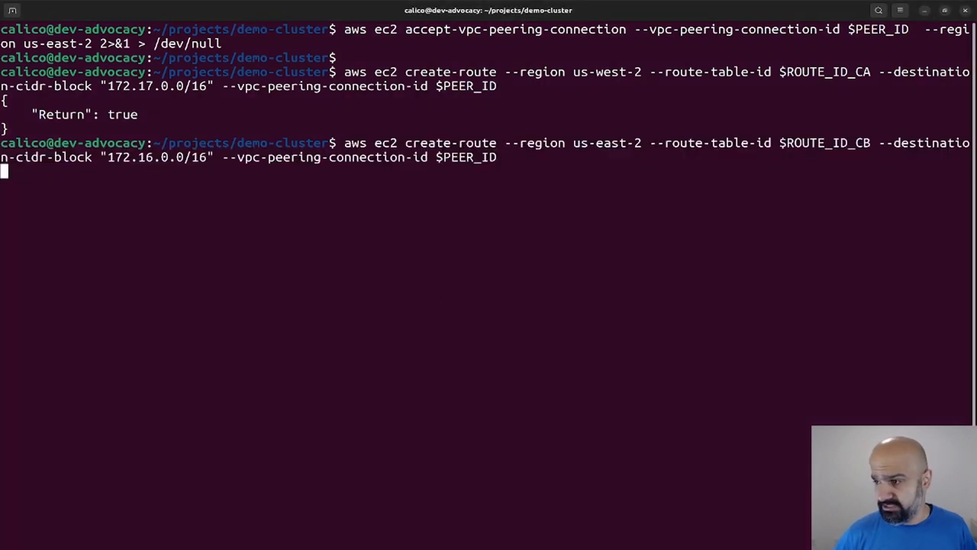
pyautogui.press('Return')
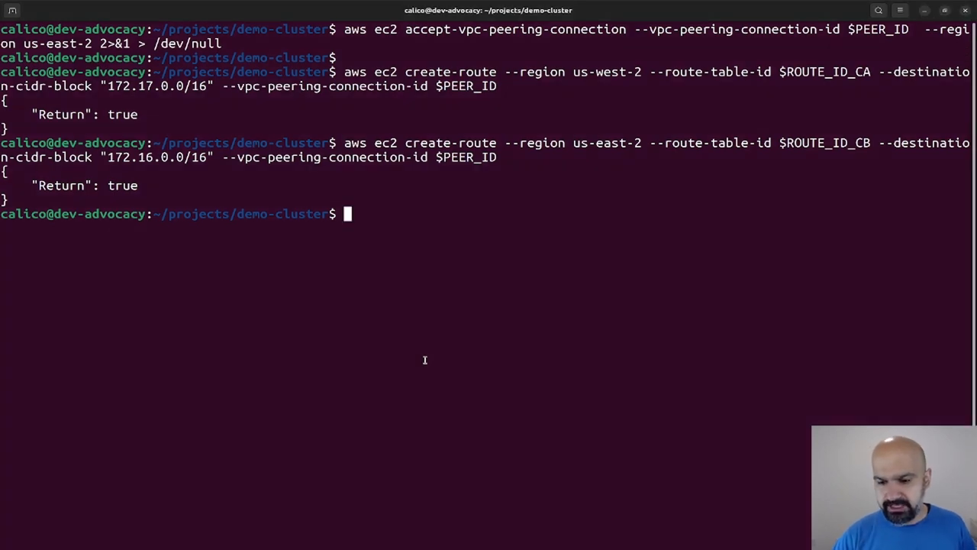
pyautogui.write('kubectl --context cluster-a exec -n calico-system ds/calico-node -c calico-node -- birdcl show protocols')
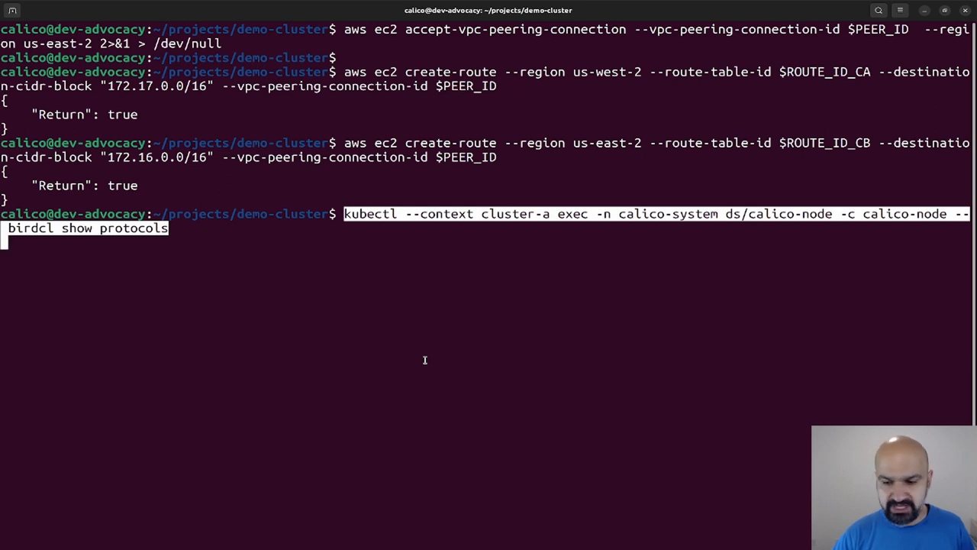
# Step: Run birdcl show protocols on cluster-a's calico-node to check BGP peer status
pyautogui.press('Return')
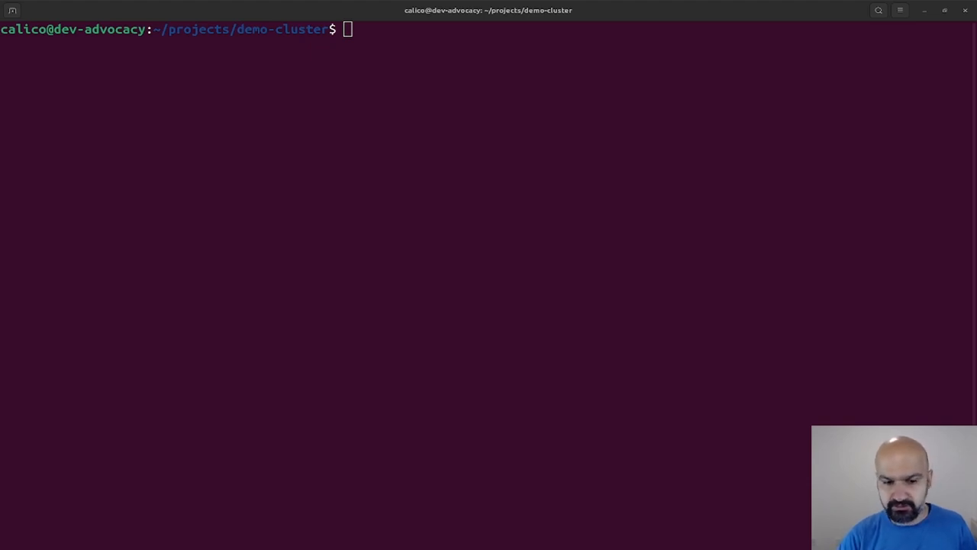
pyautogui.moveTo(270, 426)
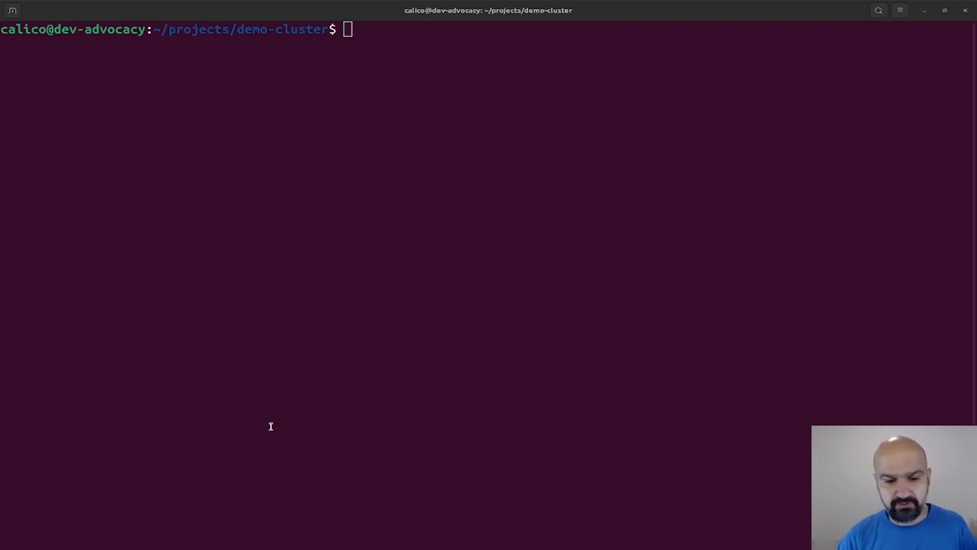
# Step: Look up us-west-2 Calico Demo security group sg-07712021a9fbbbd44 and save it as SG_CA
pyautogui.write('aws ec2 describe-security-groups --region us-west-2 --filters Name=tag:Environment,Values="Calico Demo" --query "SecurityGroups[*].{ID:GroupId}[0].ID" --output text')
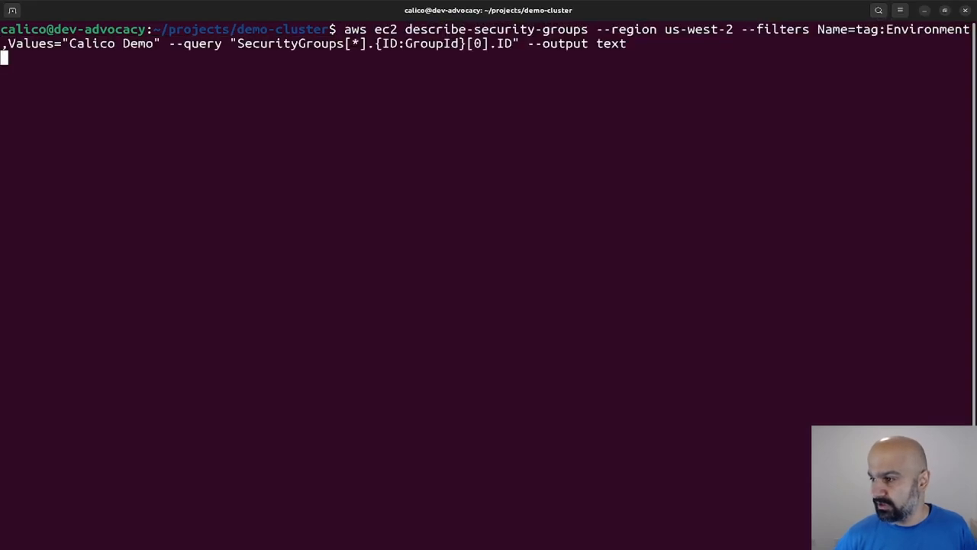
pyautogui.press('Return')
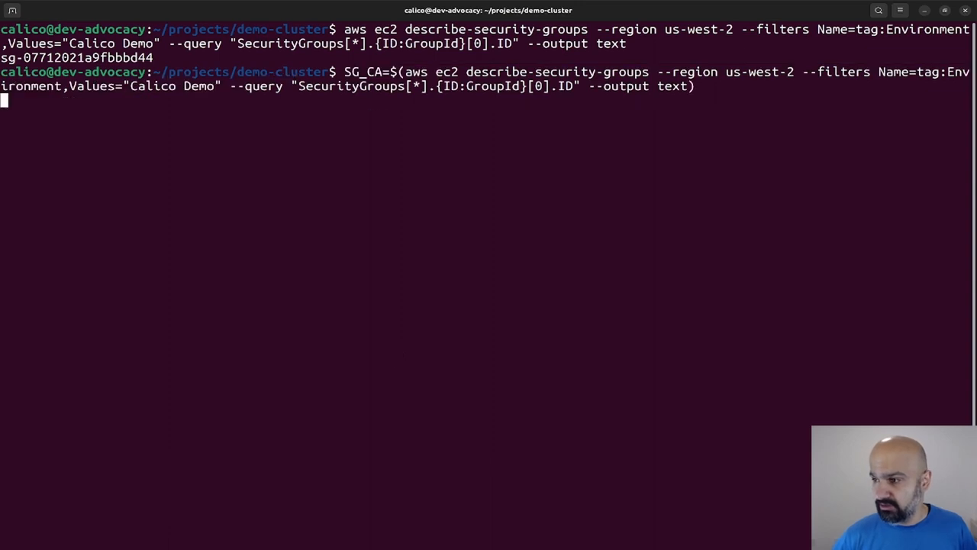
pyautogui.press('Return')
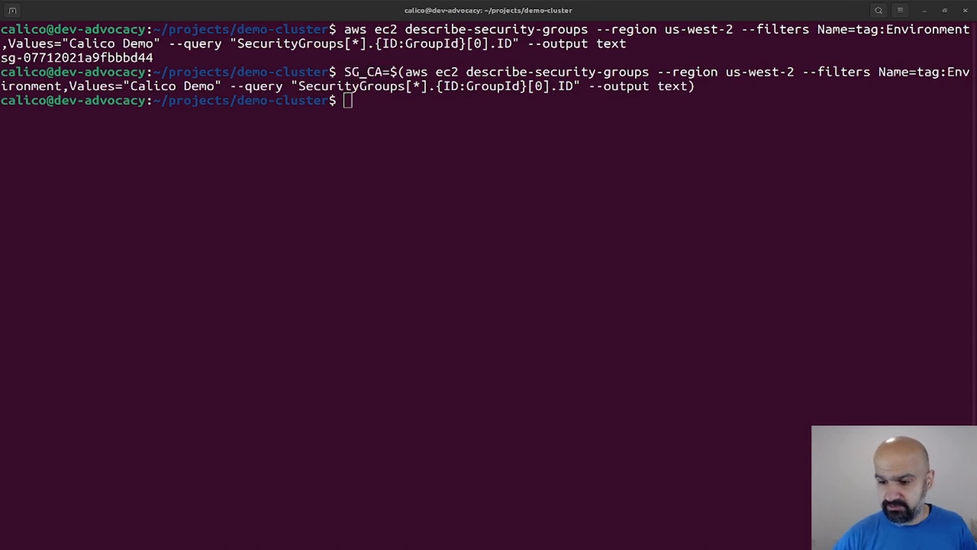
pyautogui.write('aws ec2 authorize-security-group-ingress --region us-west-2 --group-id $SG_CA --protocol tcp --port 179 --cidr 172.17.0.0/16')
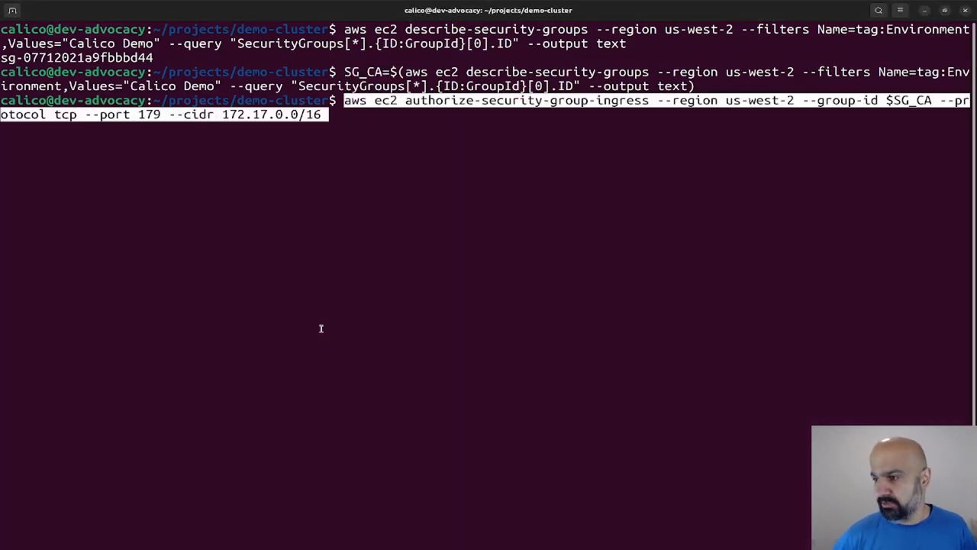
# Step: Allow TCP 179 ingress on SG_CA from 172.17.0.0/16 and SG_CB from 172.16.0.0/16
pyautogui.press('Return')
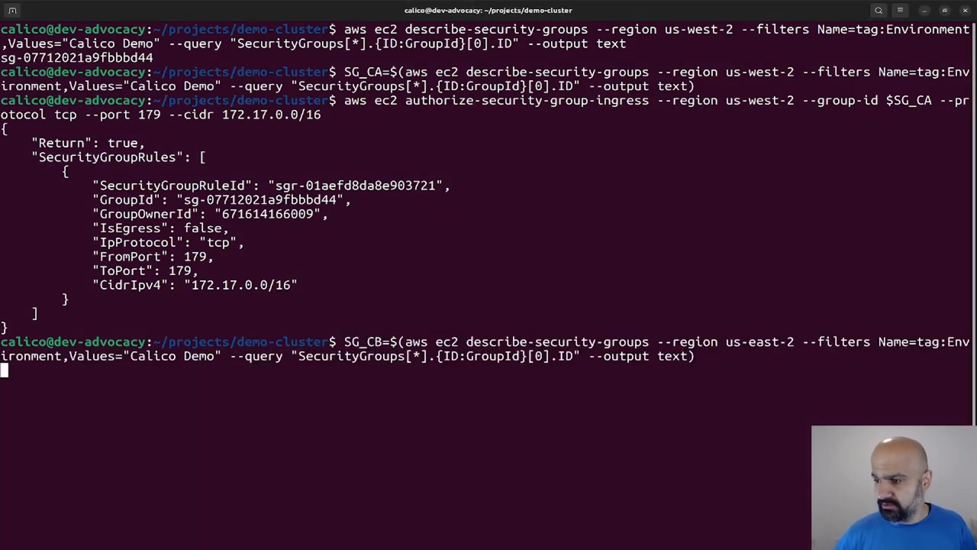
pyautogui.press('Return')
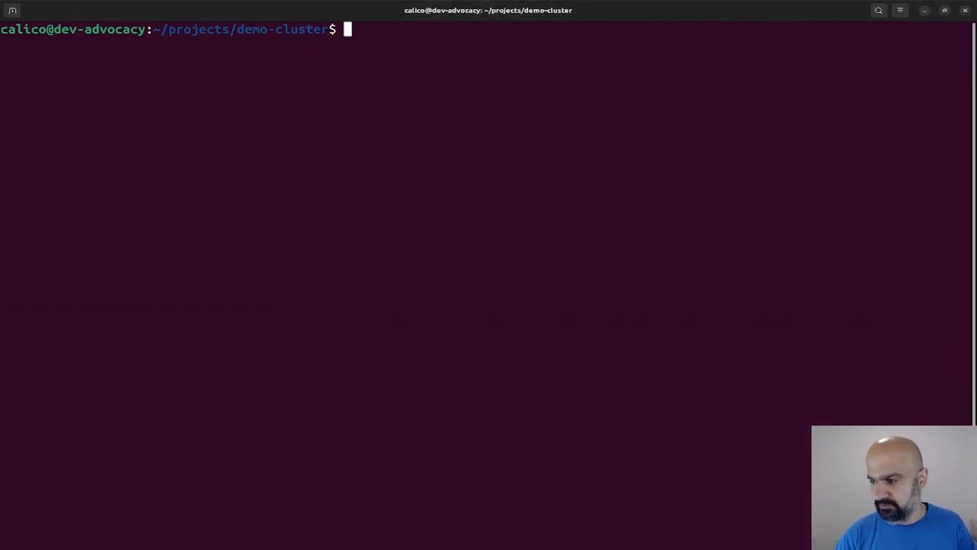
pyautogui.write('aws ec2 authorize-security-group-ingress --region us-east-2 --group-id $SG_CB --protocol tcp --port 179 --cidr 172.16.0.0/16')
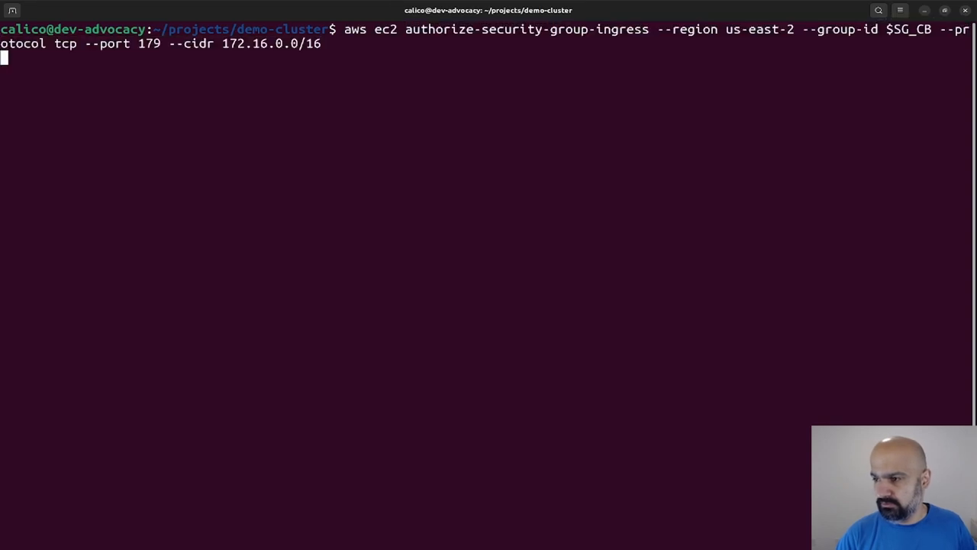
pyautogui.press('Return')
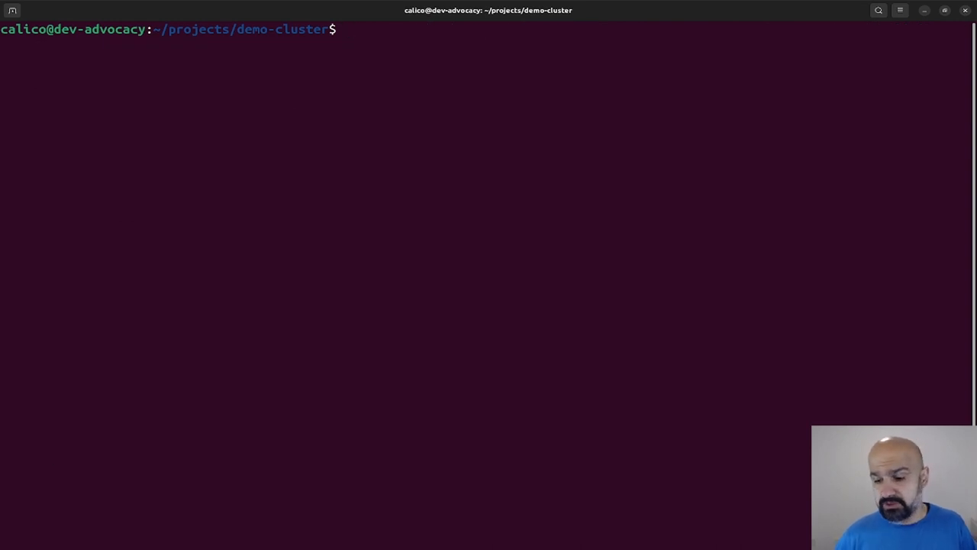
# Step: Recheck cluster-a's birdcl protocols for Established BGP peers, then list its BIRD routes
pyautogui.write('kubectl --context cluster-a exec -n calico-system ds/calico-node -c calico-node -- birdcl show protocols')
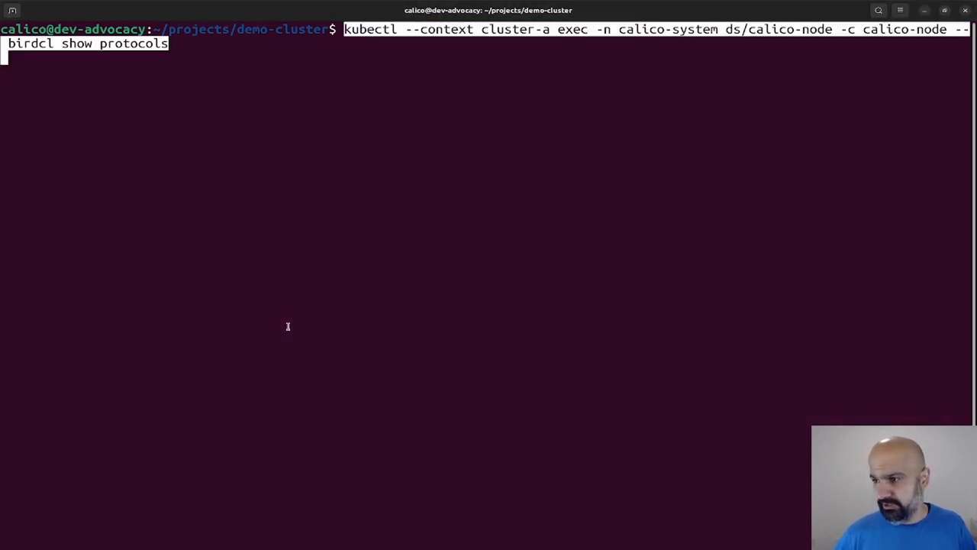
pyautogui.press('Return')
pyautogui.write('kubectl --context cluster-a exec -n calico-system ds/calico-node -c calico-node -- birdcl show route')
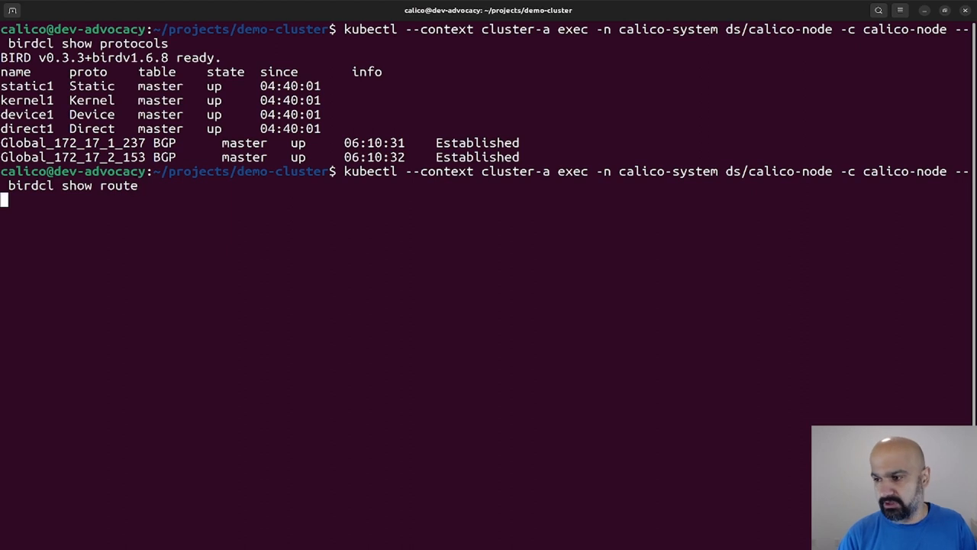
pyautogui.press('Return')
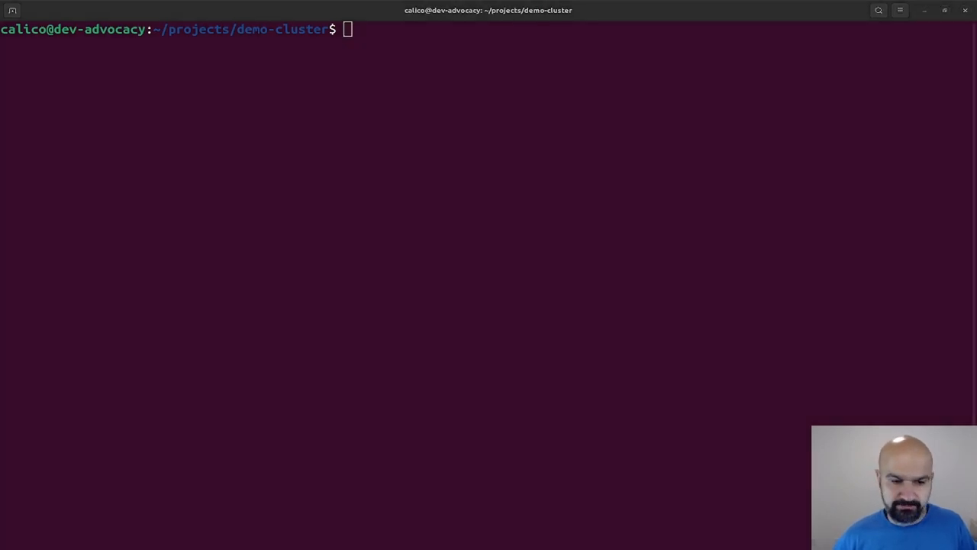
# Step: Create the nginx deployment and NodePort service on cluster-a, then list pods and services
pyautogui.press('Return')
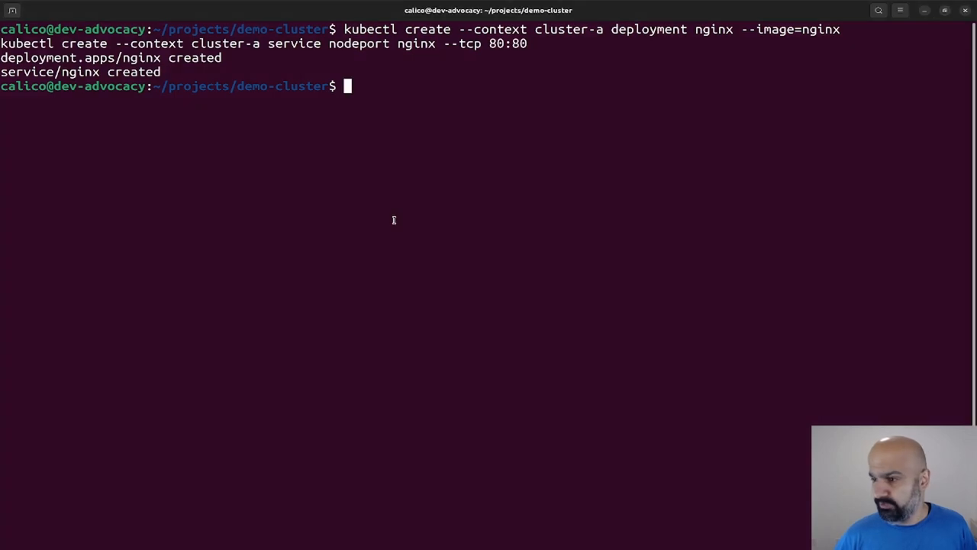
pyautogui.write('cluster-a get pods -o wide')
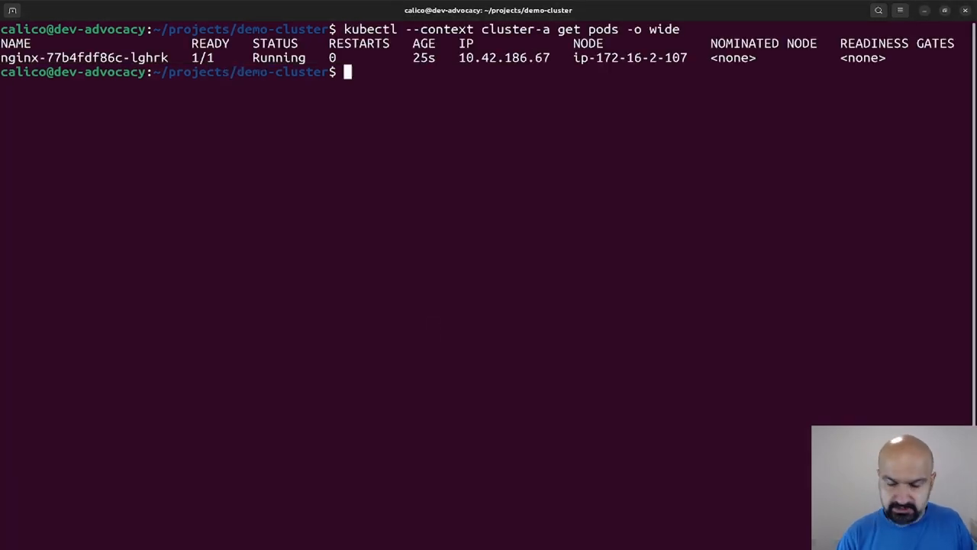
pyautogui.write('kubectl get svc')
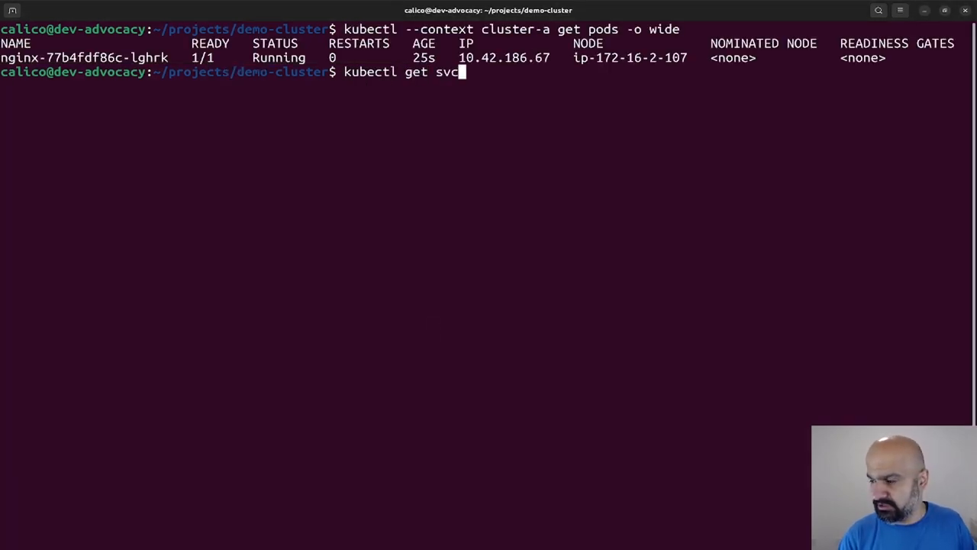
pyautogui.press('Return')
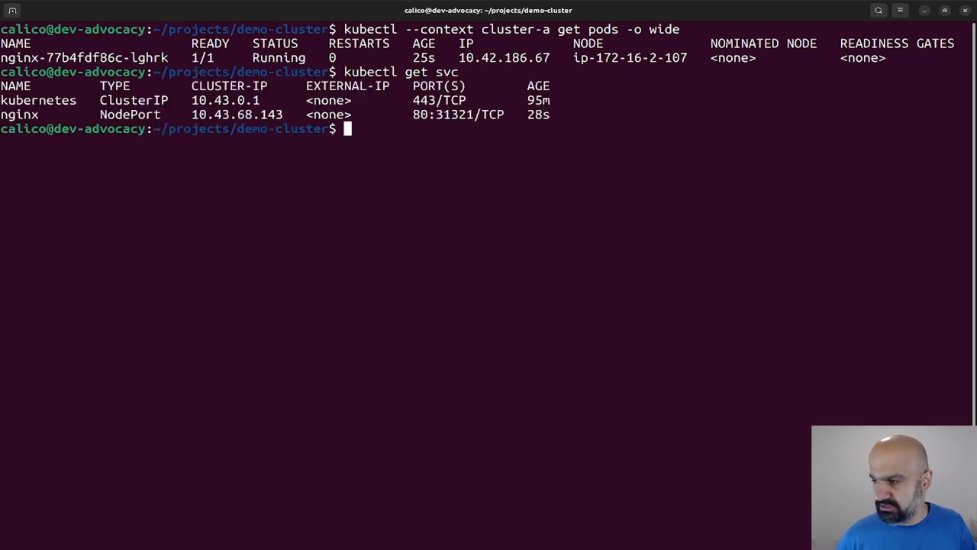
# Step: Start a cluster-b netshoot tmp-shell pod and curl the nginx pod at 10.42.186.67
pyautogui.write('kubectl --context cluster-b run tmp-shell --rm -i --tty --image nicolaka/netshoot -- /bin/bash')
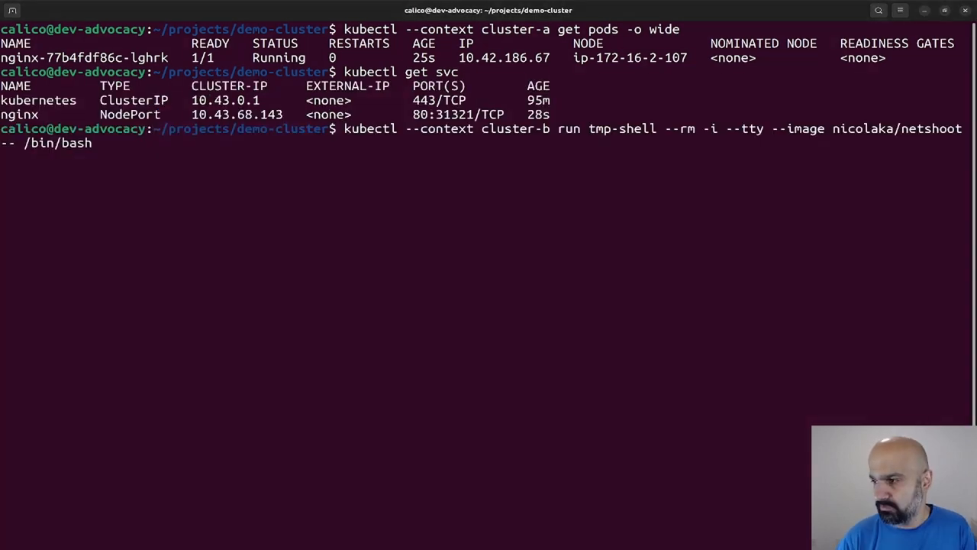
pyautogui.press('Return')
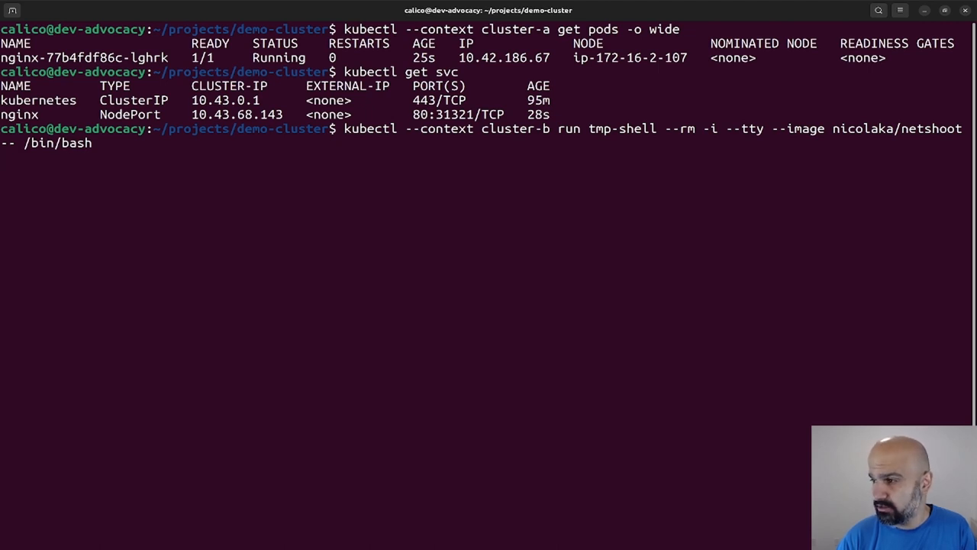
pyautogui.press('Return')
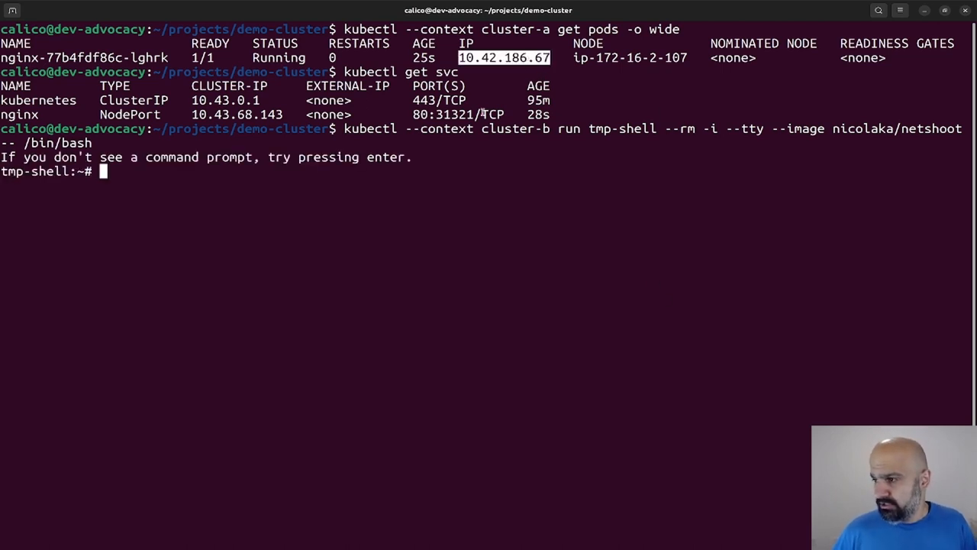
pyautogui.write('curl 10.42.186.67')
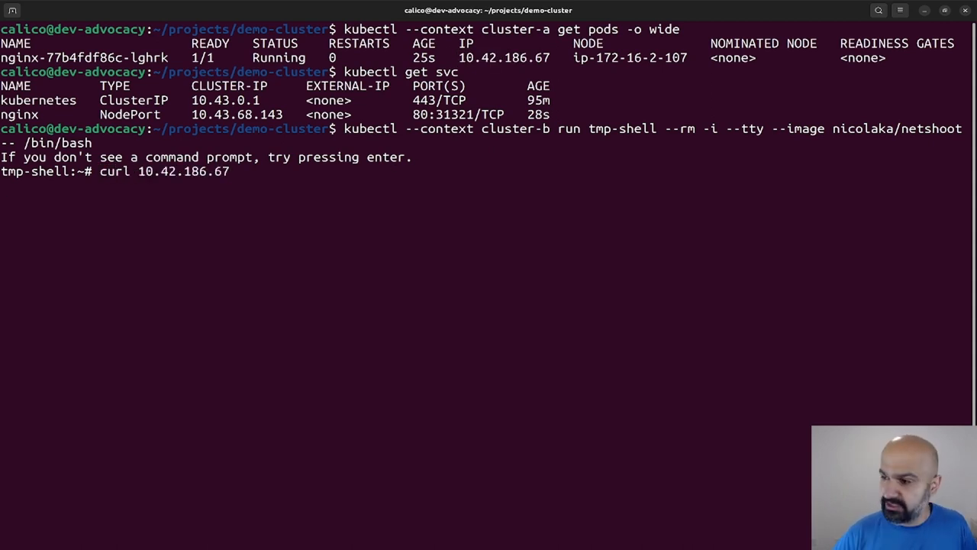
pyautogui.press('ctrl+c')
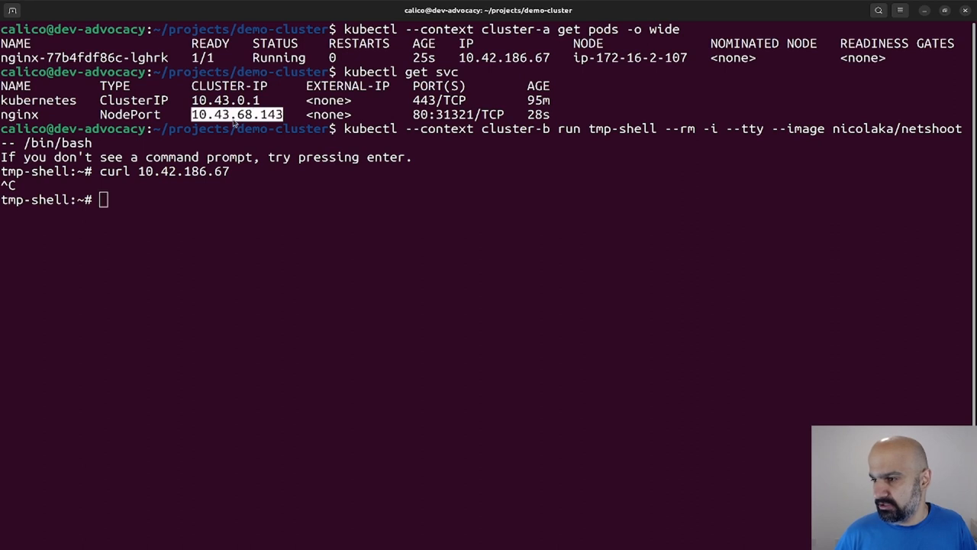
# Step: Curl the nginx service IP, check the route to 10.42.186.67, and exit the shell
pyautogui.write('curl 10.43.68.143')
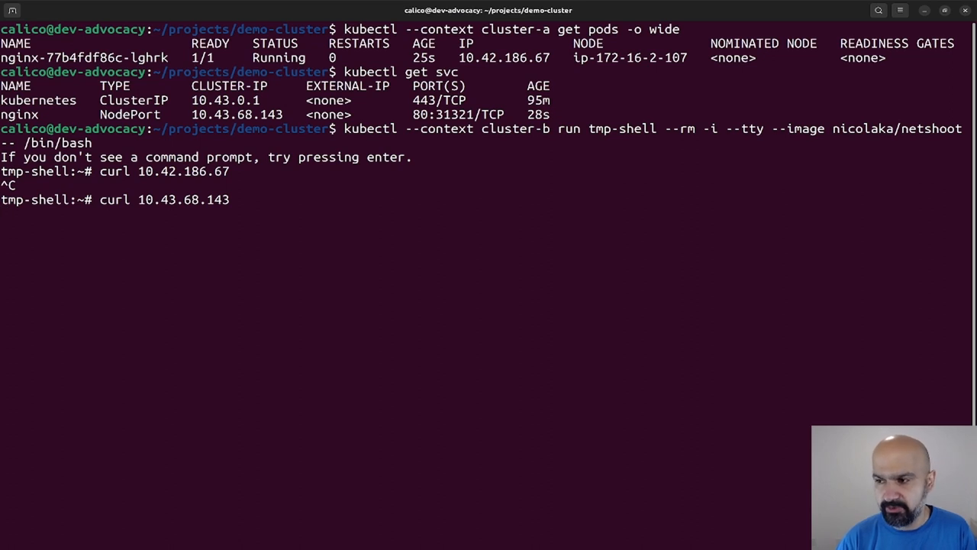
pyautogui.write('ip r')
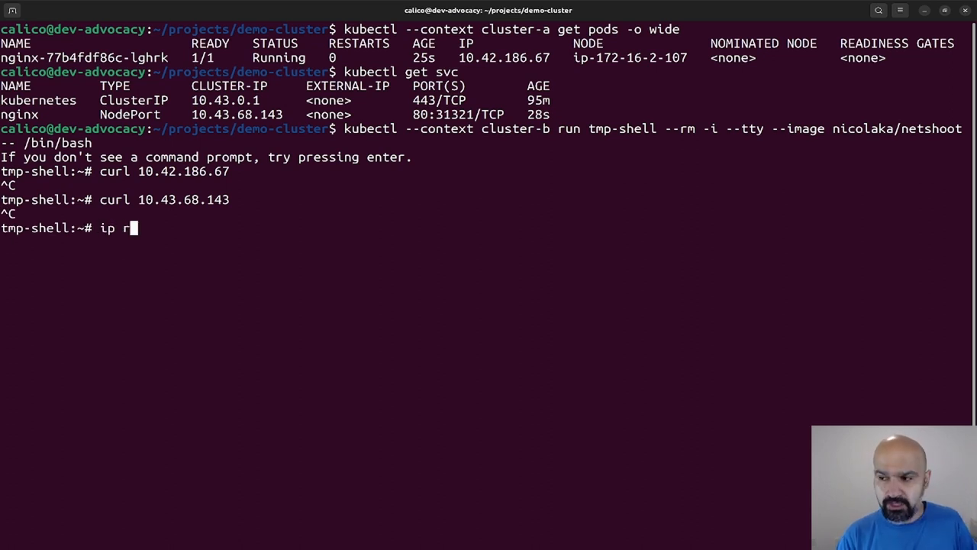
pyautogui.write('oute get')
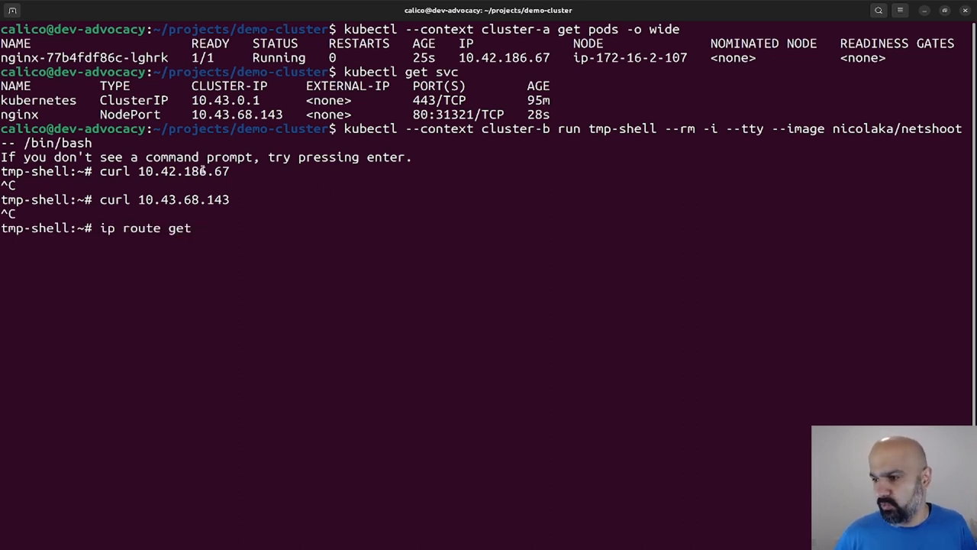
pyautogui.press('Return')
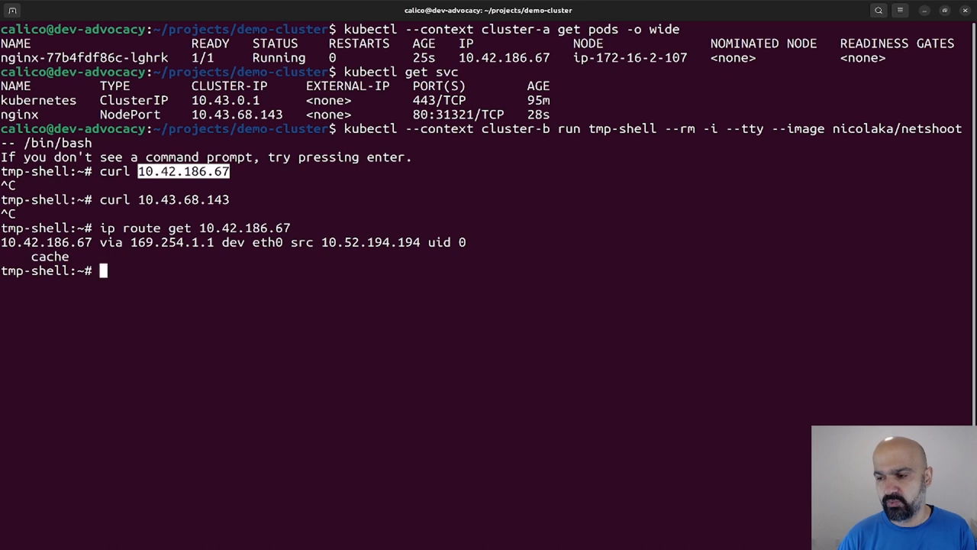
pyautogui.write('exit')
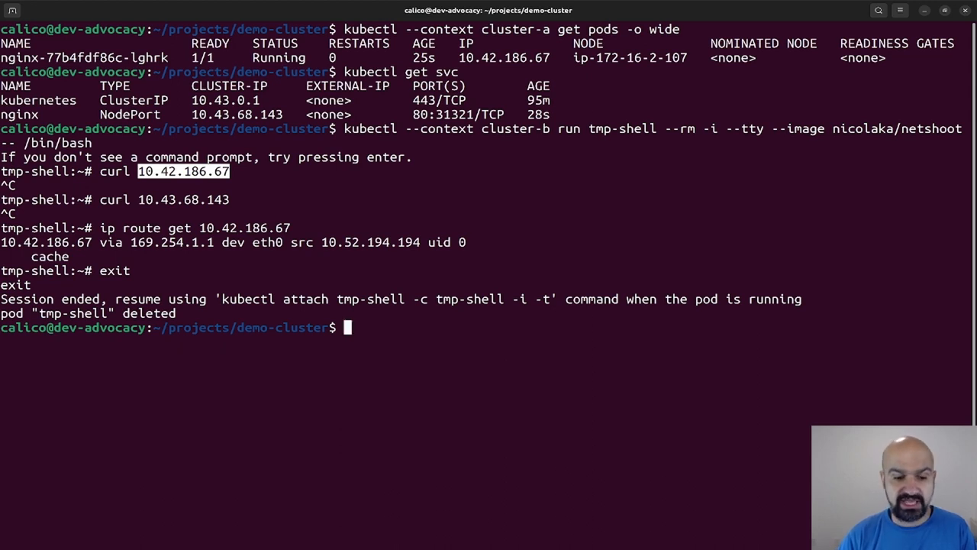
# Step: List cluster-b services in the default namespace and across all namespaces, then clear
pyautogui.write('kubectl --cont')
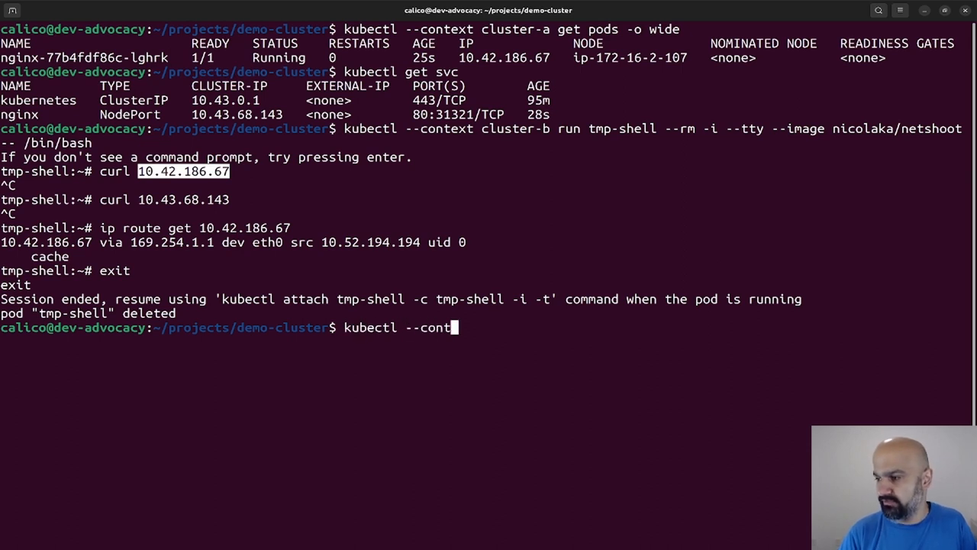
pyautogui.write('ext get cl')
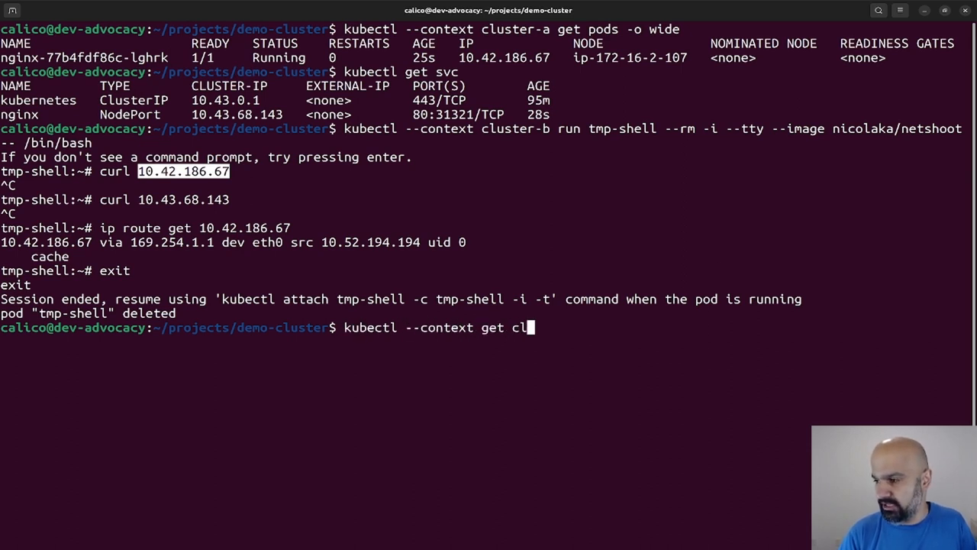
pyautogui.write('uster-b')
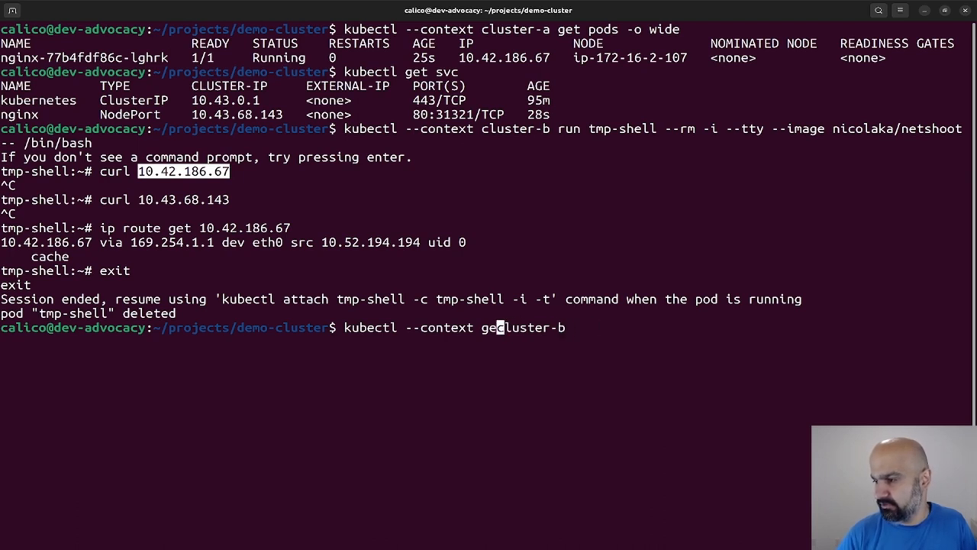
pyautogui.write('get s')
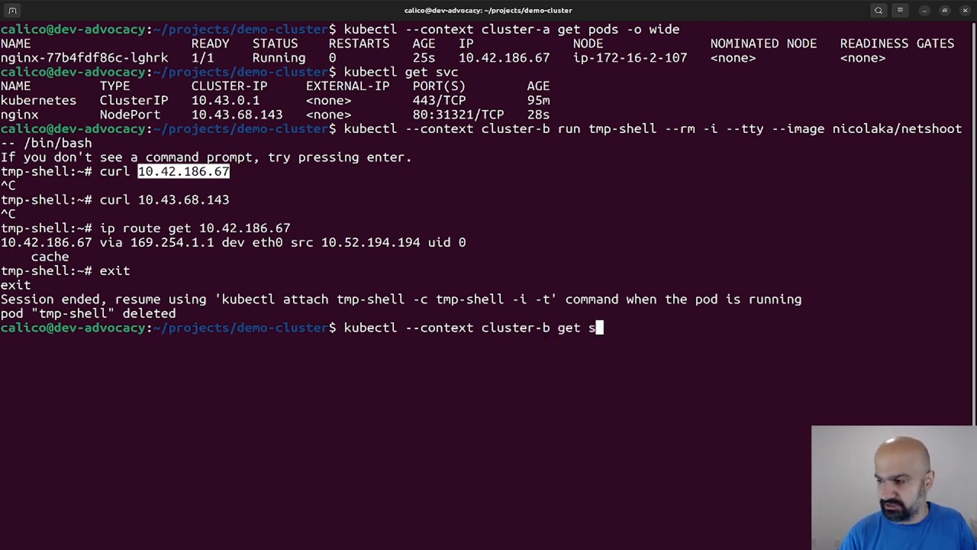
pyautogui.press('Return')
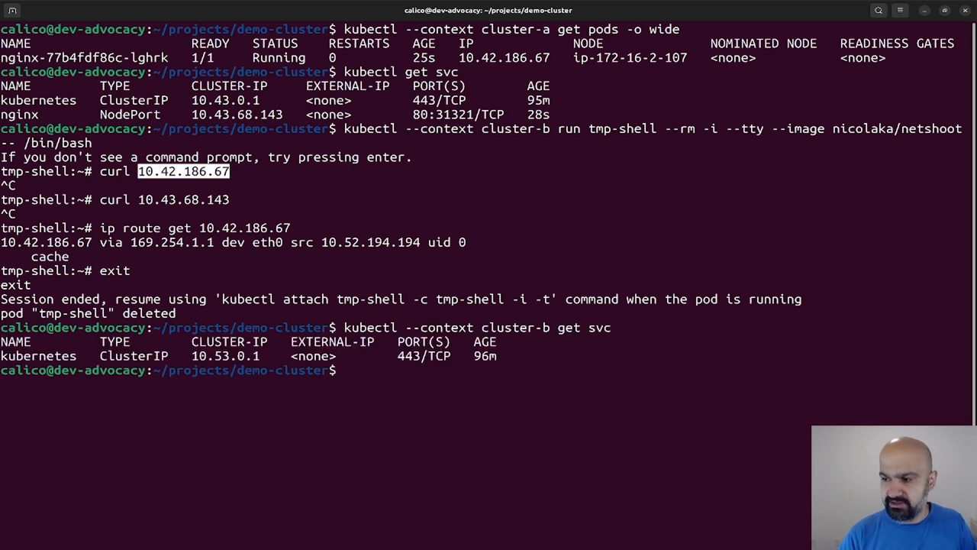
pyautogui.write('kubectl --context cluster-b get svc')
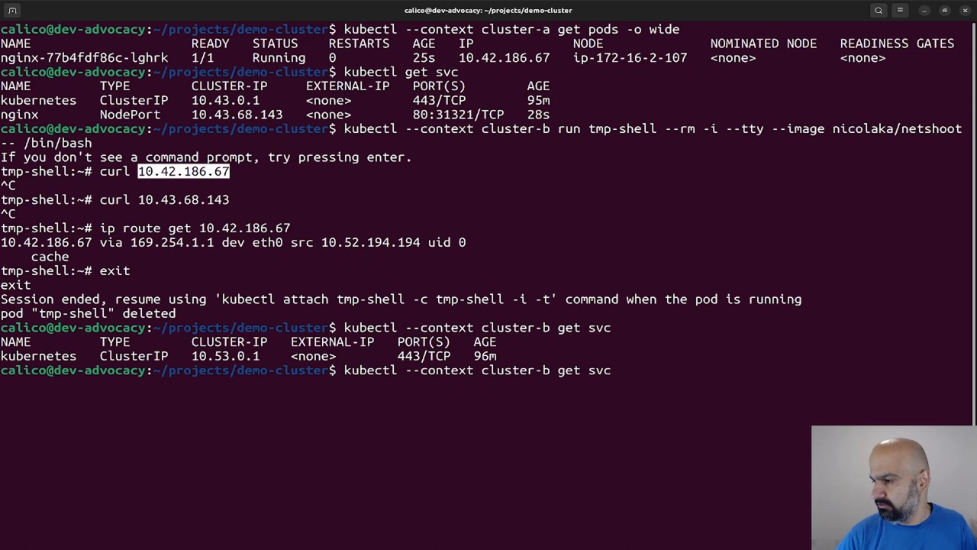
pyautogui.press('Return')
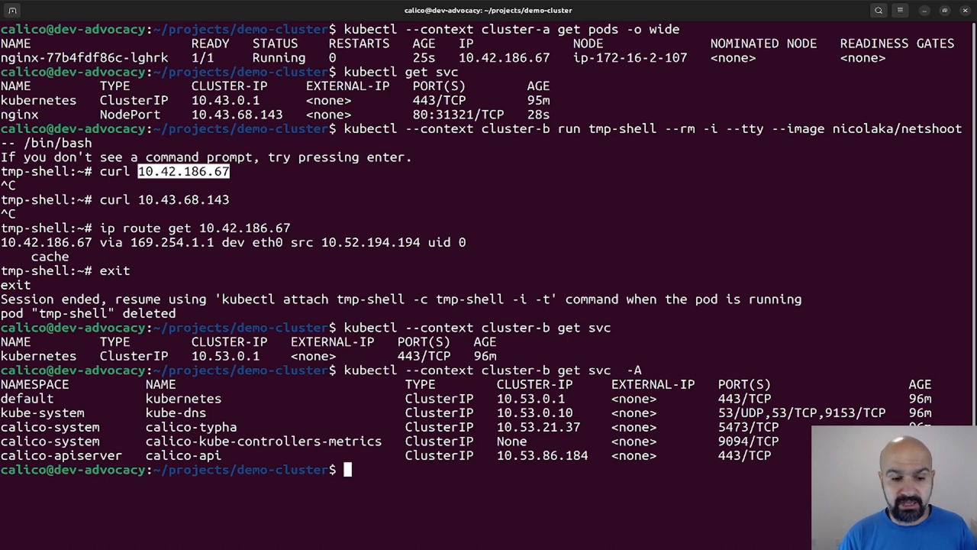
pyautogui.write('c')
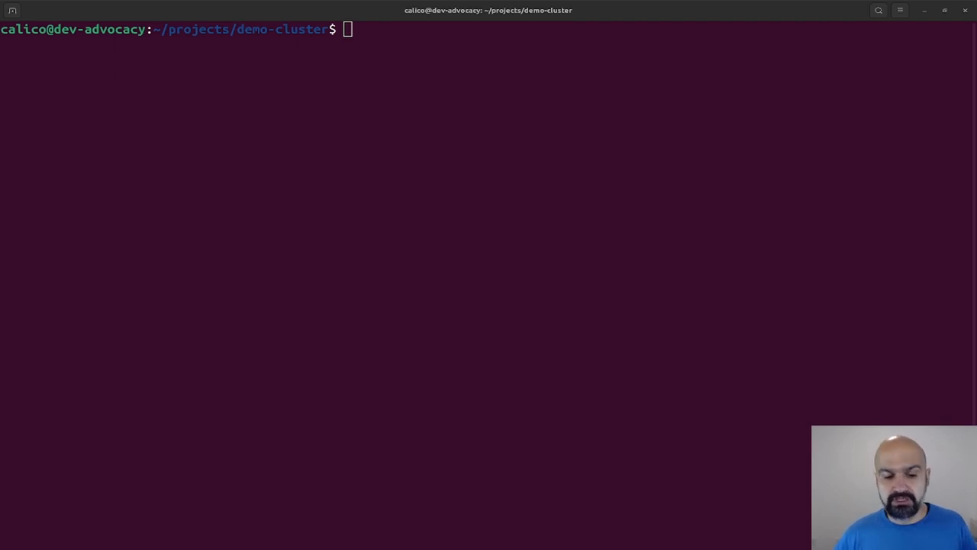
# Step: Create disabled IPPools via heredoc, including cluster-b pools for 10.42.0.0/16 and 10.43.0.0/16
pyautogui.write('kubectl --context cluster-a create -f -<<EOF')
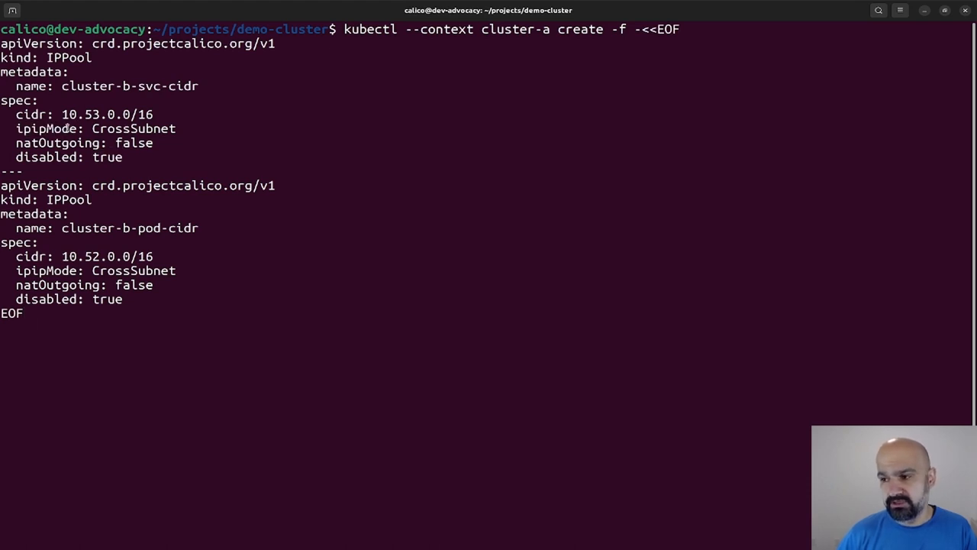
pyautogui.doubleClick(46, 128)
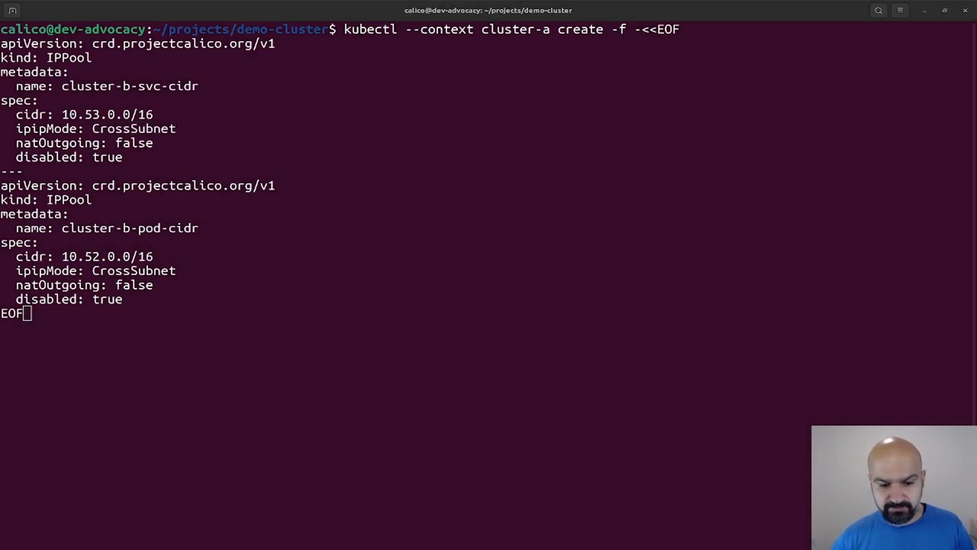
pyautogui.press('Return')
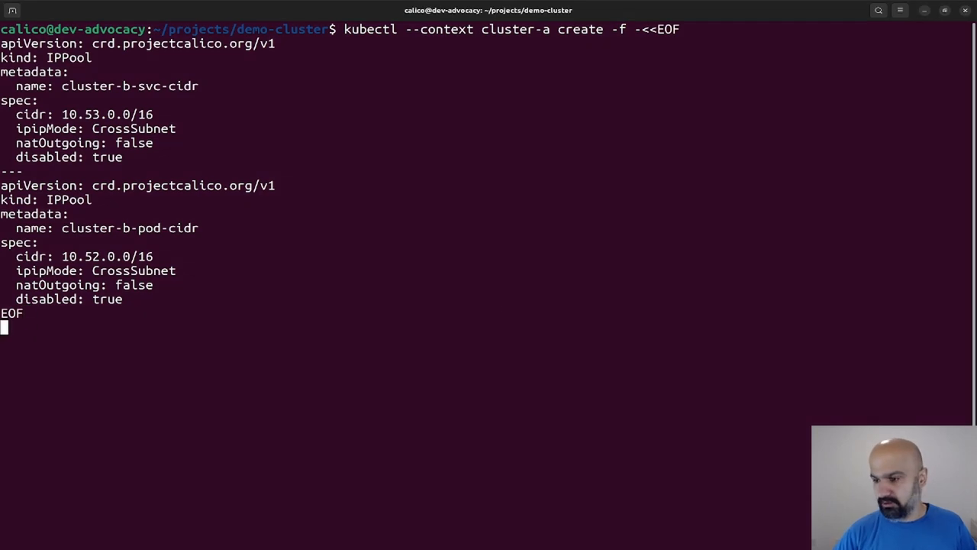
pyautogui.press('Return')
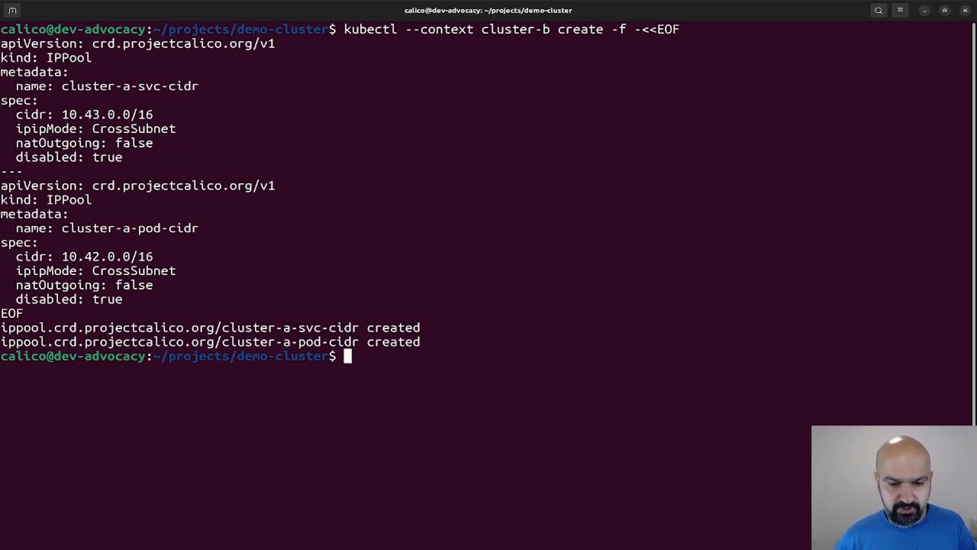
pyautogui.moveTo(417, 192)
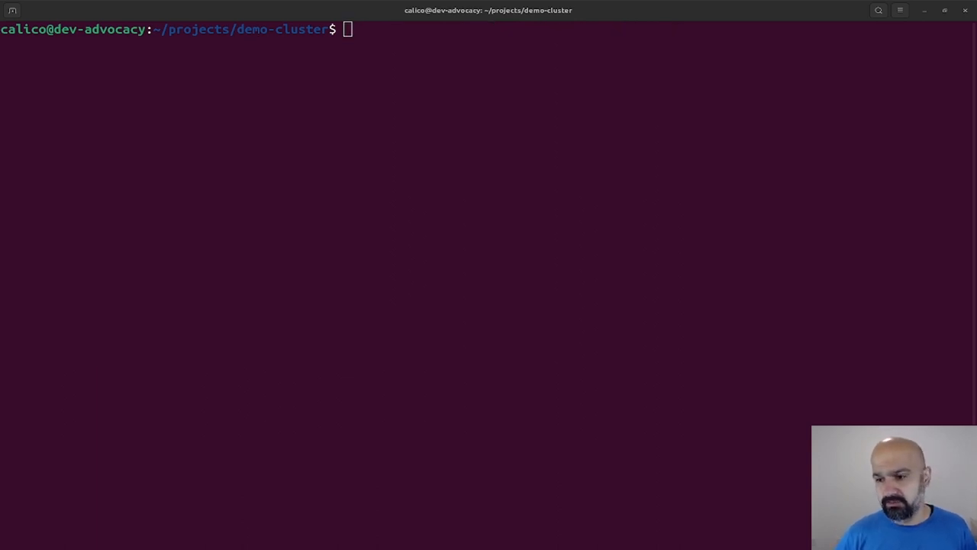
pyautogui.moveTo(341, 246)
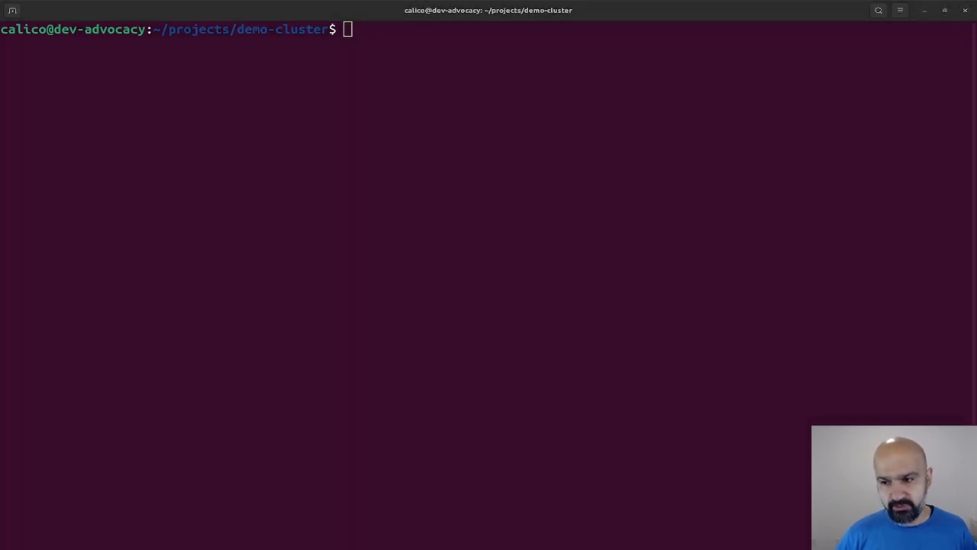
# Step: Allow protocol 4 ingress into SG_CA from 172.17.0.0/16 and SG_CB from 172.16.0.0/16
pyautogui.write('aws ec2 authorize-security-group-ingress --region us-west-2 --group-id $SG_CA --protocol 4 --port 0 --cidr 172.17.0.0/16')
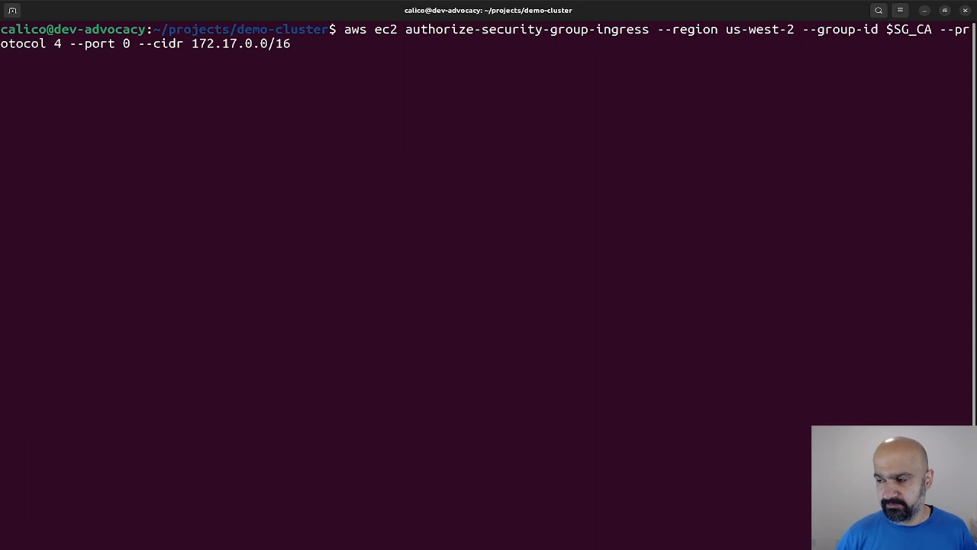
pyautogui.press('Return')
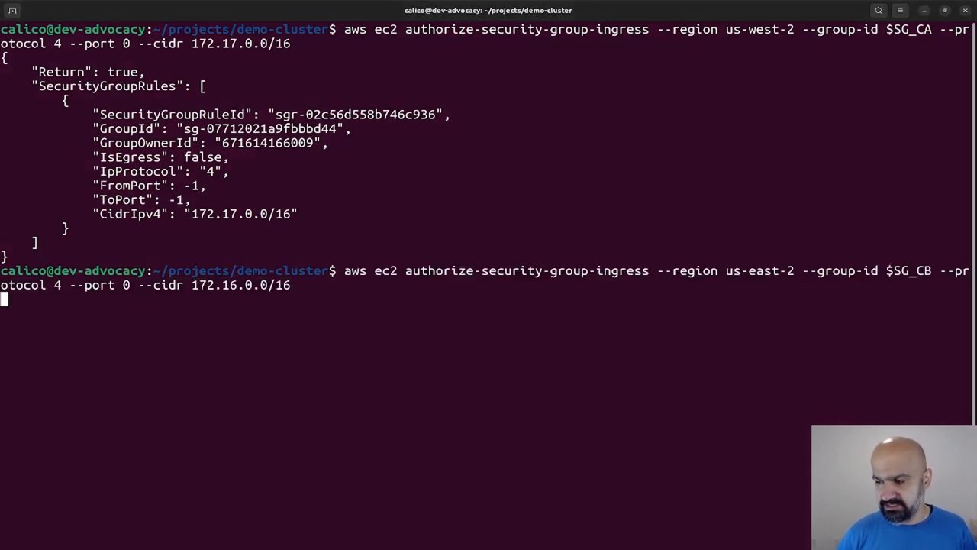
pyautogui.write('clear')
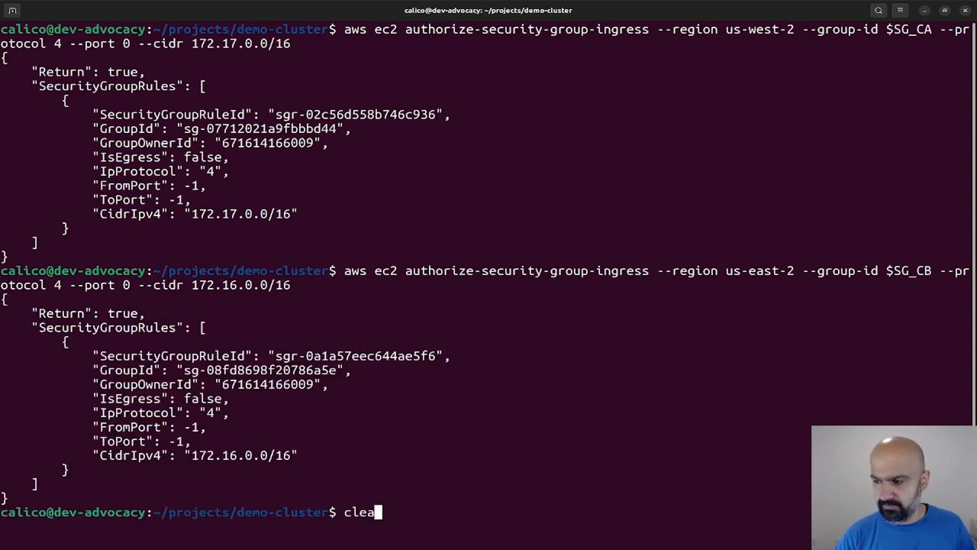
# Step: Patch cluster-a's default FelixConfiguration so externalNodesList includes 172.17.0.0/16, clearing the screen around it
pyautogui.press('Return')
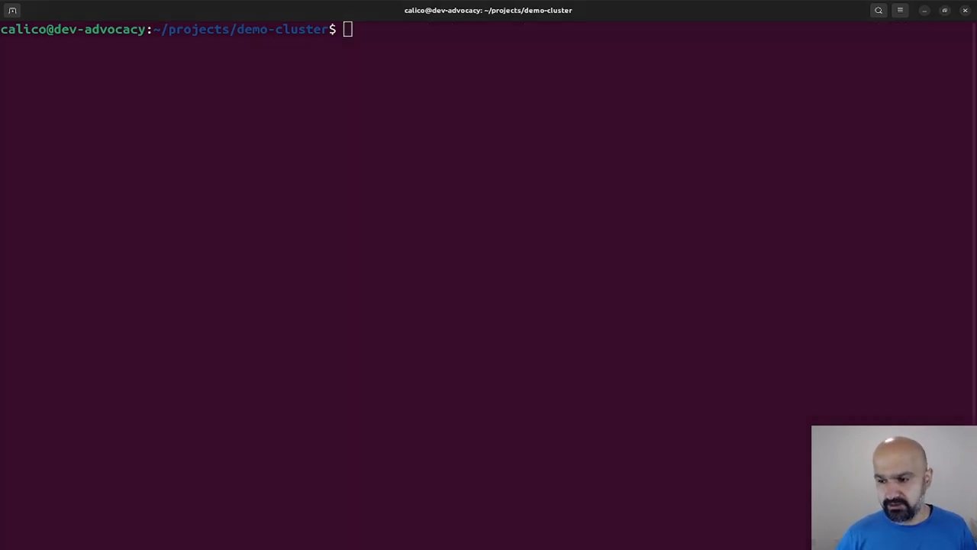
pyautogui.write('kubectl --context cluster-a patch felixconfiguration default --type=\'merge\' -p \'{"spec":{"externalNodesList":["172.17.0.0/16"]}}\'')
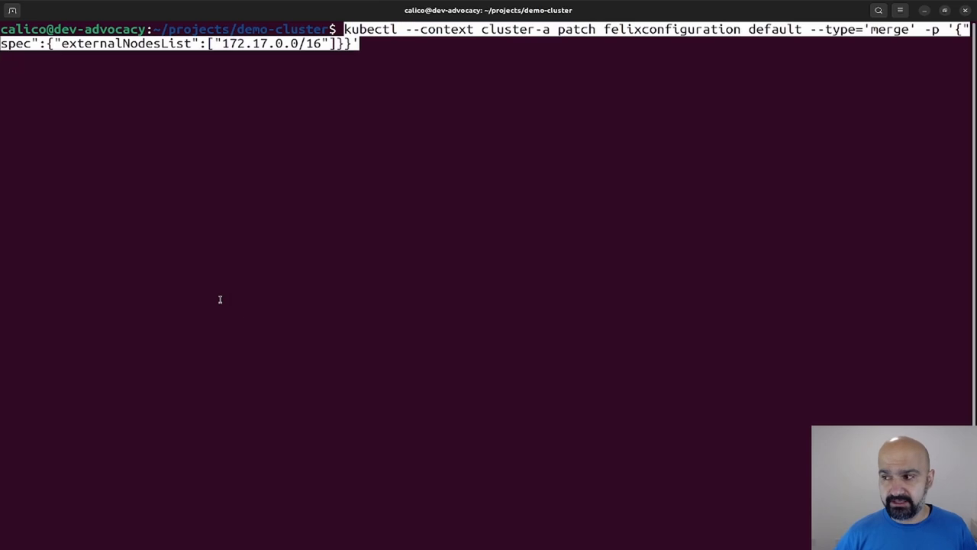
pyautogui.press('Return')
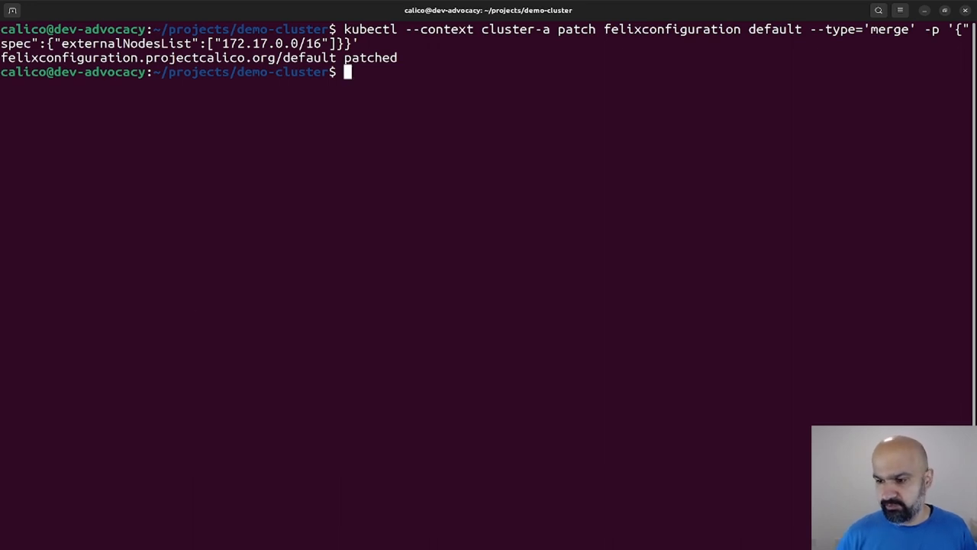
pyautogui.moveTo(317, 296)
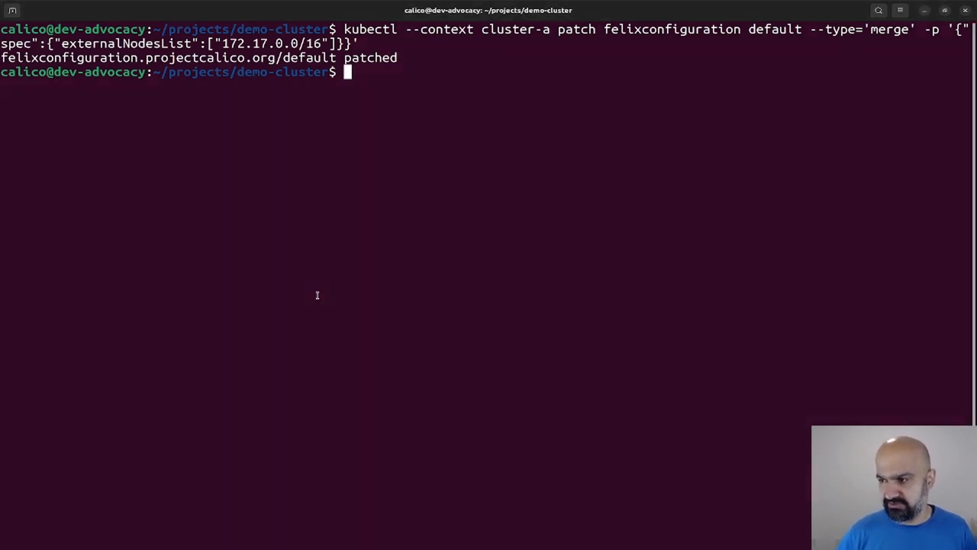
pyautogui.press('Return')
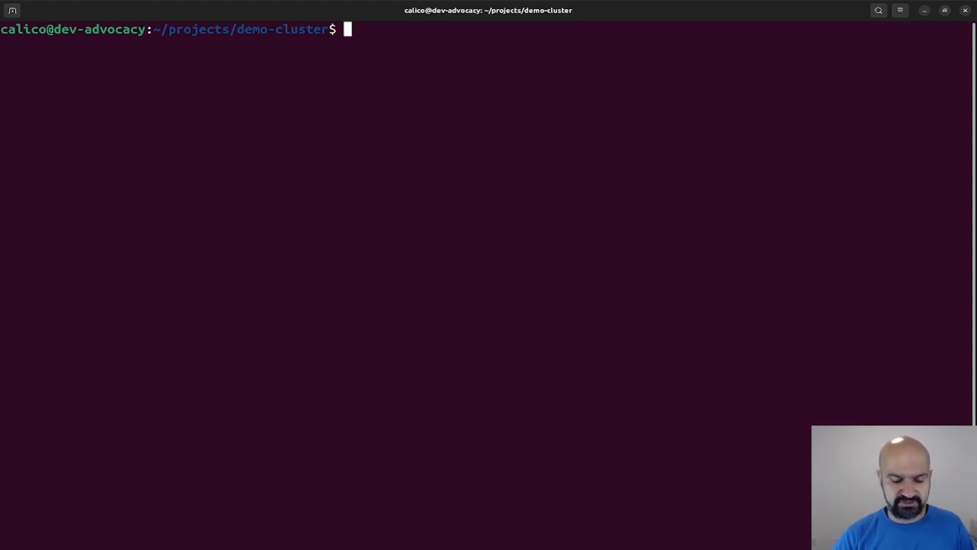
# Step: List pods wide and services, then launch the nicolaka/netshoot tmp-shell pod in cluster-b
pyautogui.write('kubectl get pods')
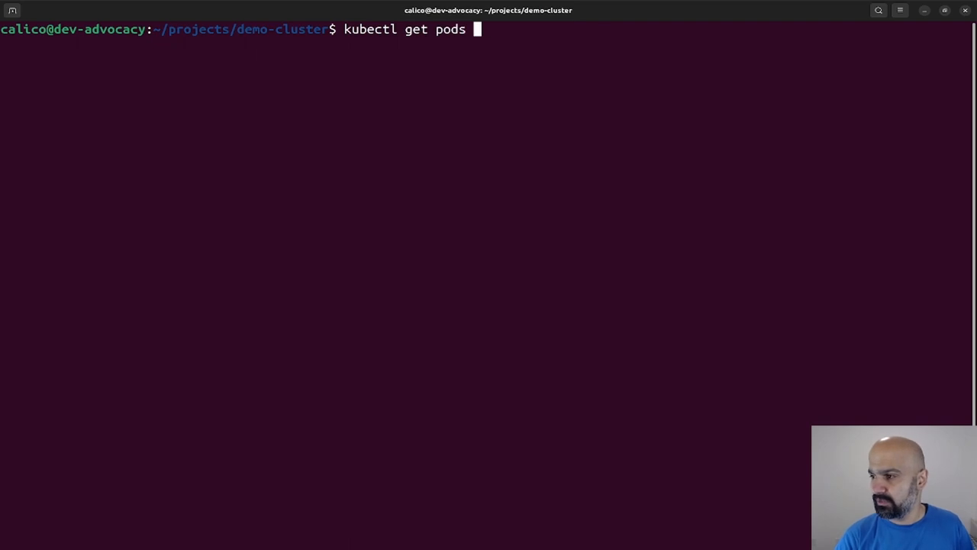
pyautogui.press('Return')
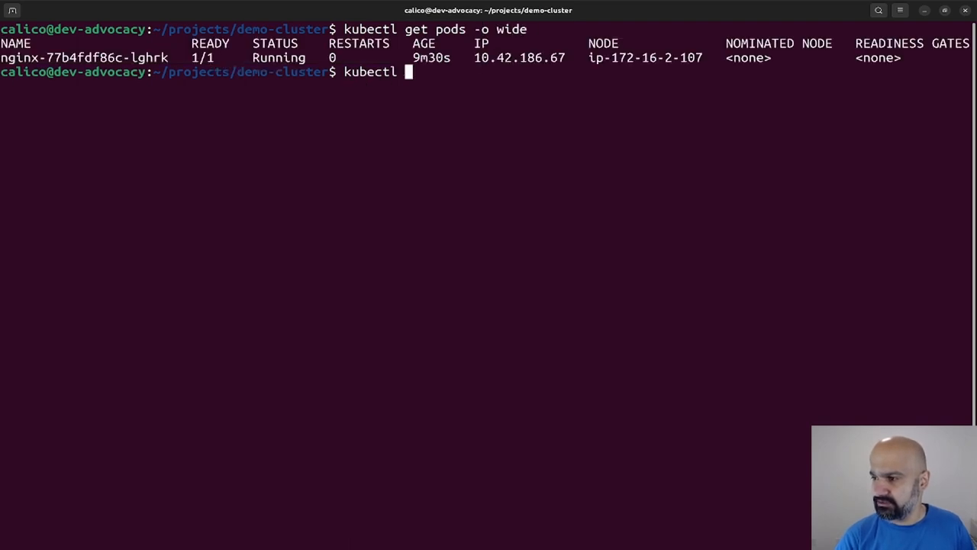
pyautogui.write('get svc')
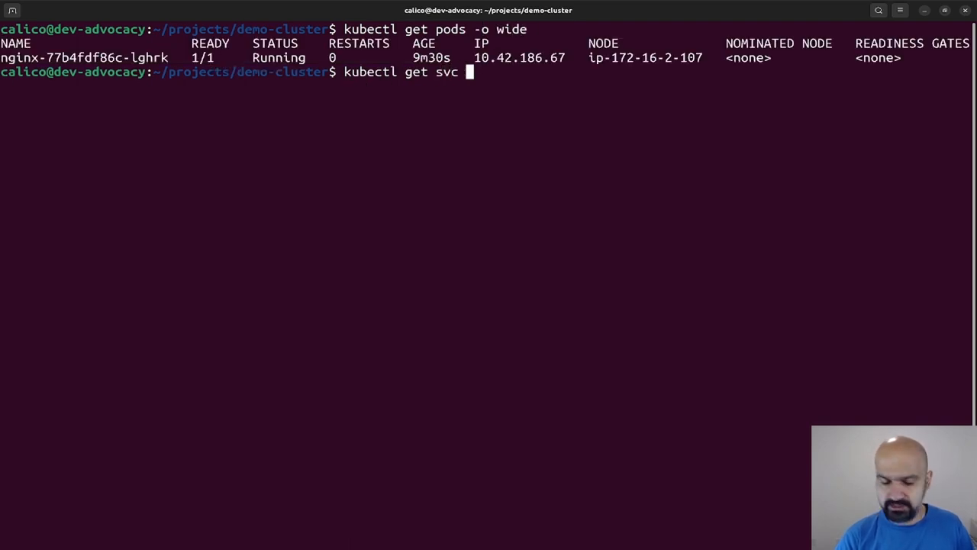
pyautogui.press('Return')
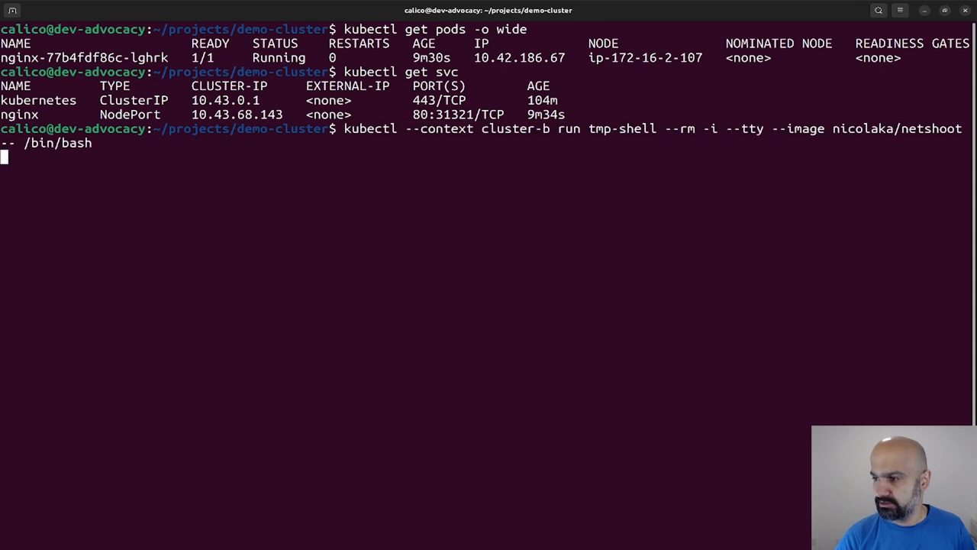
pyautogui.press('Return')
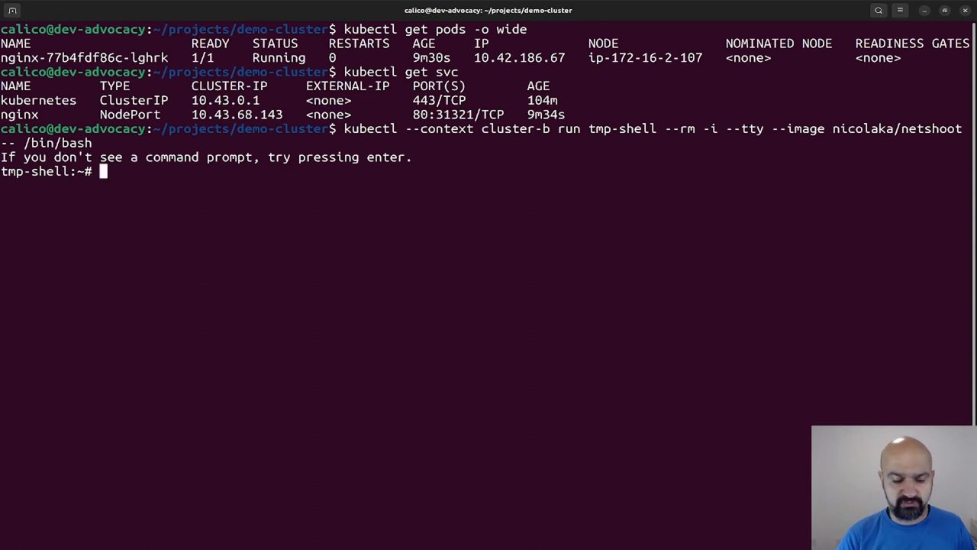
# Step: Curl the nginx pod at 10.42.186.67 from the cluster-b shell to get the welcome page
pyautogui.write('ping')
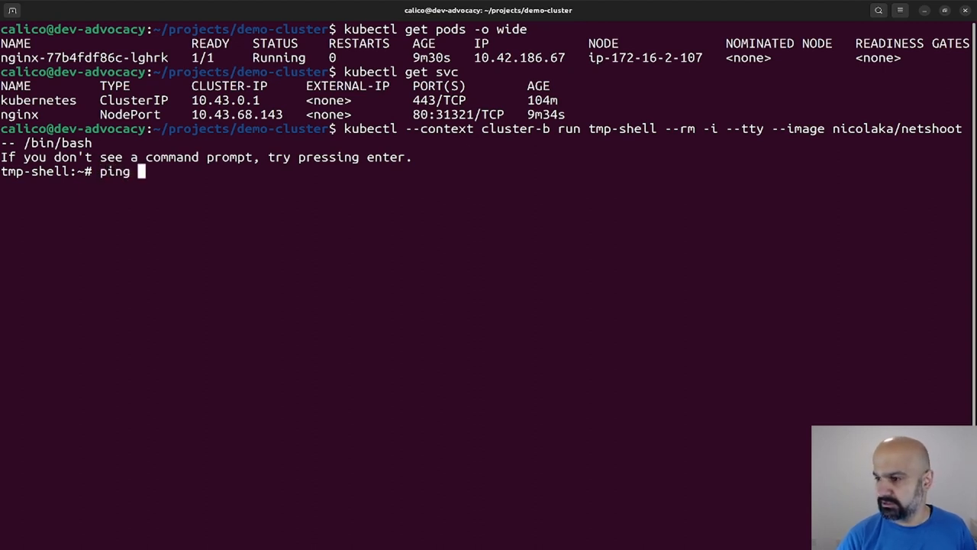
pyautogui.write('cu')
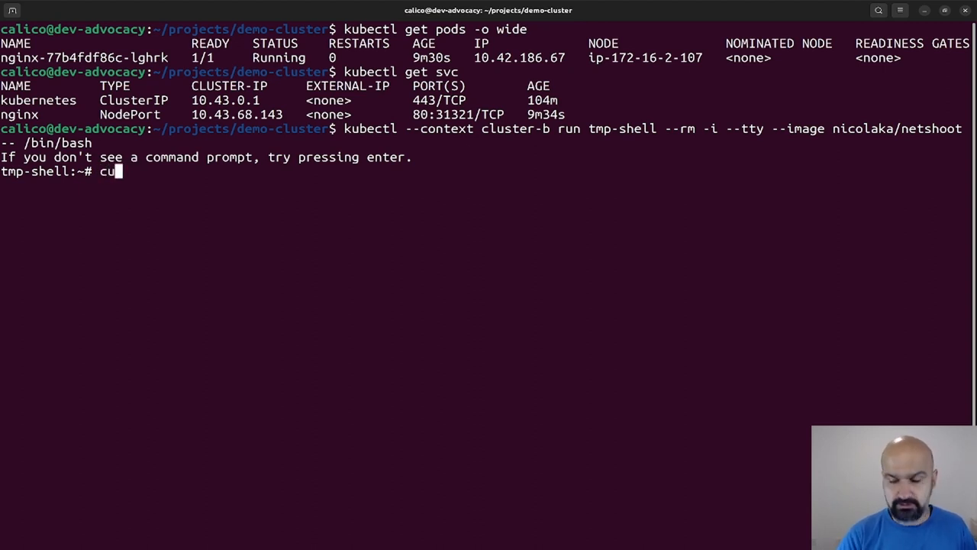
pyautogui.write('rl 10.42.186.67')
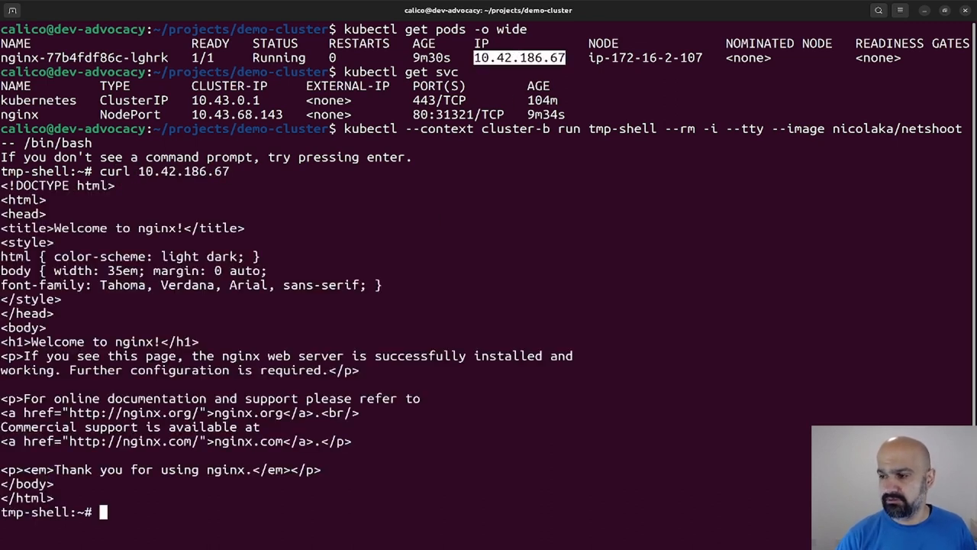
# Step: Show the shell's network interfaces with ip addr and copy nginx ClusterIP 10.43.68.143
pyautogui.write('ip ad')
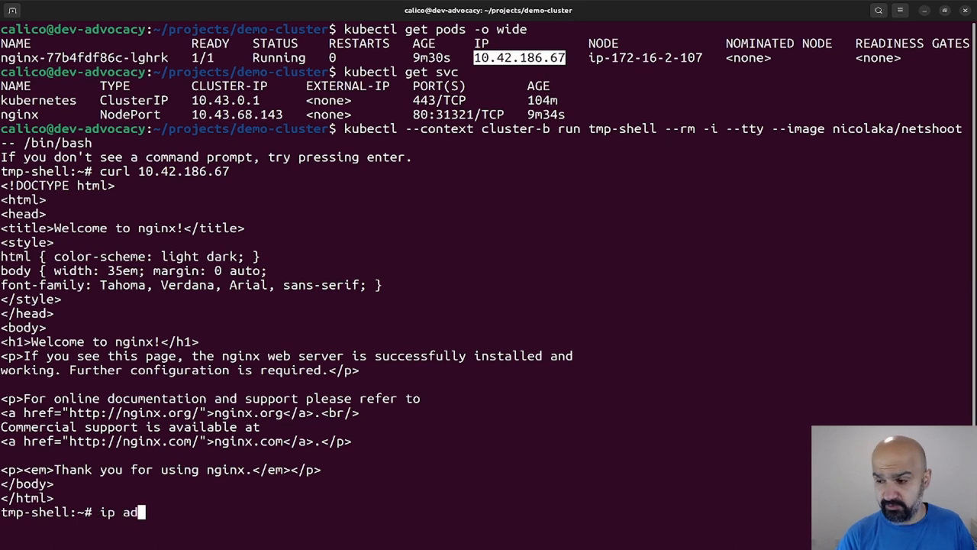
pyautogui.press('Return')
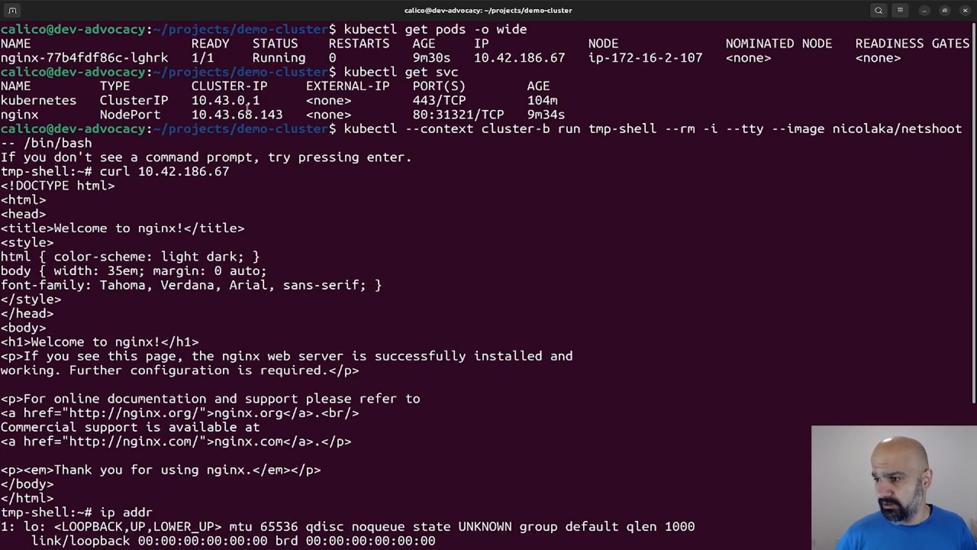
pyautogui.doubleClick(237, 114)
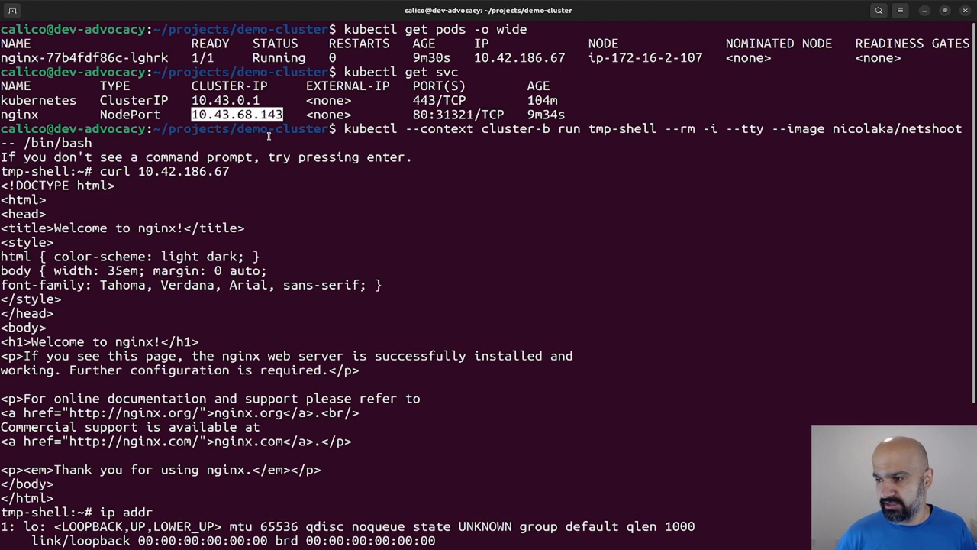
pyautogui.write('curl 10.43.68.143')
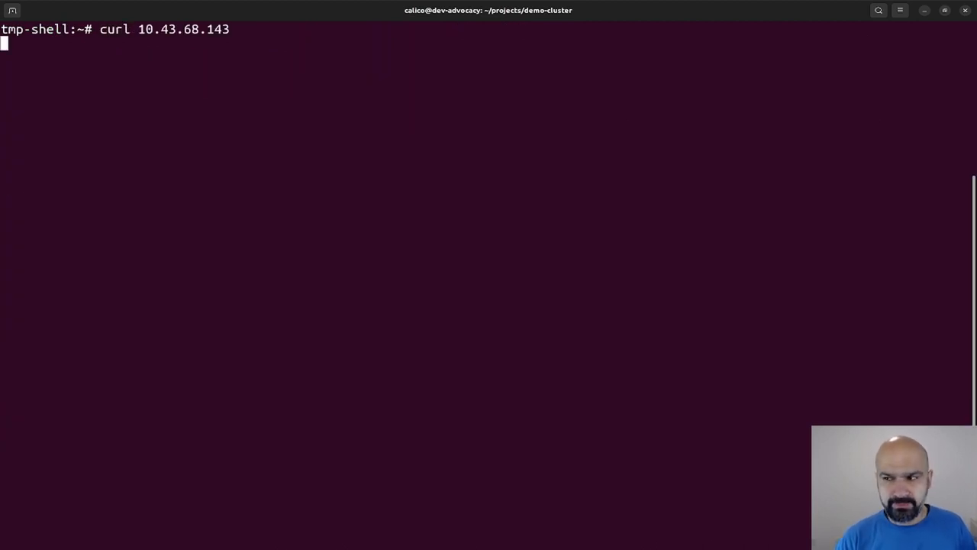
# Step: Cancel the hung curl to 10.43.68.143 and exit tmp-shell, deleting its pod
pyautogui.press('ctrl+c')
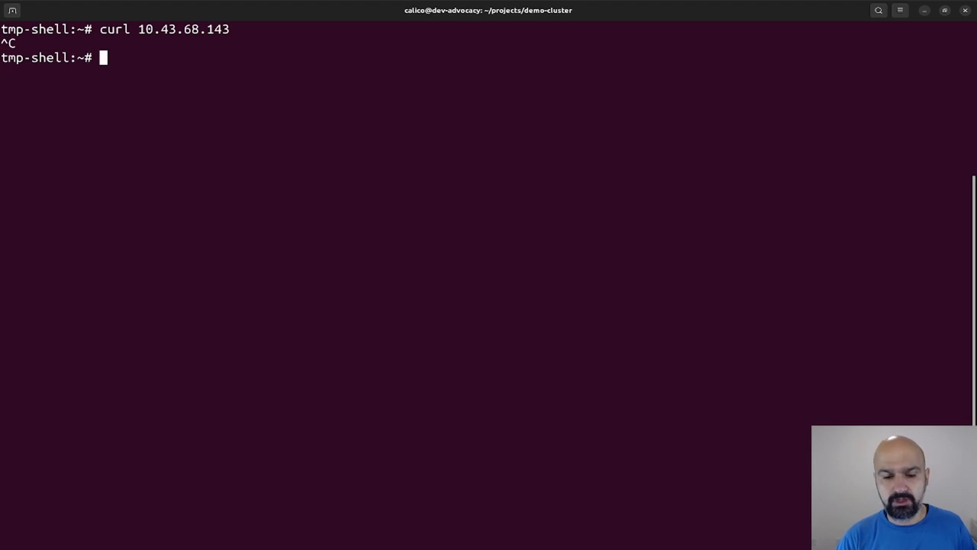
pyautogui.write('exit')
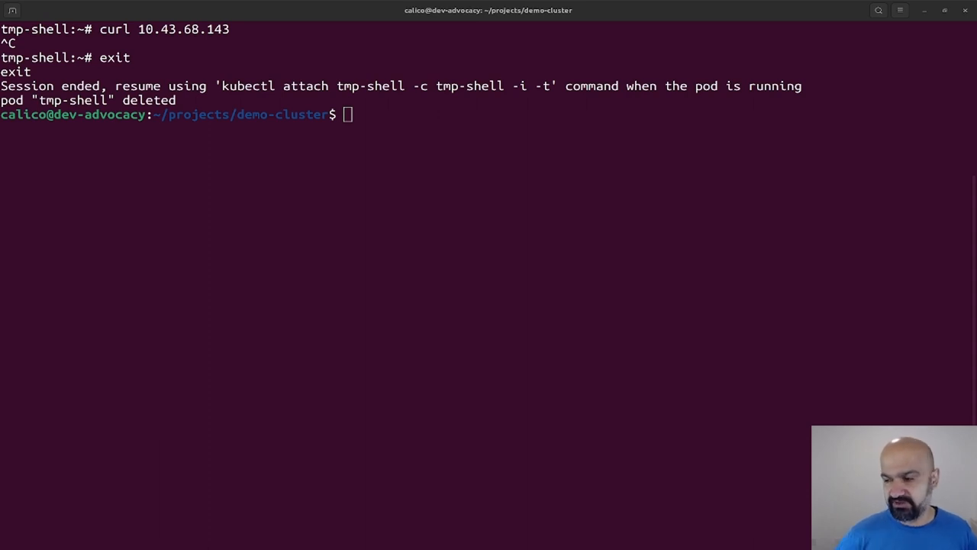
pyautogui.write('kubectl edit s')
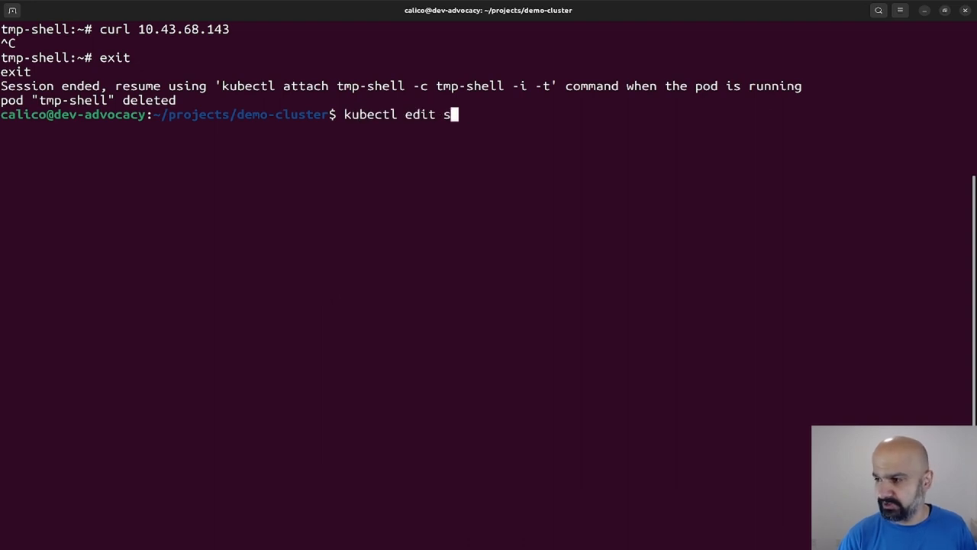
# Step: View the nginx service definition with kubectl edit and leave without changes
pyautogui.write('vc nginx')
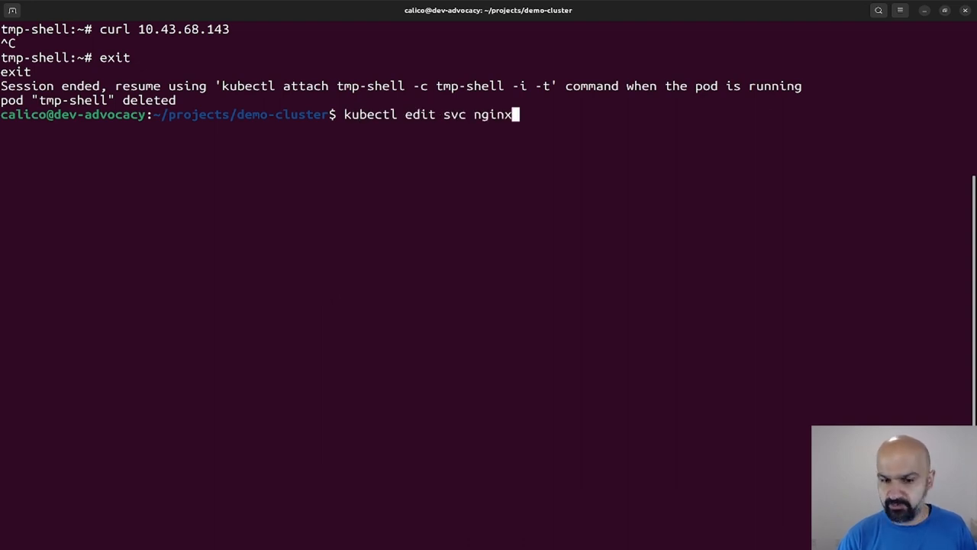
pyautogui.press('Return')
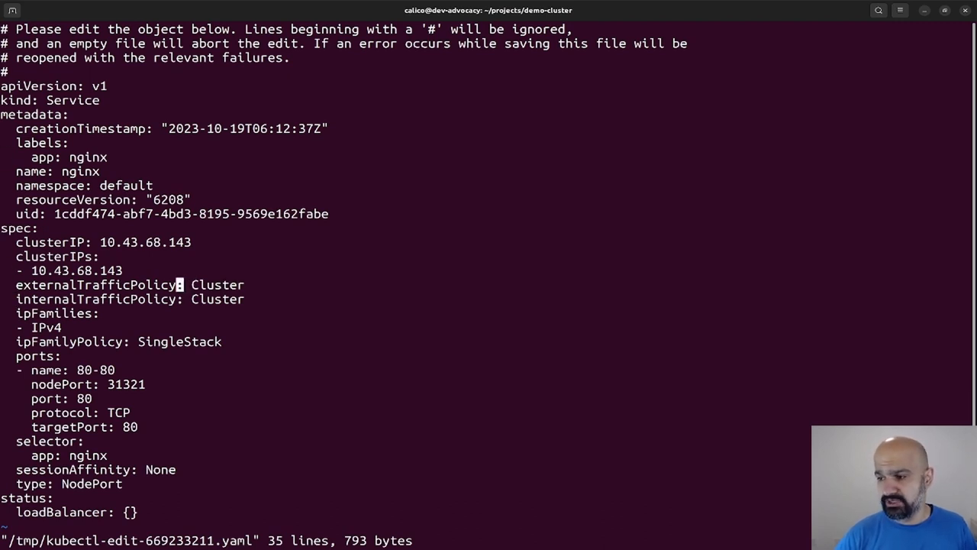
pyautogui.press('Down')
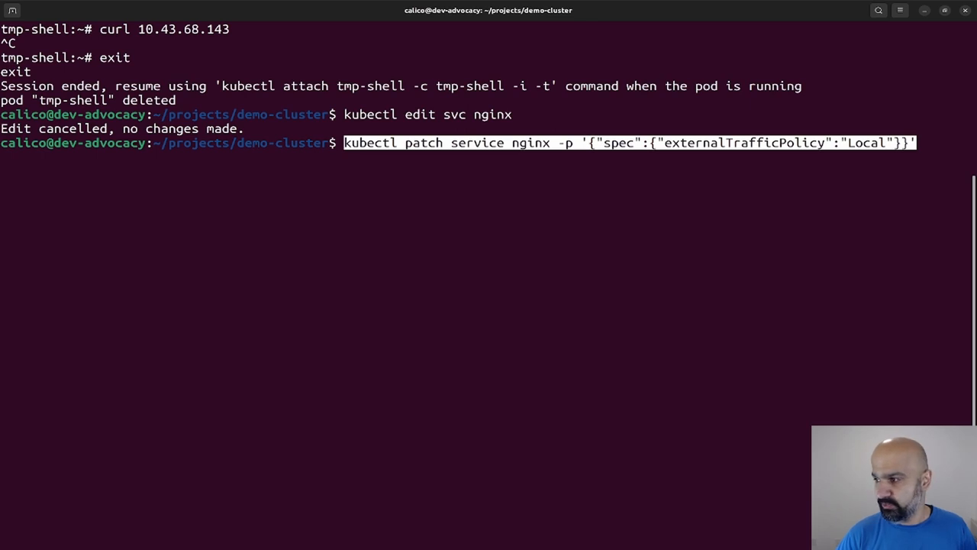
# Step: Patch the nginx service to externalTrafficPolicy Local, then abort the cluster-b tmp-shell launch
pyautogui.press('Return')
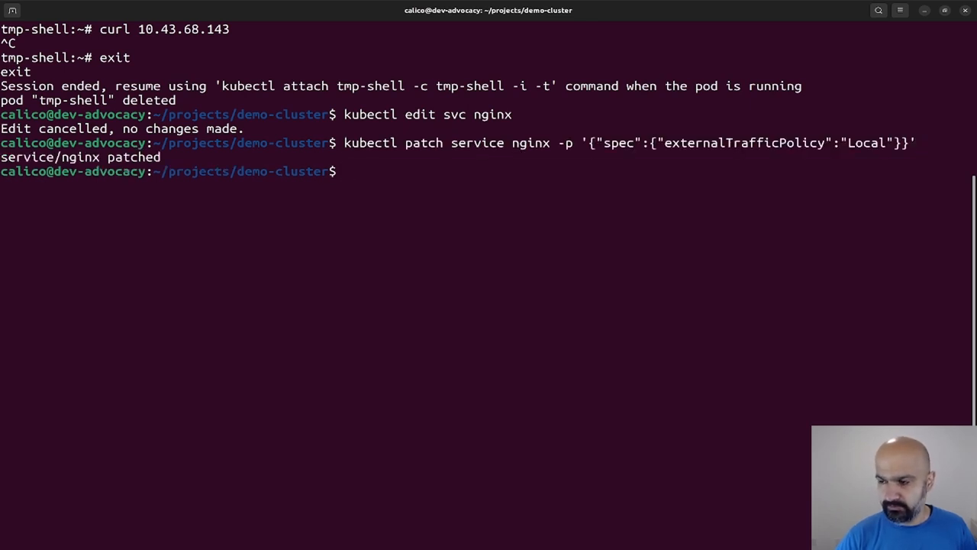
pyautogui.write('kubectl --context cluster-b run tmp-shell --rm -i --tty --image nicolaka/netshoot -- /bin/bash')
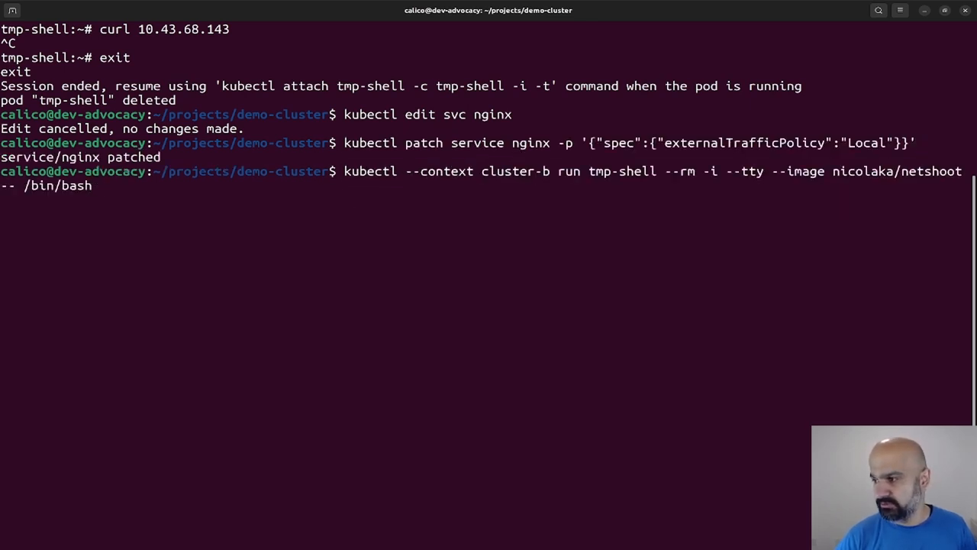
pyautogui.press('ctrl+c')
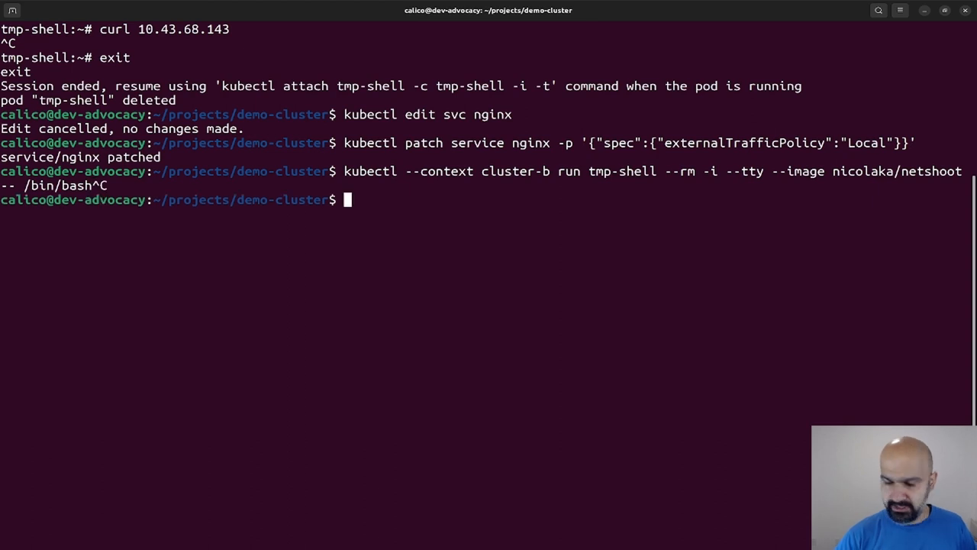
# Step: Relist the nginx pod with wide output and the cluster services
pyautogui.write('kubectl ge')
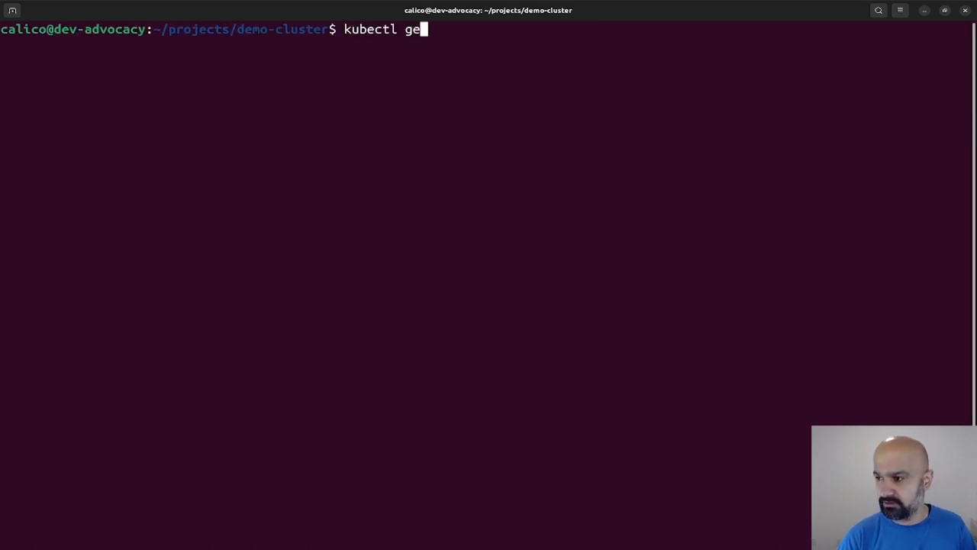
pyautogui.press('Return')
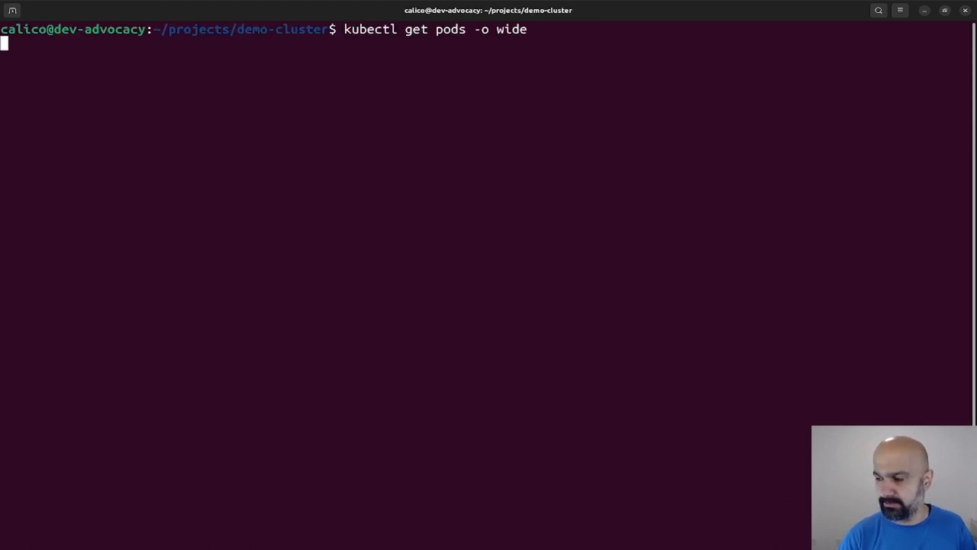
pyautogui.write('kubectl get sv')
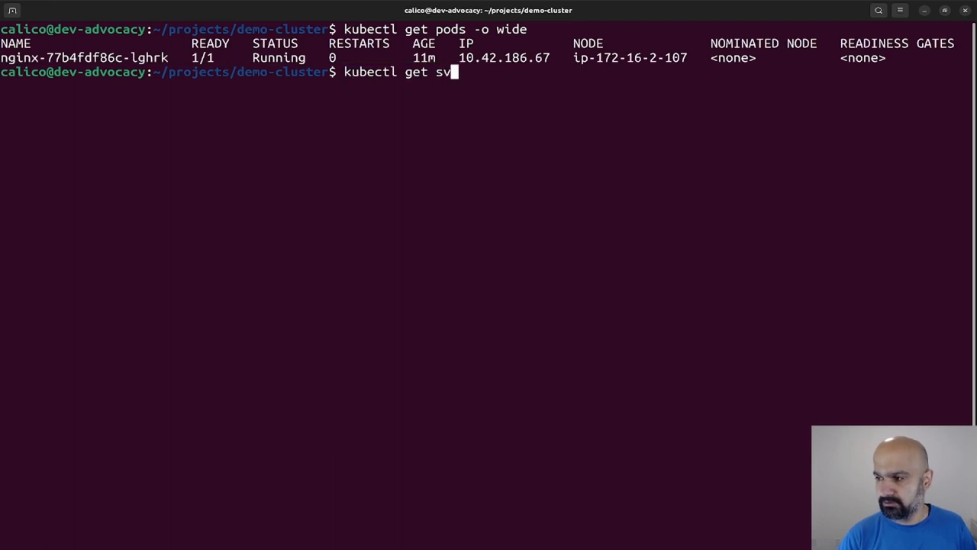
pyautogui.press('Return')
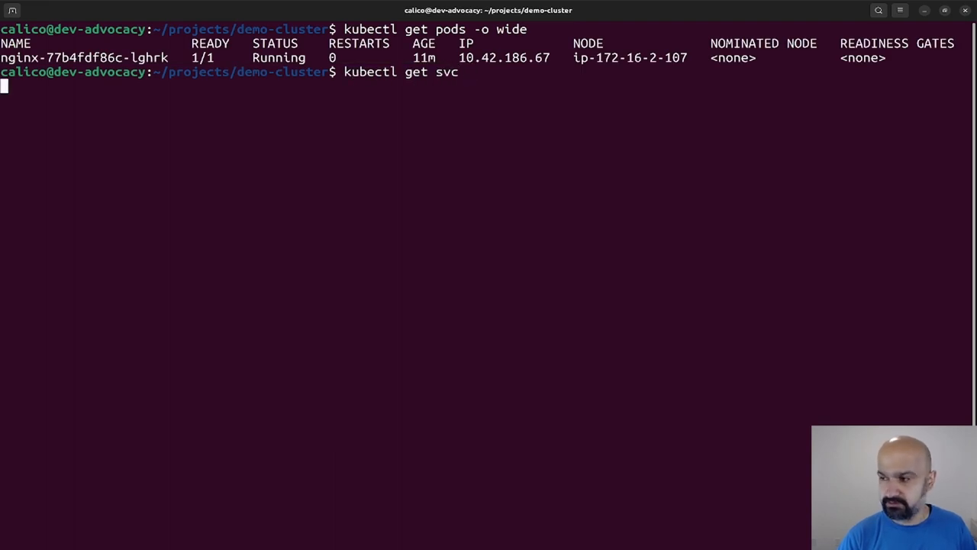
# Step: Reapply the Local traffic policy patch (no change) and start a fresh netshoot tmp-shell in cluster-b
pyautogui.press('Return')
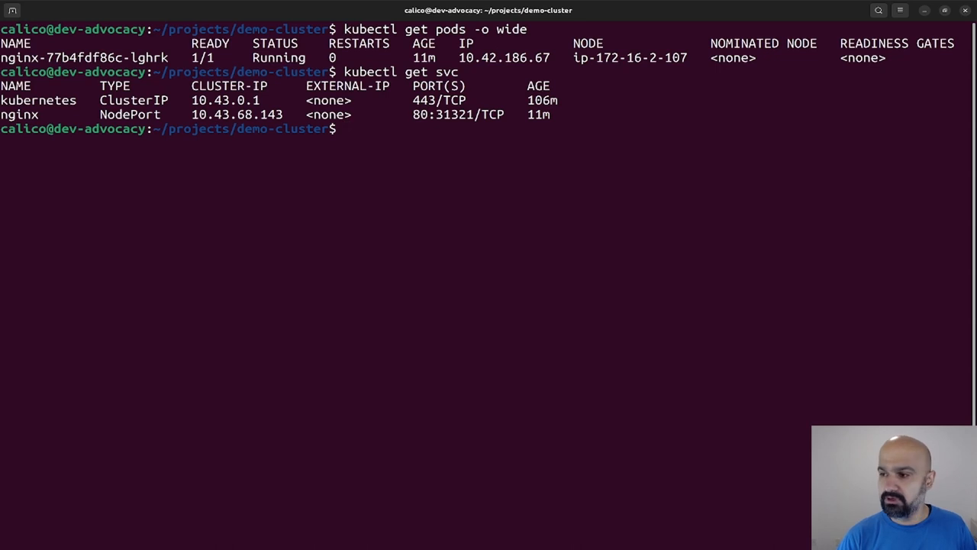
pyautogui.write('kubectl patch service nginx -p \'{"spec":{"externalTrafficPolicy":"Local"}}\'')
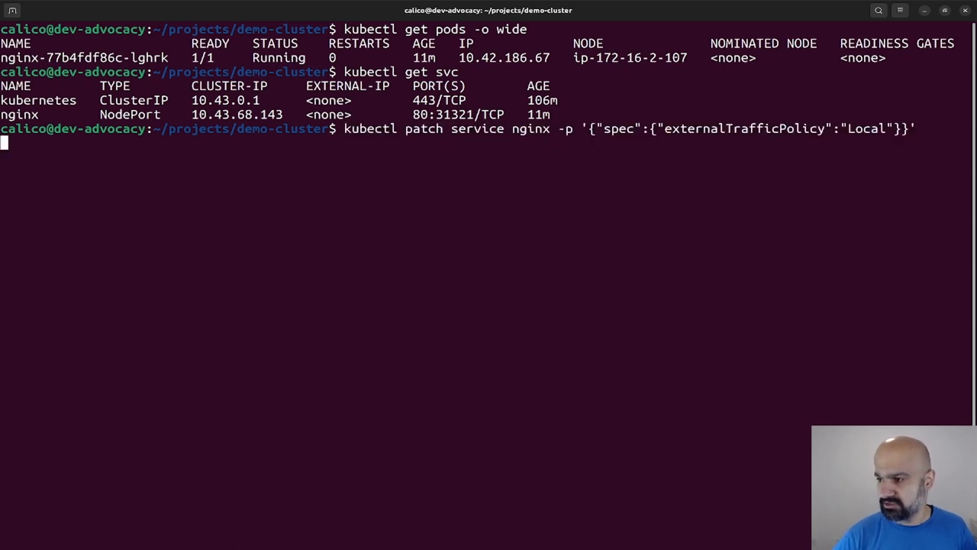
pyautogui.press('Return')
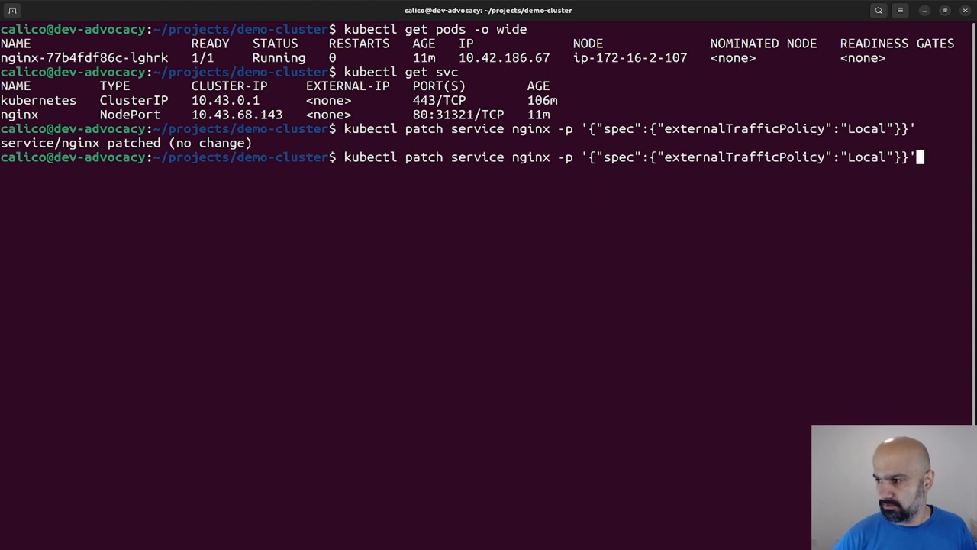
pyautogui.write('kubectl --context cluster-b run tmp-shell --rm -i --tty --image nicolaka/netshoot -- /bin/bash')
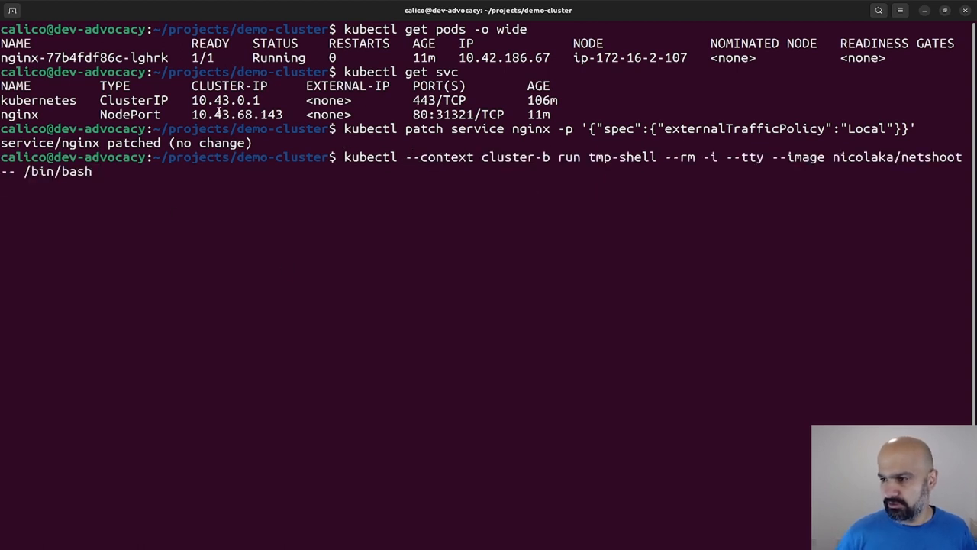
pyautogui.press('Return')
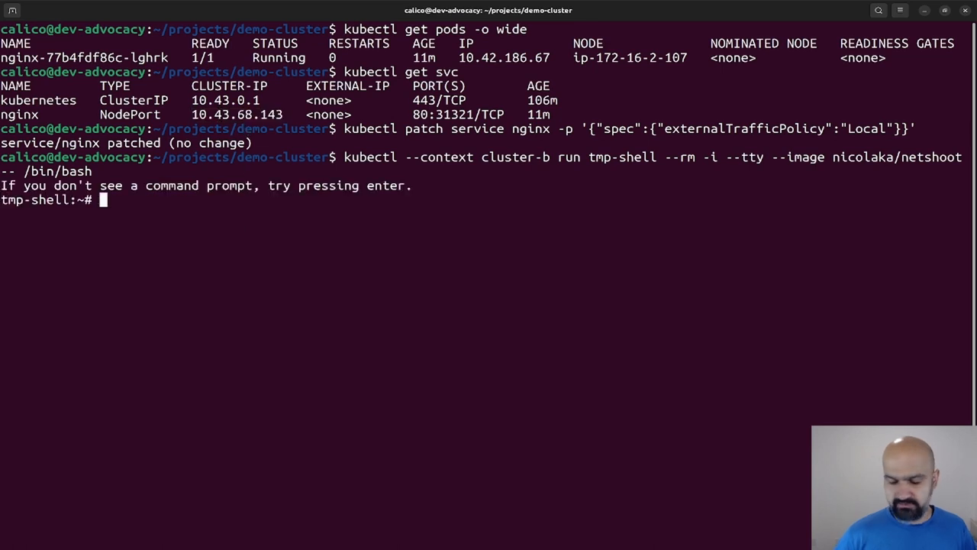